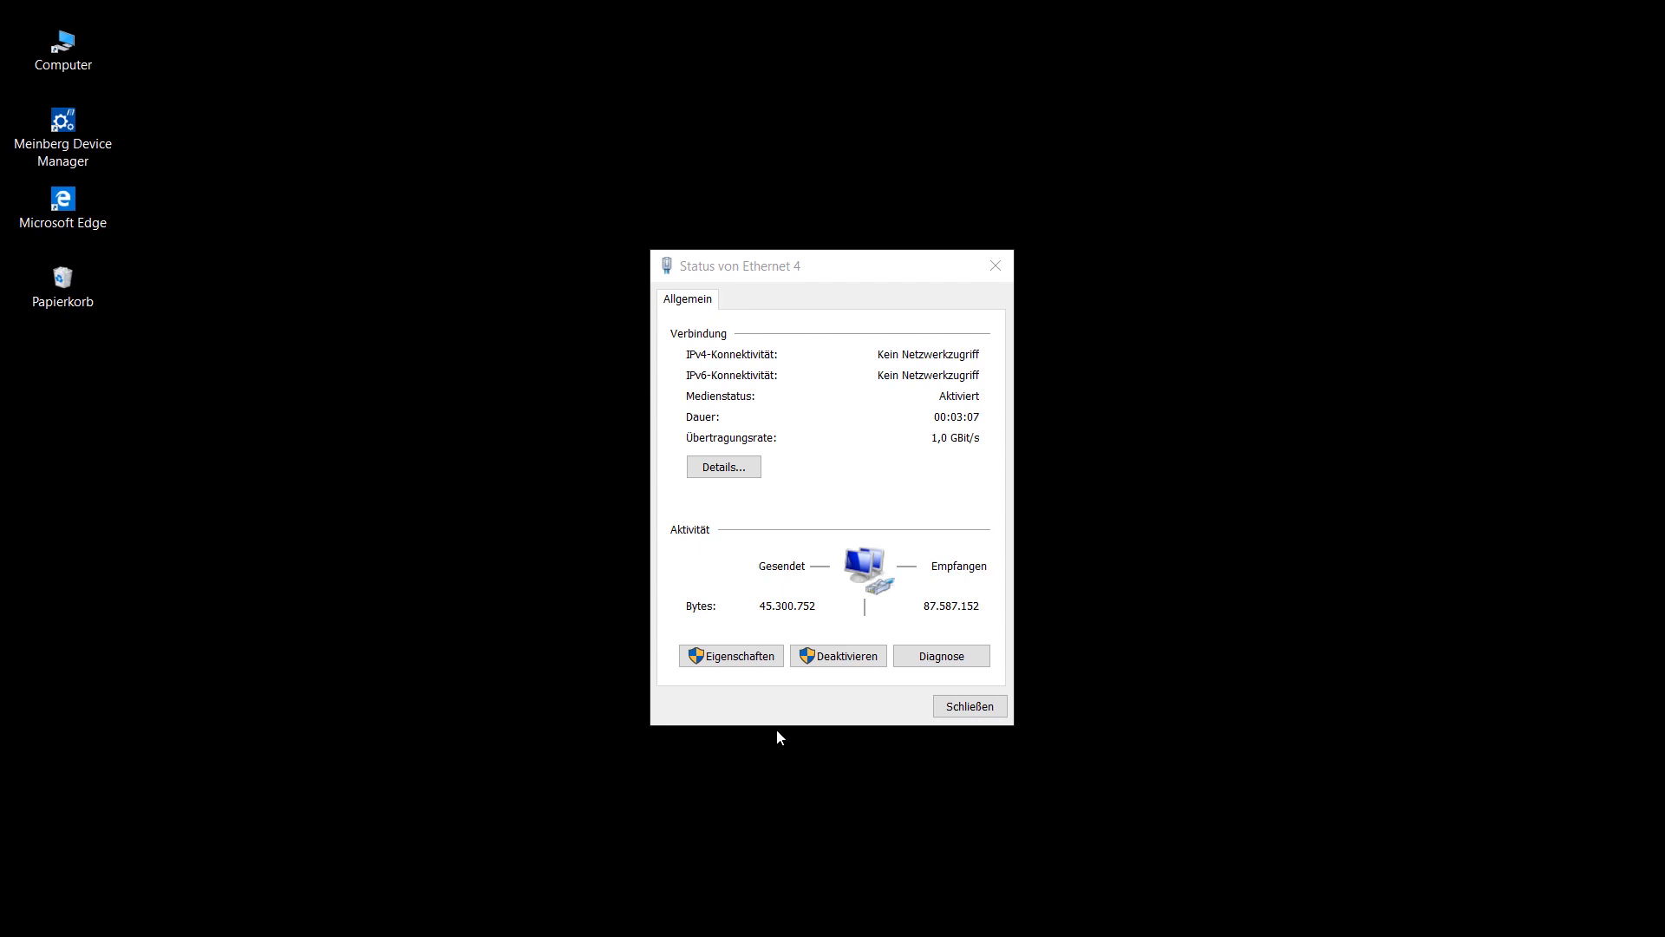
# Assign Ethernet 4 the static IPv4 address 192.168.19.1 with mask 255.255.255.0 in its IPv4 properties.
pyautogui.click(731, 656)
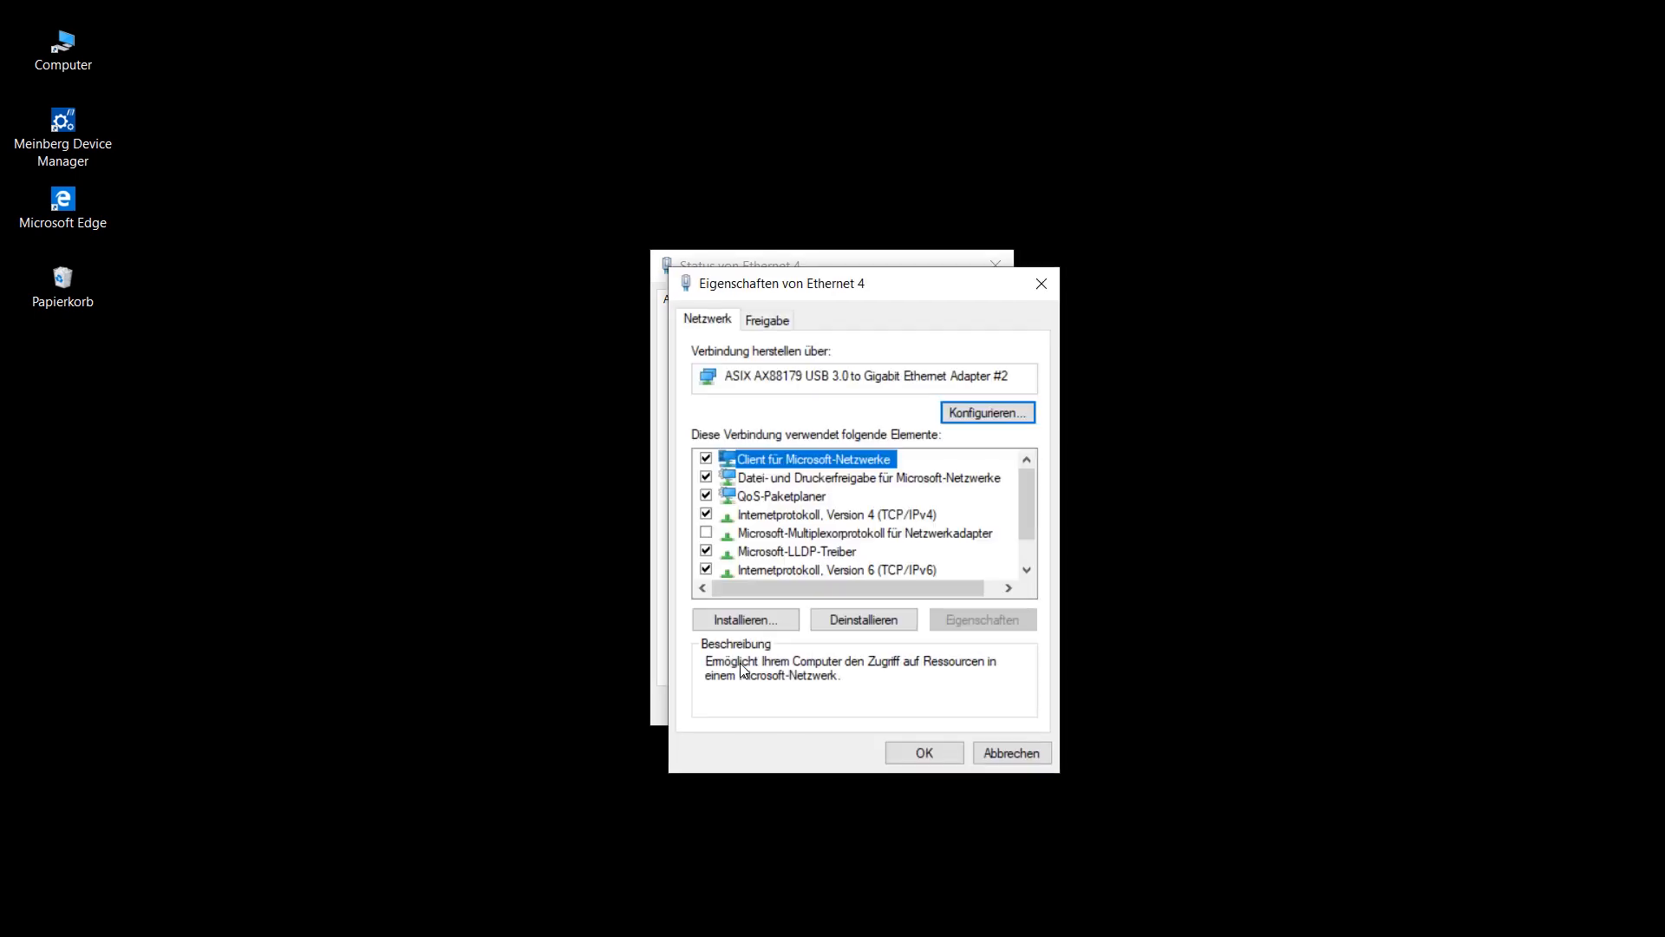
pyautogui.moveTo(835, 523)
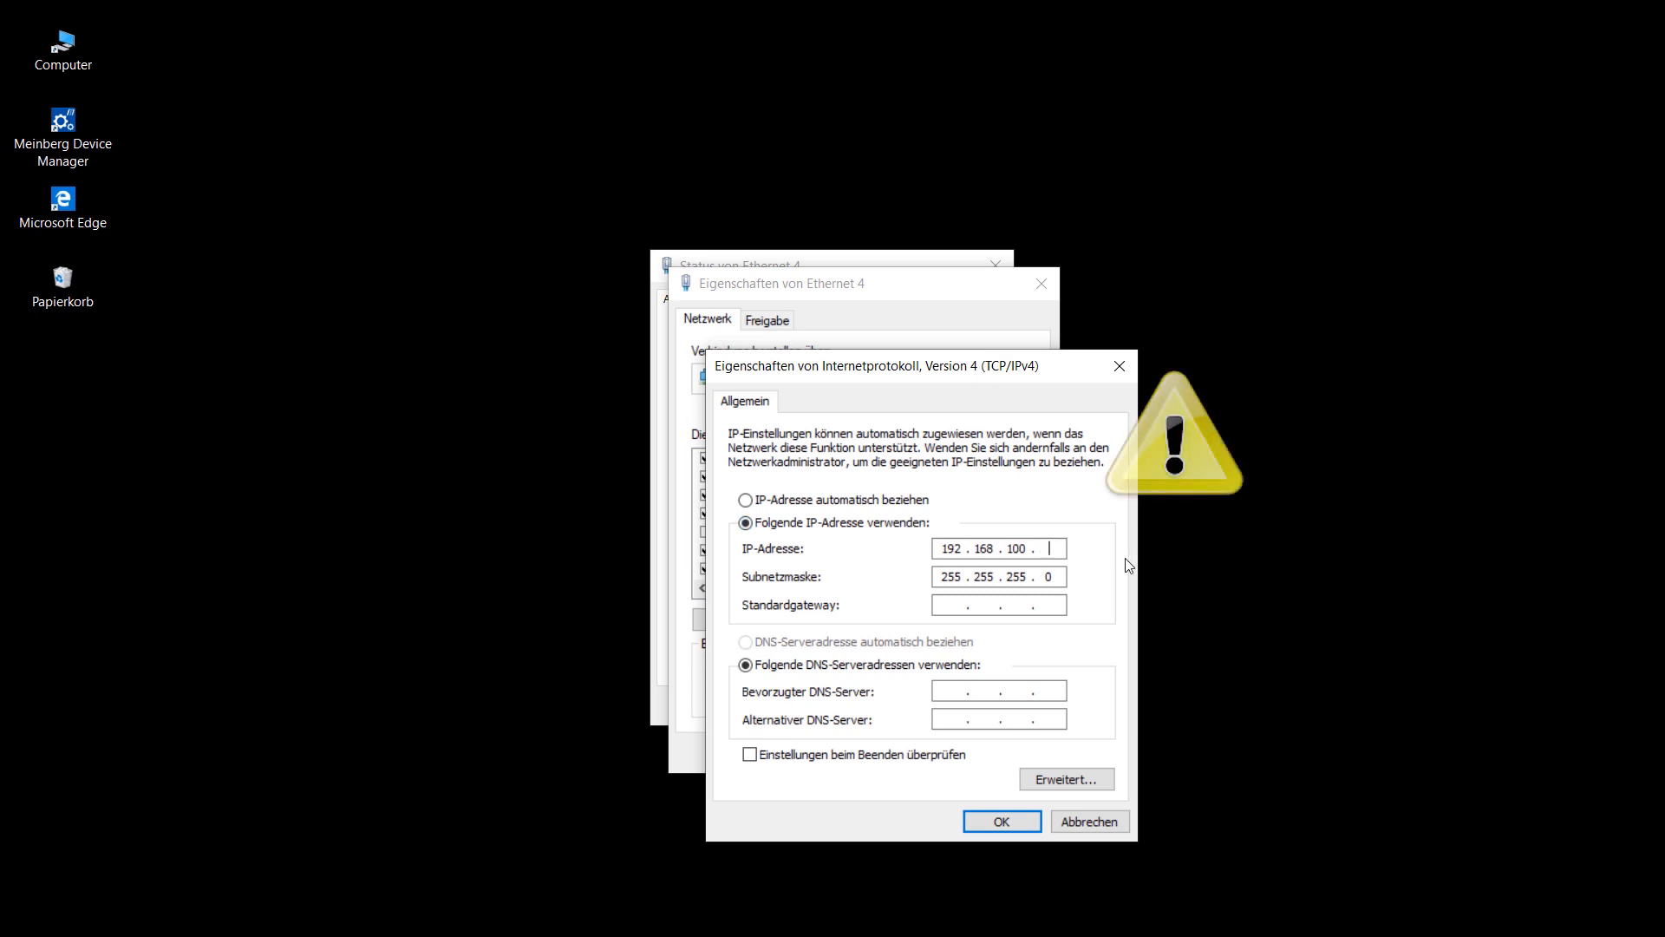
pyautogui.write('19')
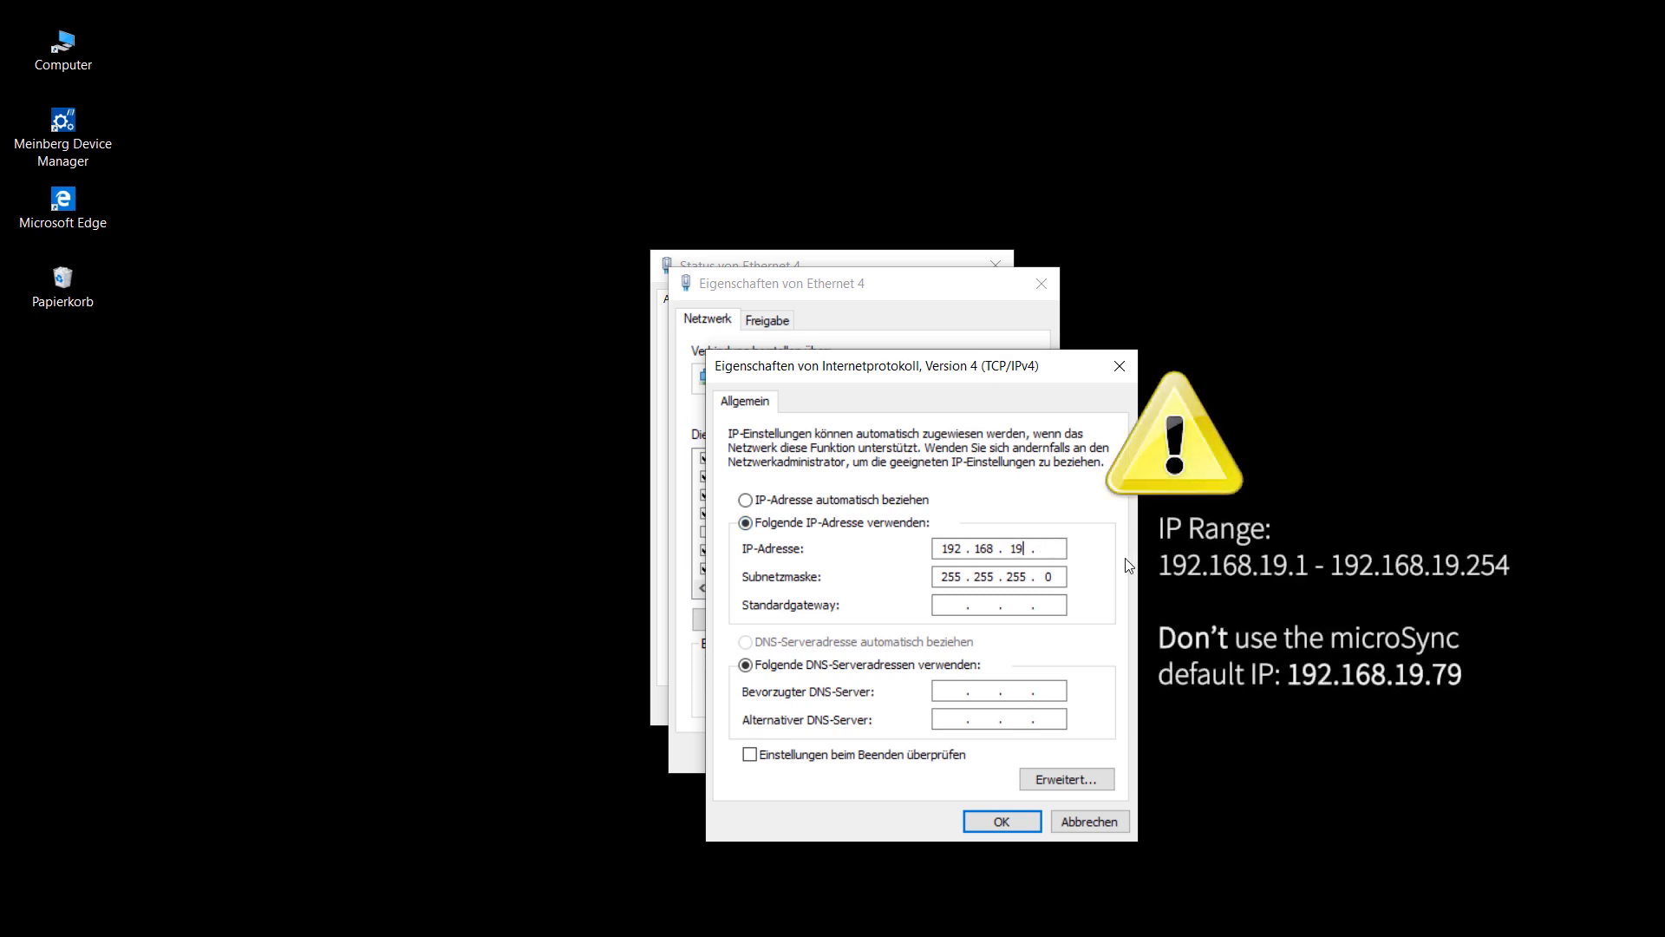
pyautogui.write('.1')
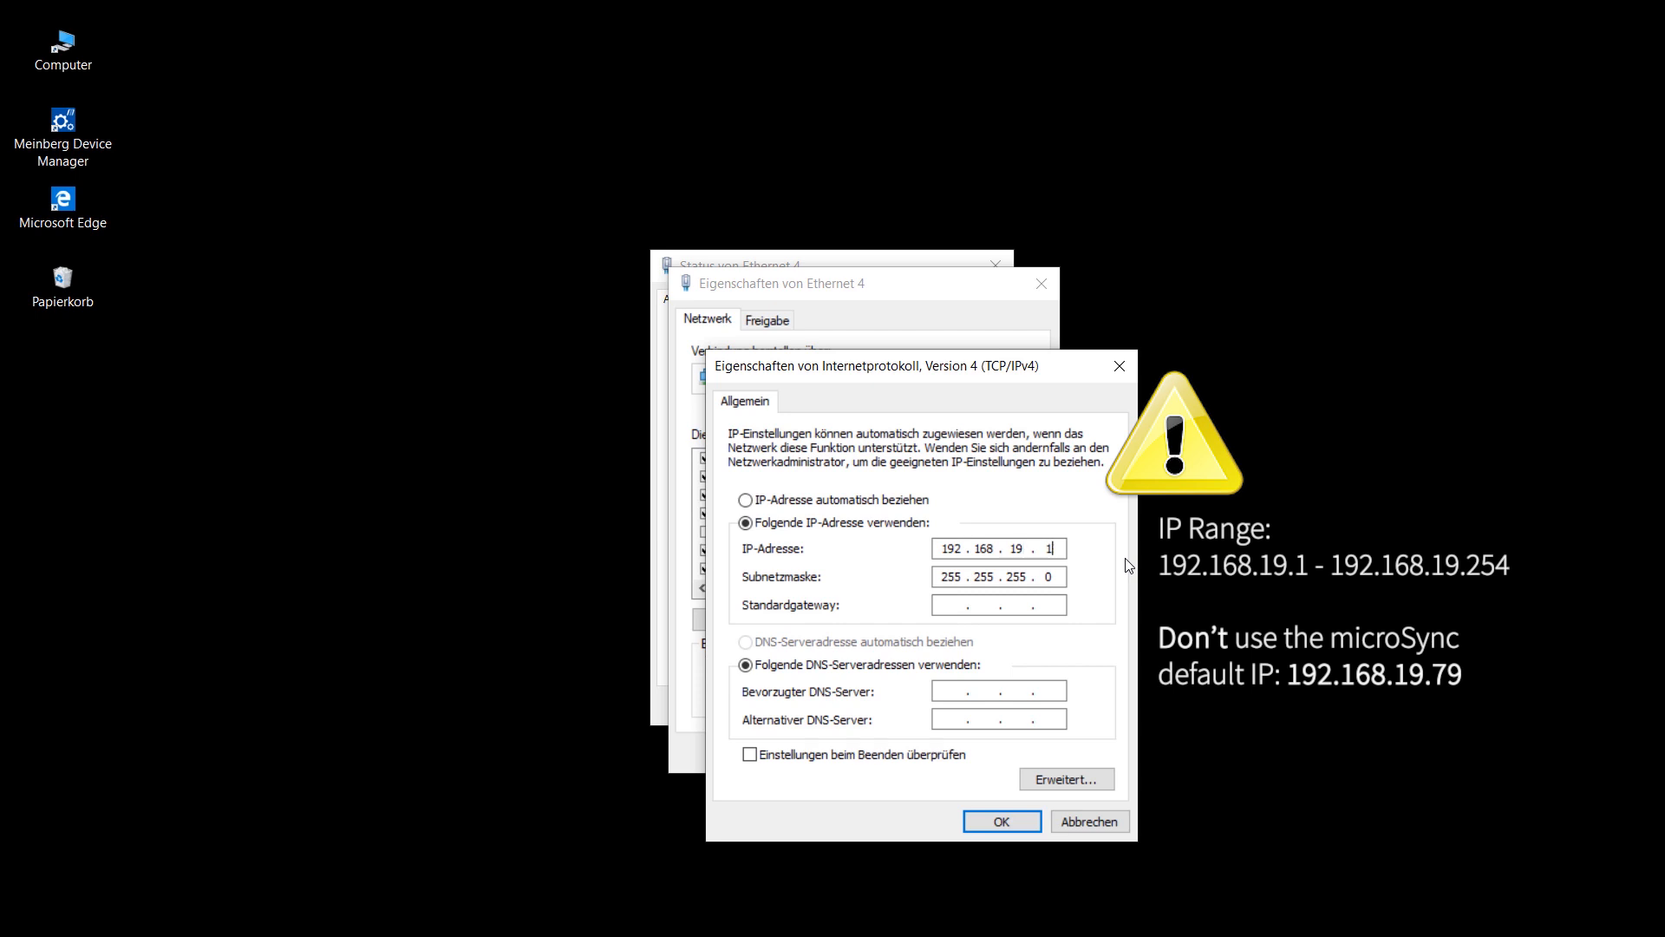
pyautogui.moveTo(977, 723)
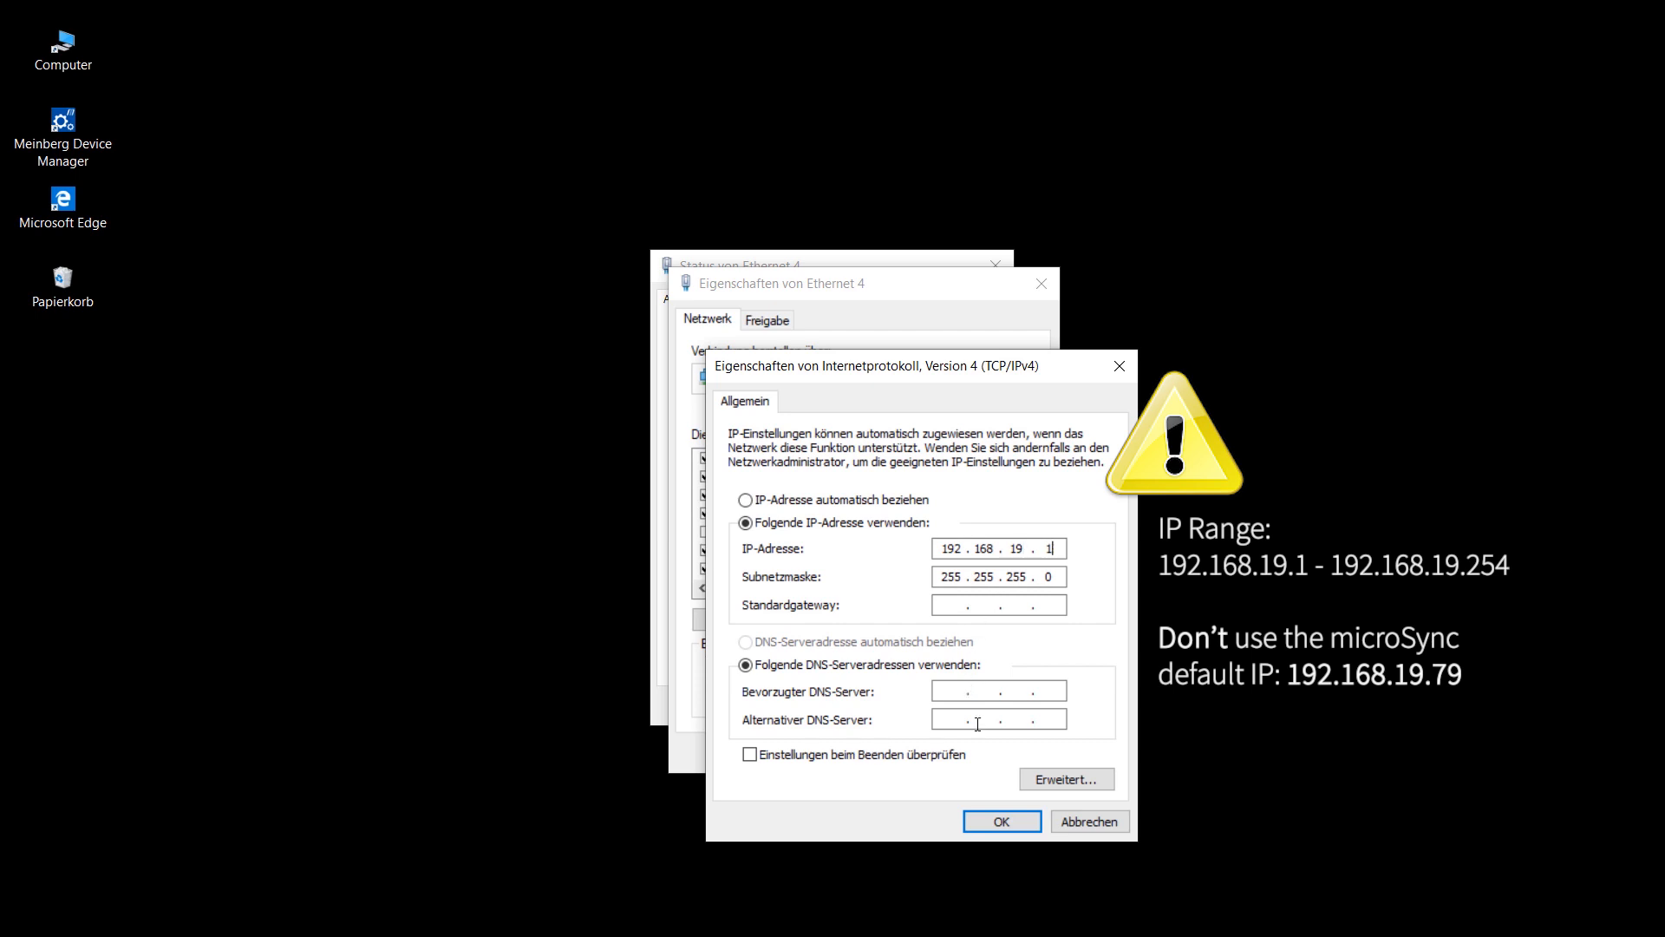
pyautogui.click(999, 821)
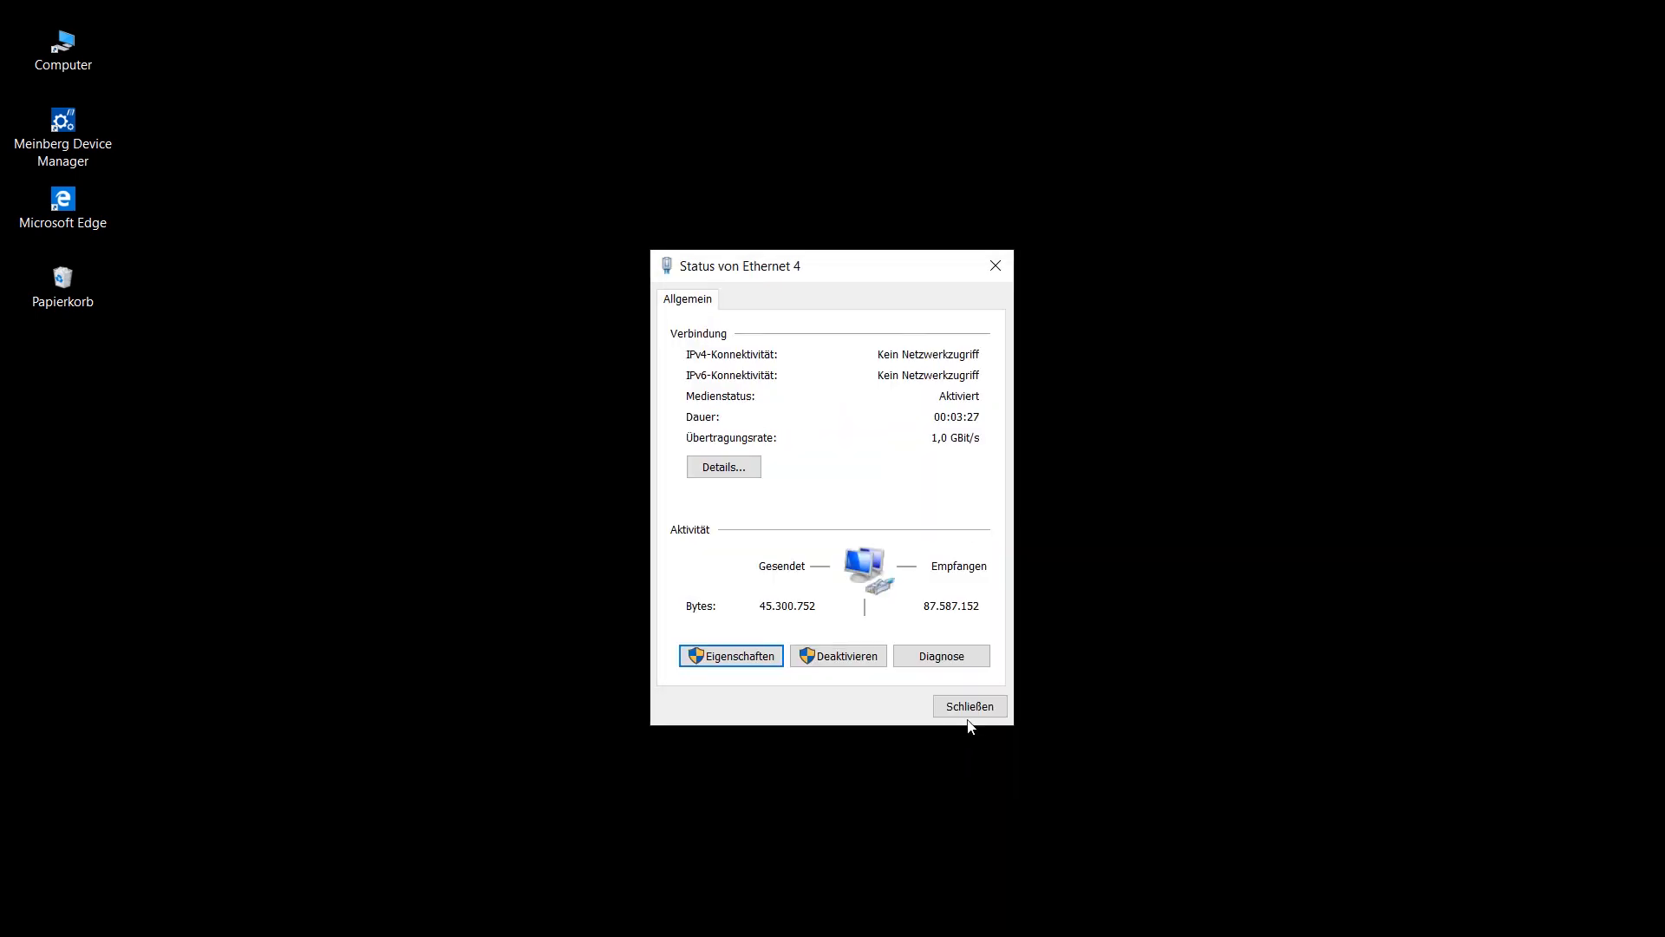
pyautogui.moveTo(144, 177)
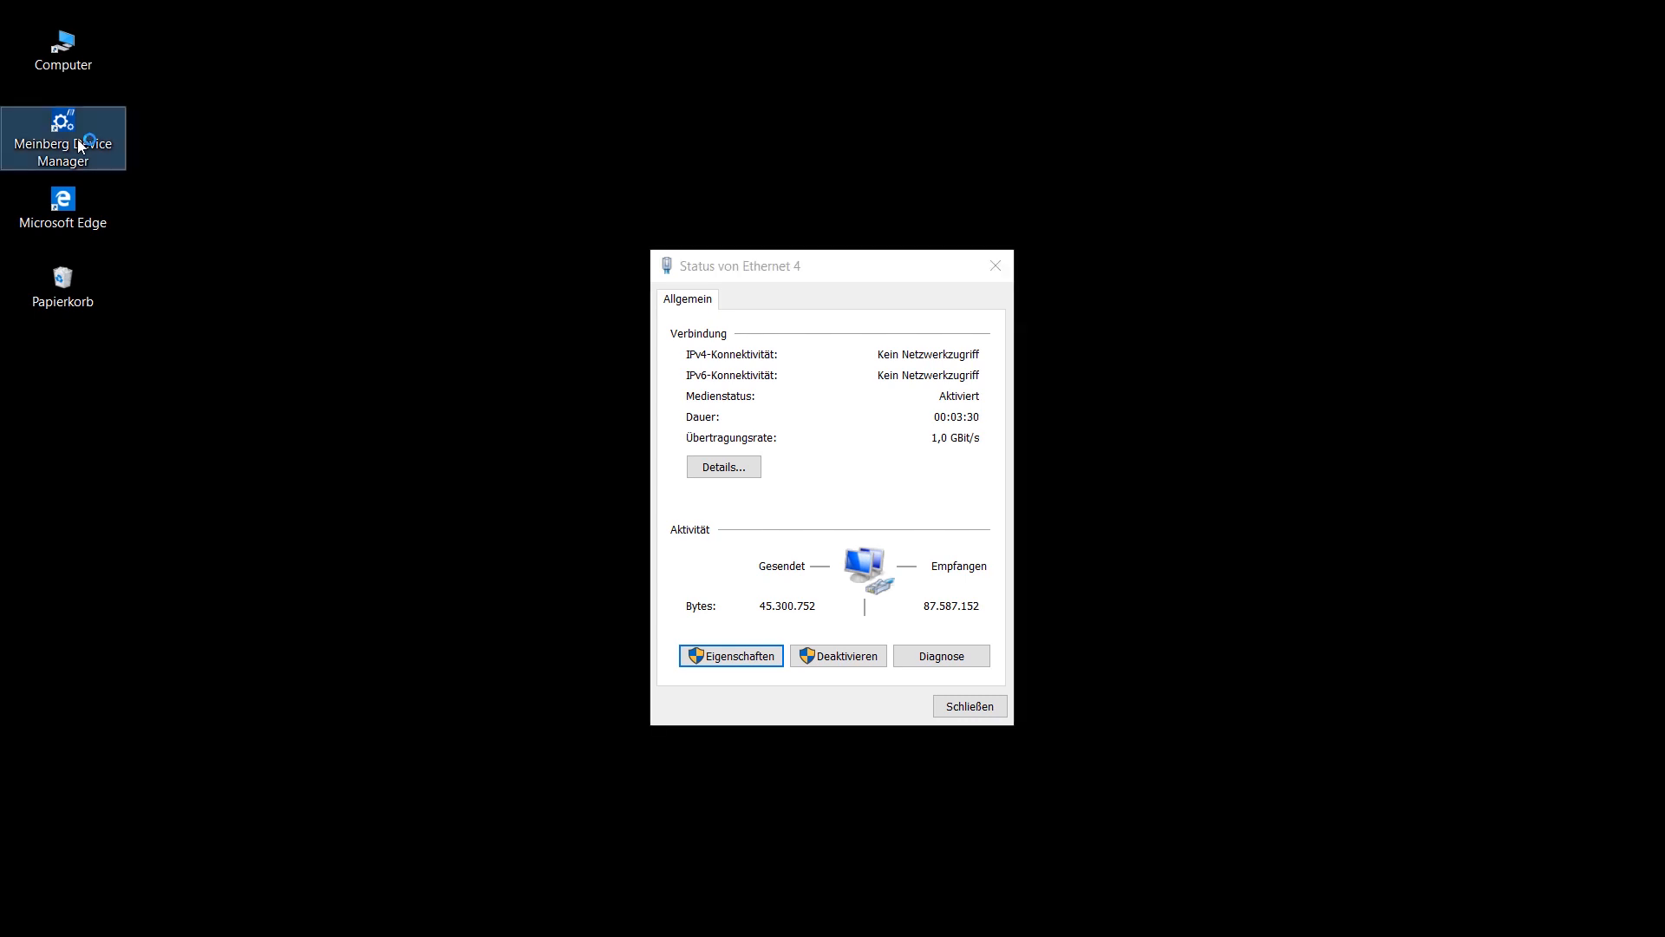
# Launch Device Manager and start an Add Device entry for IP 192.168.19.79.
pyautogui.doubleClick(63, 139)
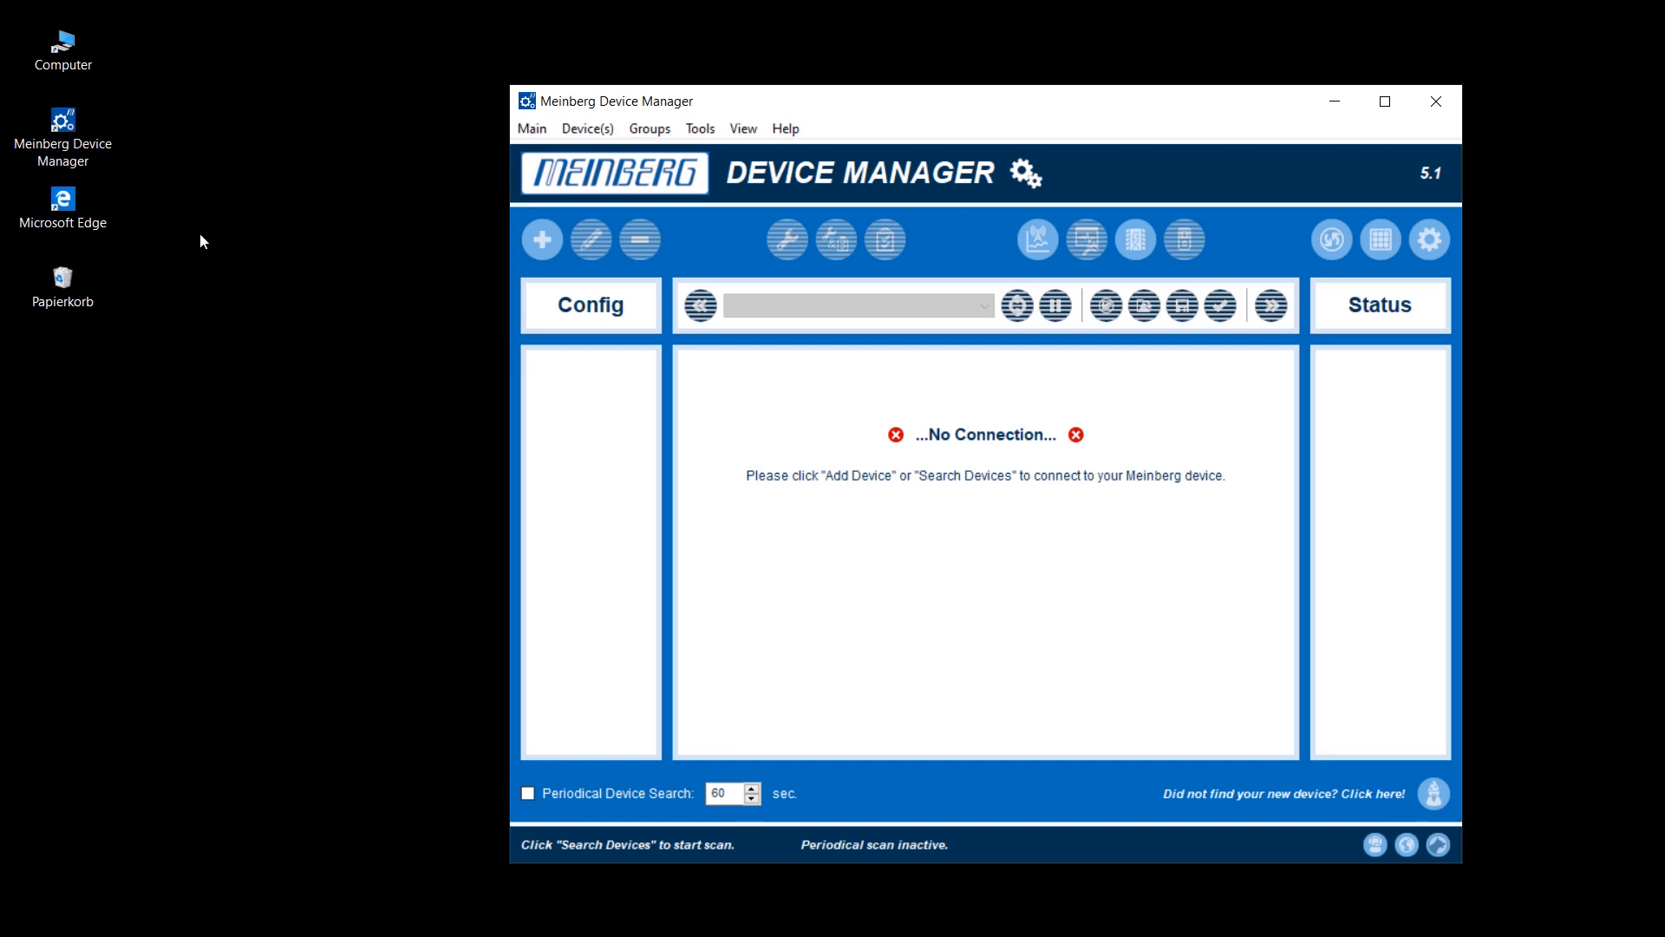
pyautogui.moveTo(541, 238)
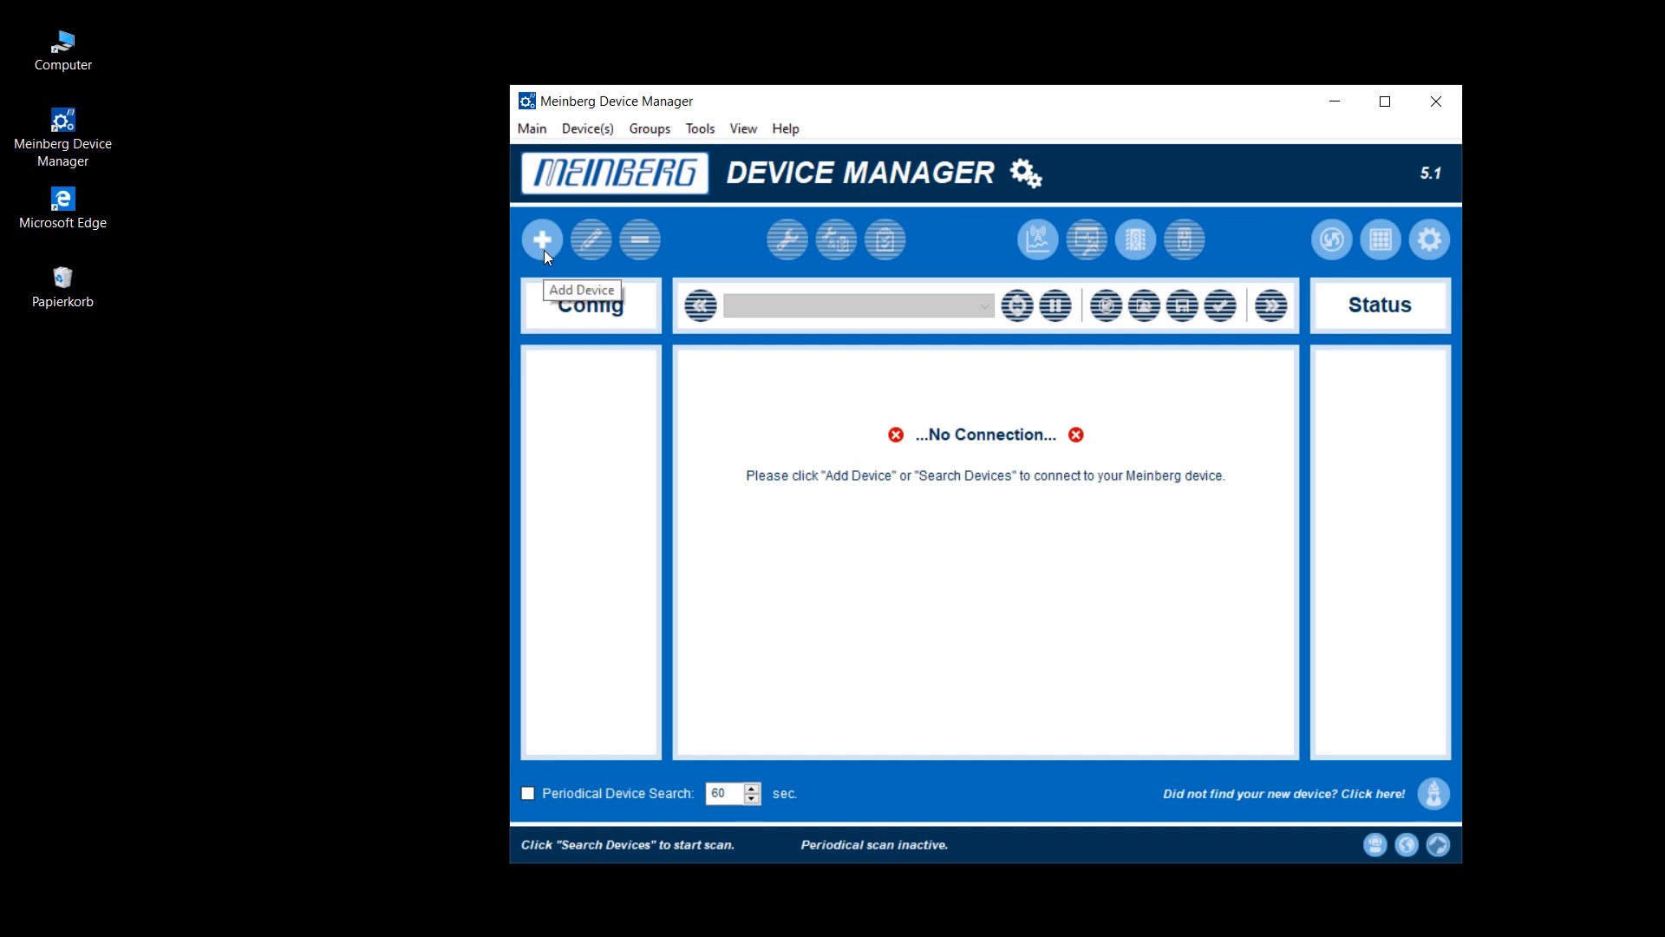
pyautogui.click(541, 237)
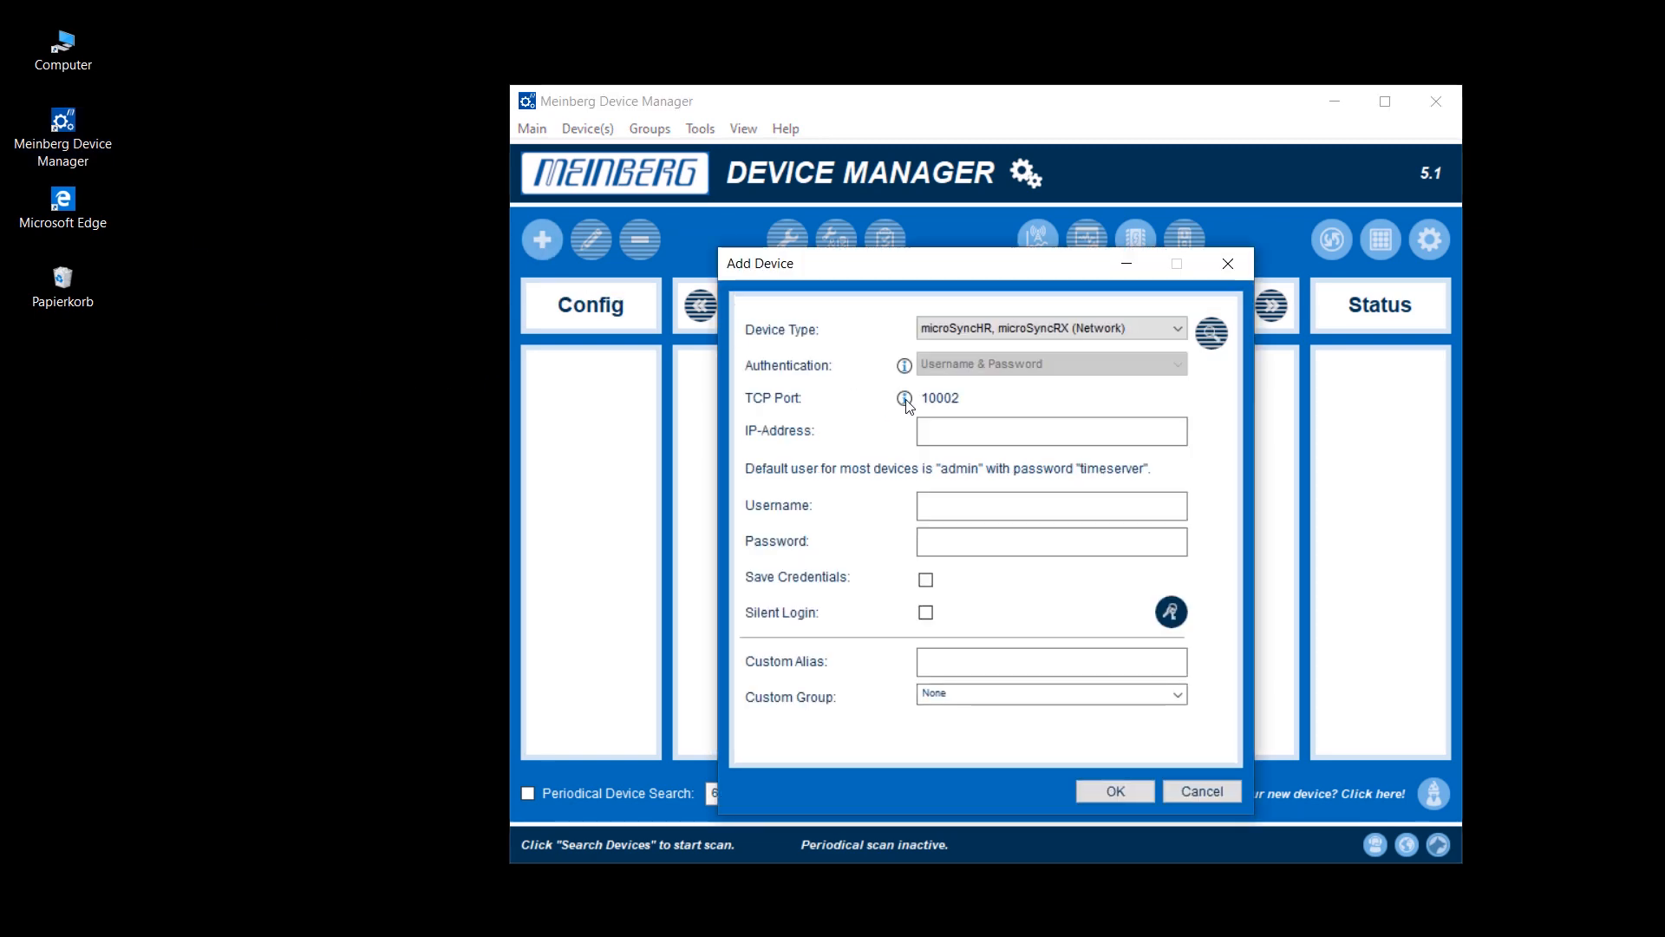
pyautogui.click(1052, 430)
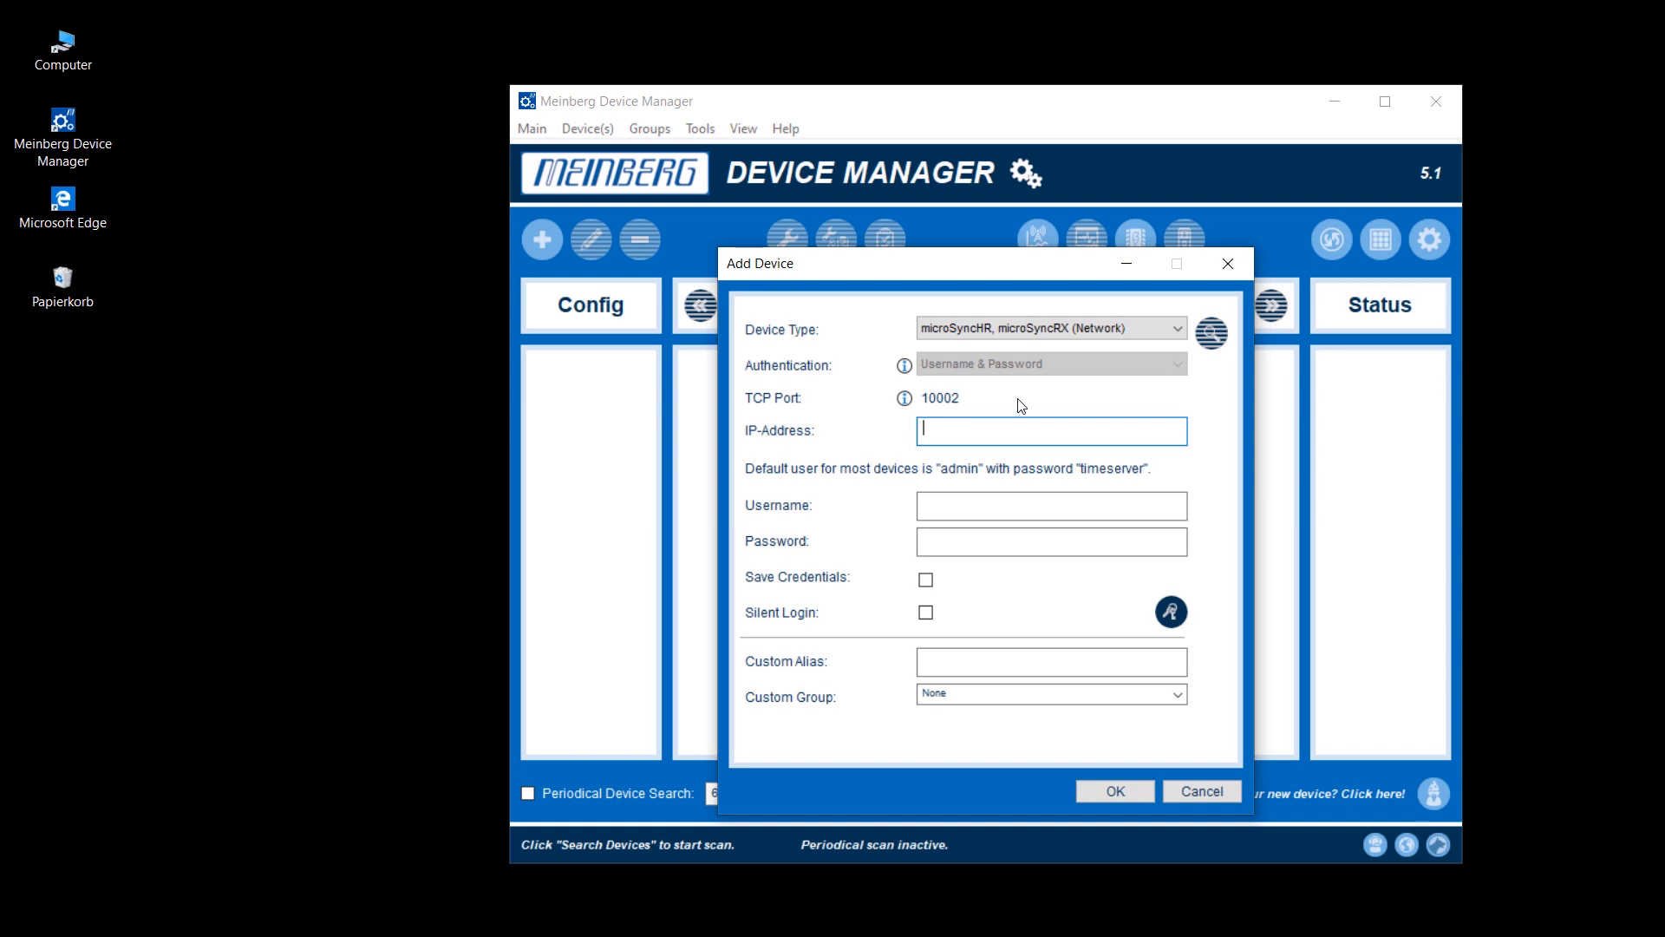
pyautogui.write('192')
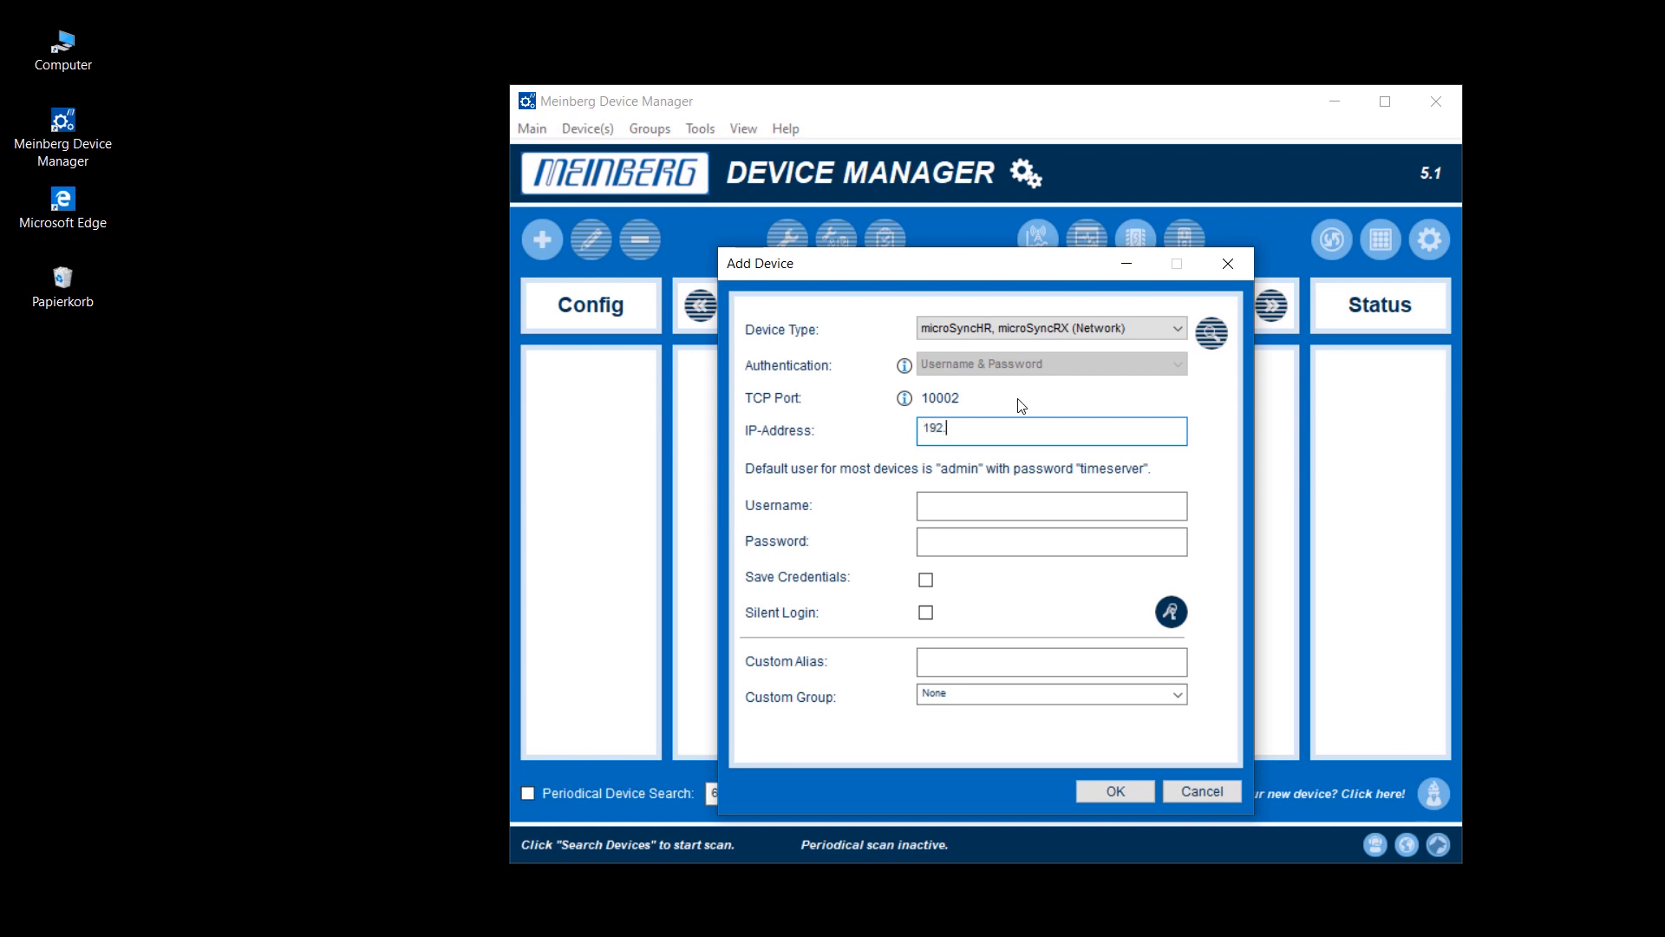
pyautogui.write('.168.1')
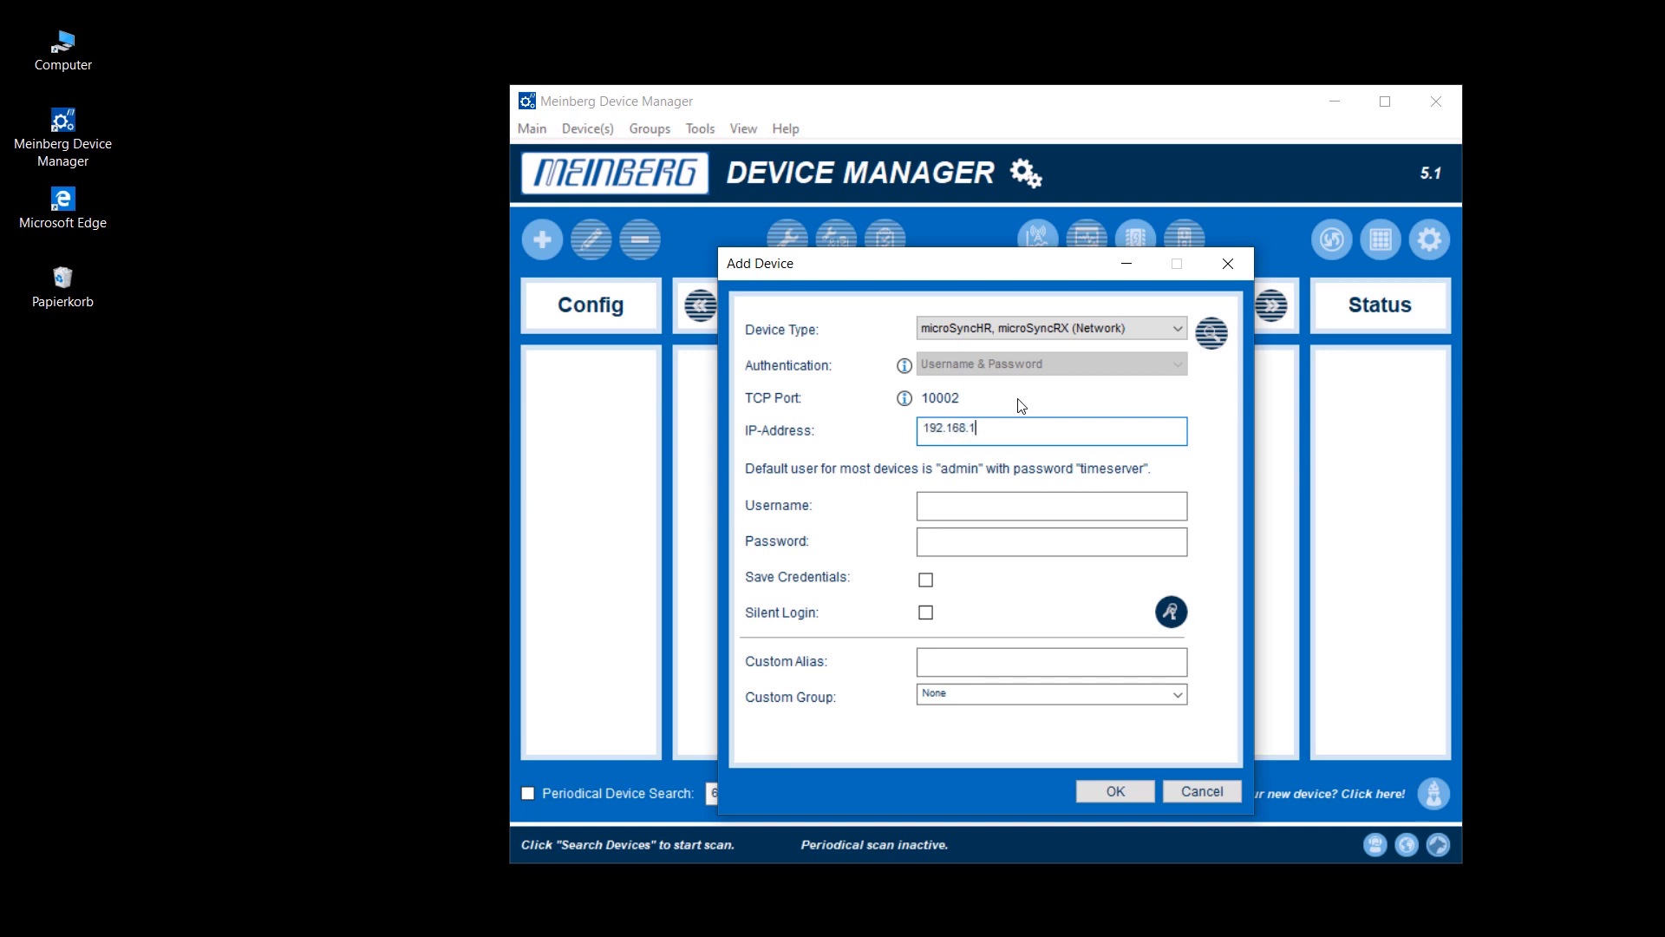
pyautogui.write('9.79')
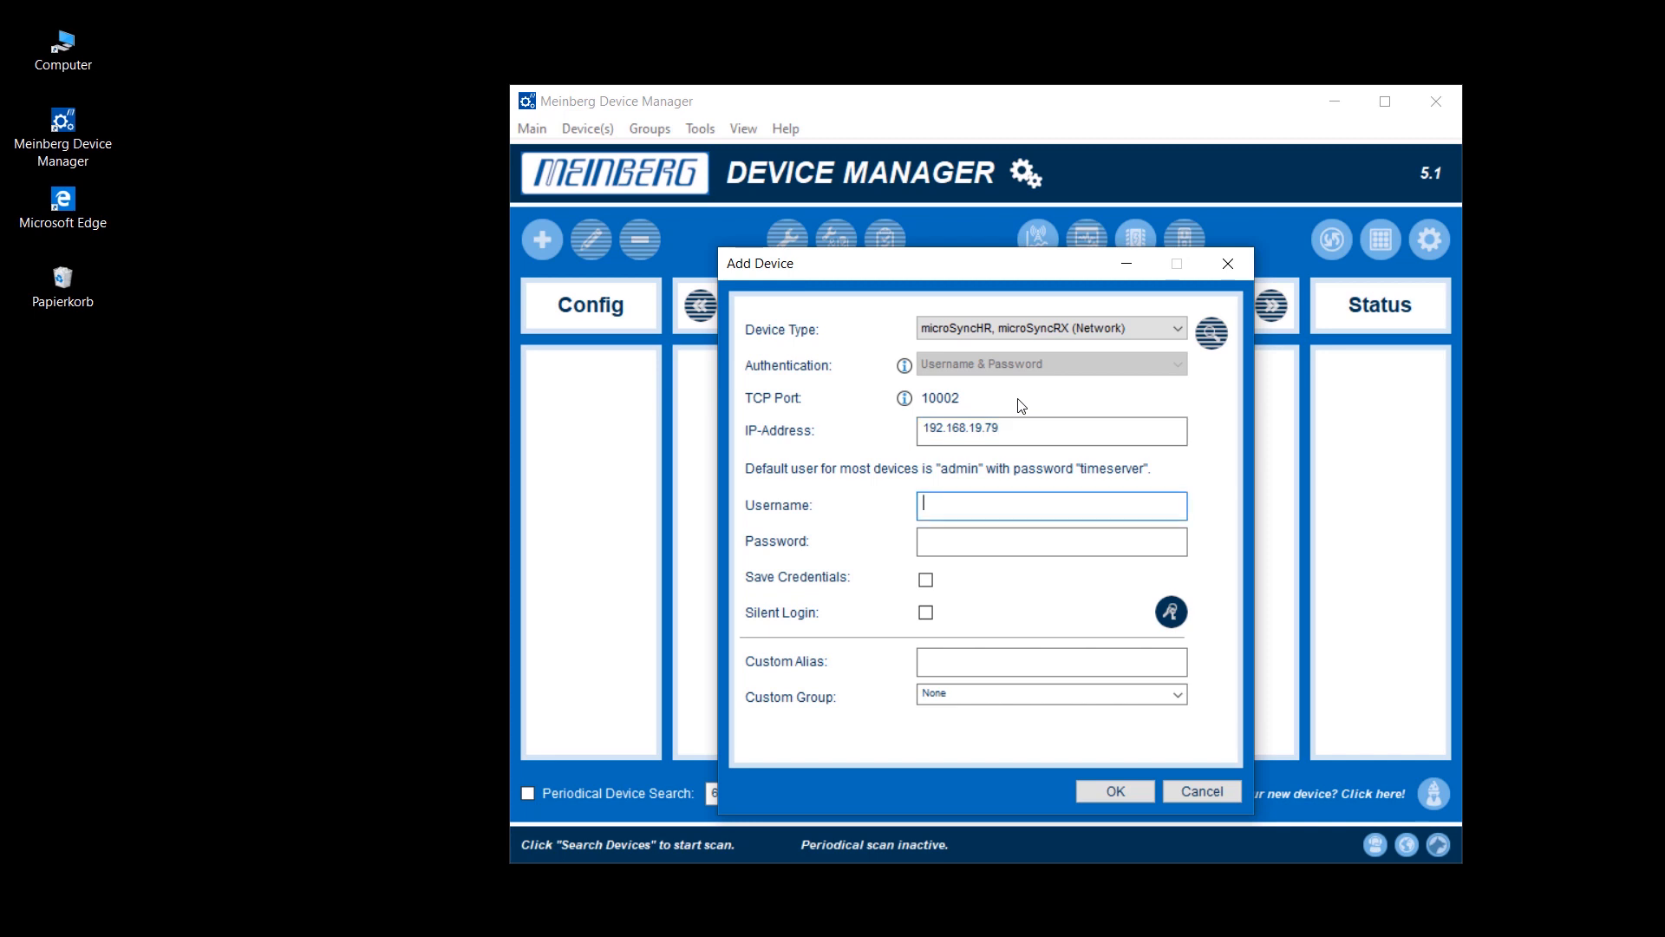
pyautogui.write('admin')
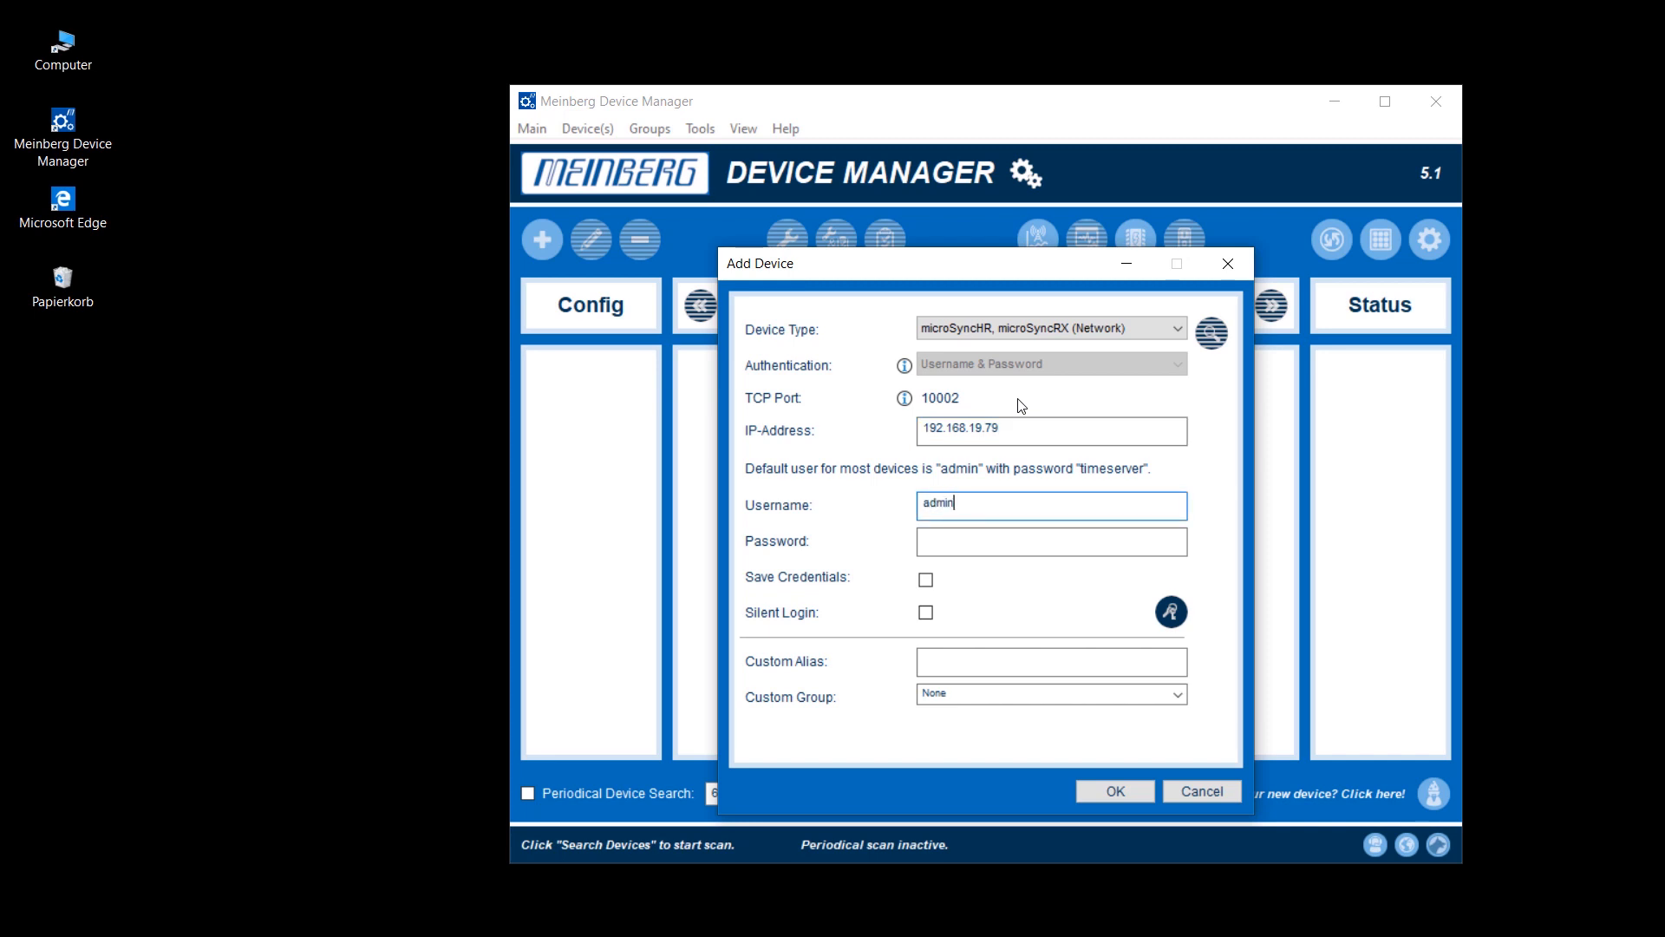
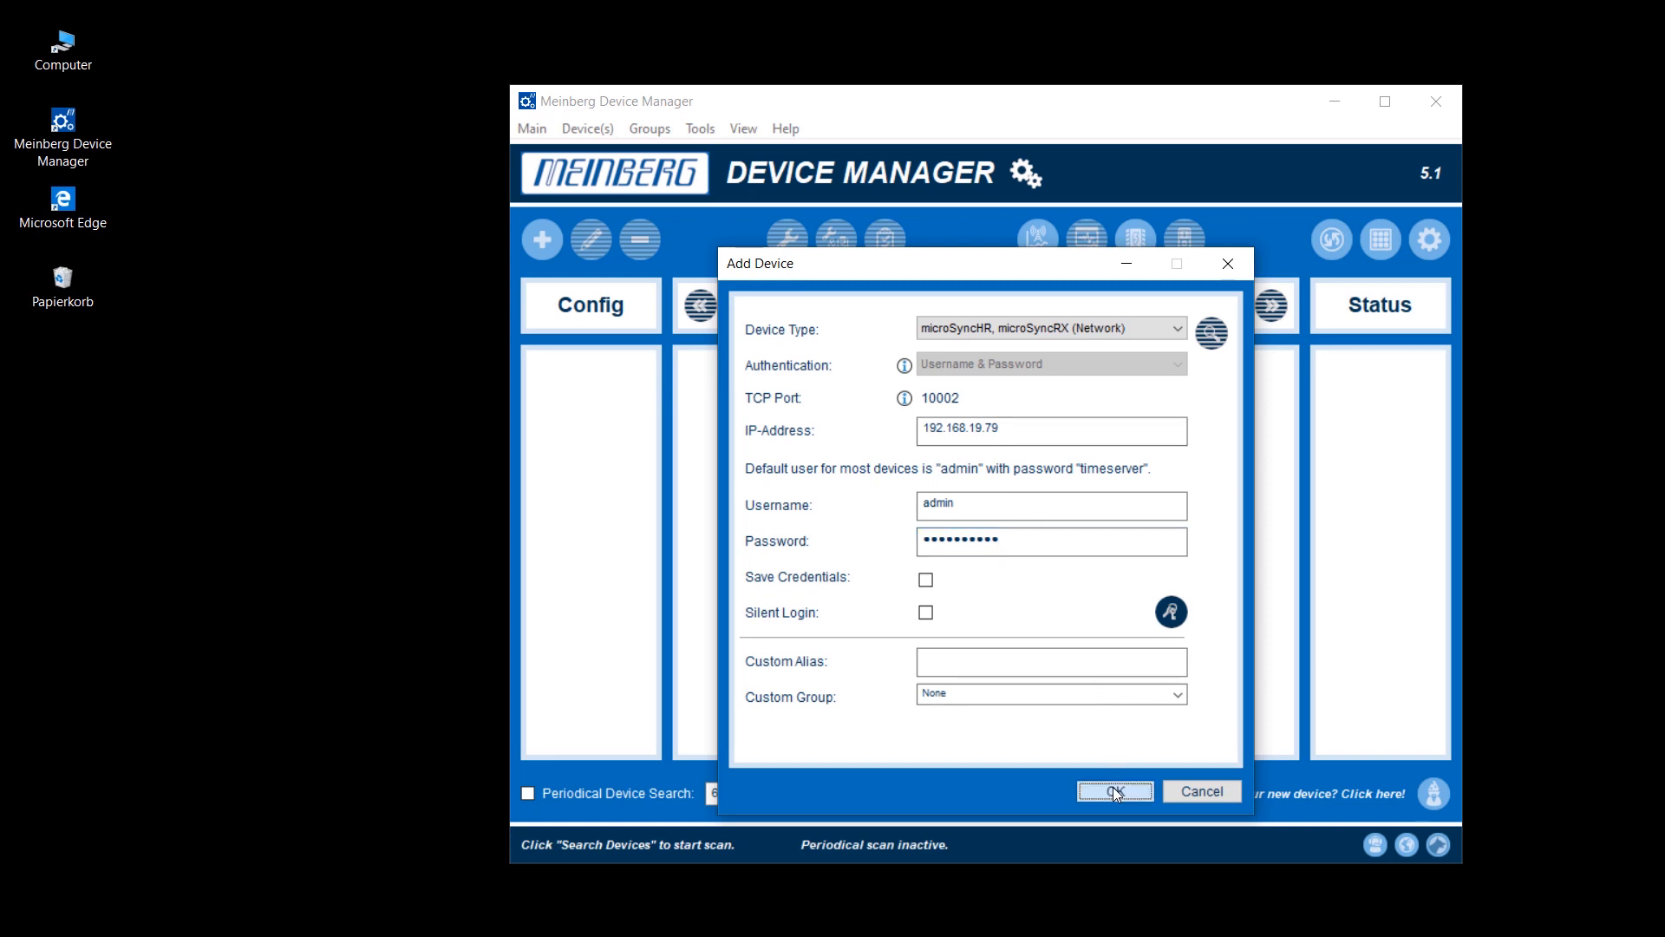
# Submit the device, permanently trust its host key and save the 192.168.19.79 connection.
pyautogui.click(1114, 791)
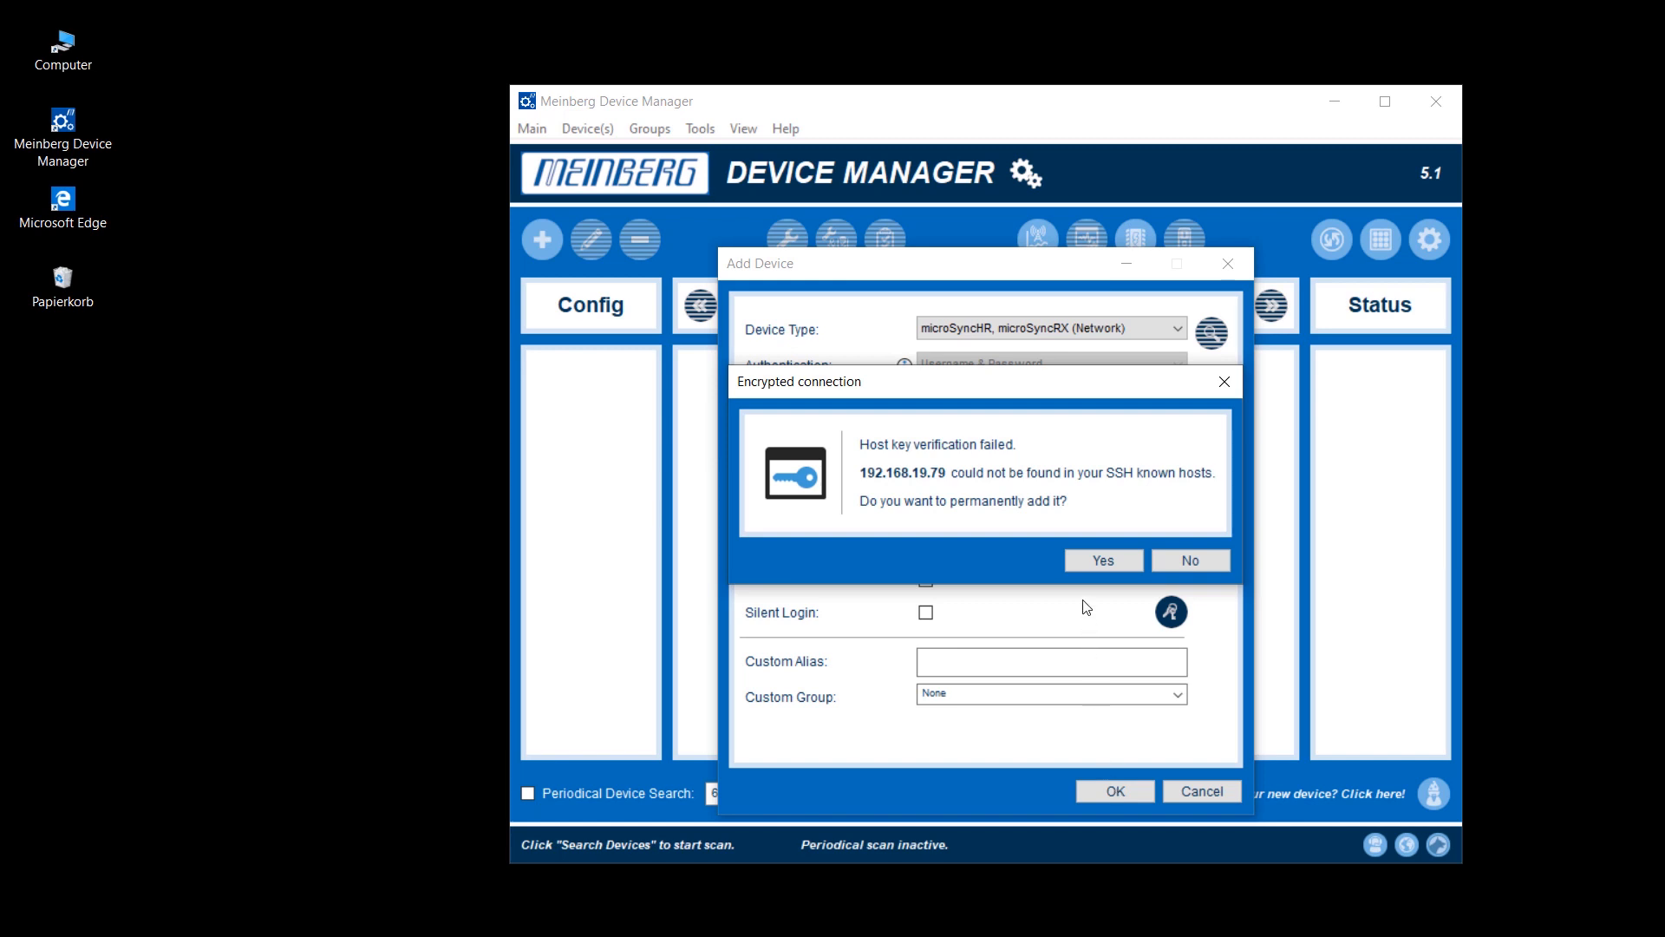
pyautogui.click(1102, 561)
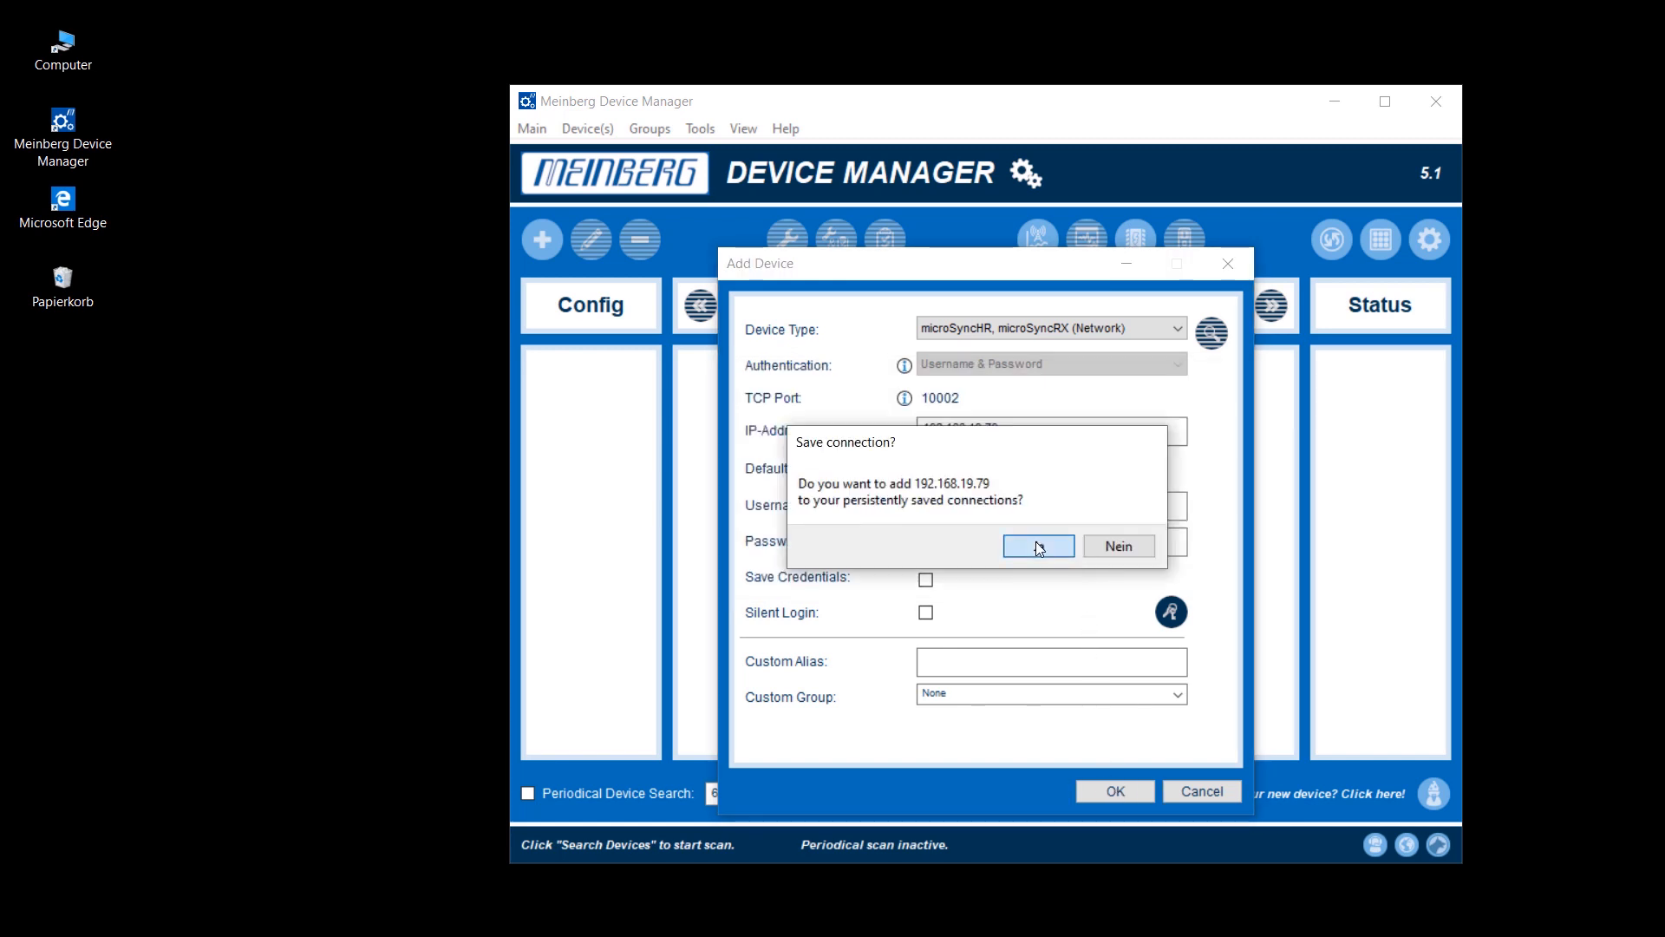
pyautogui.click(1037, 545)
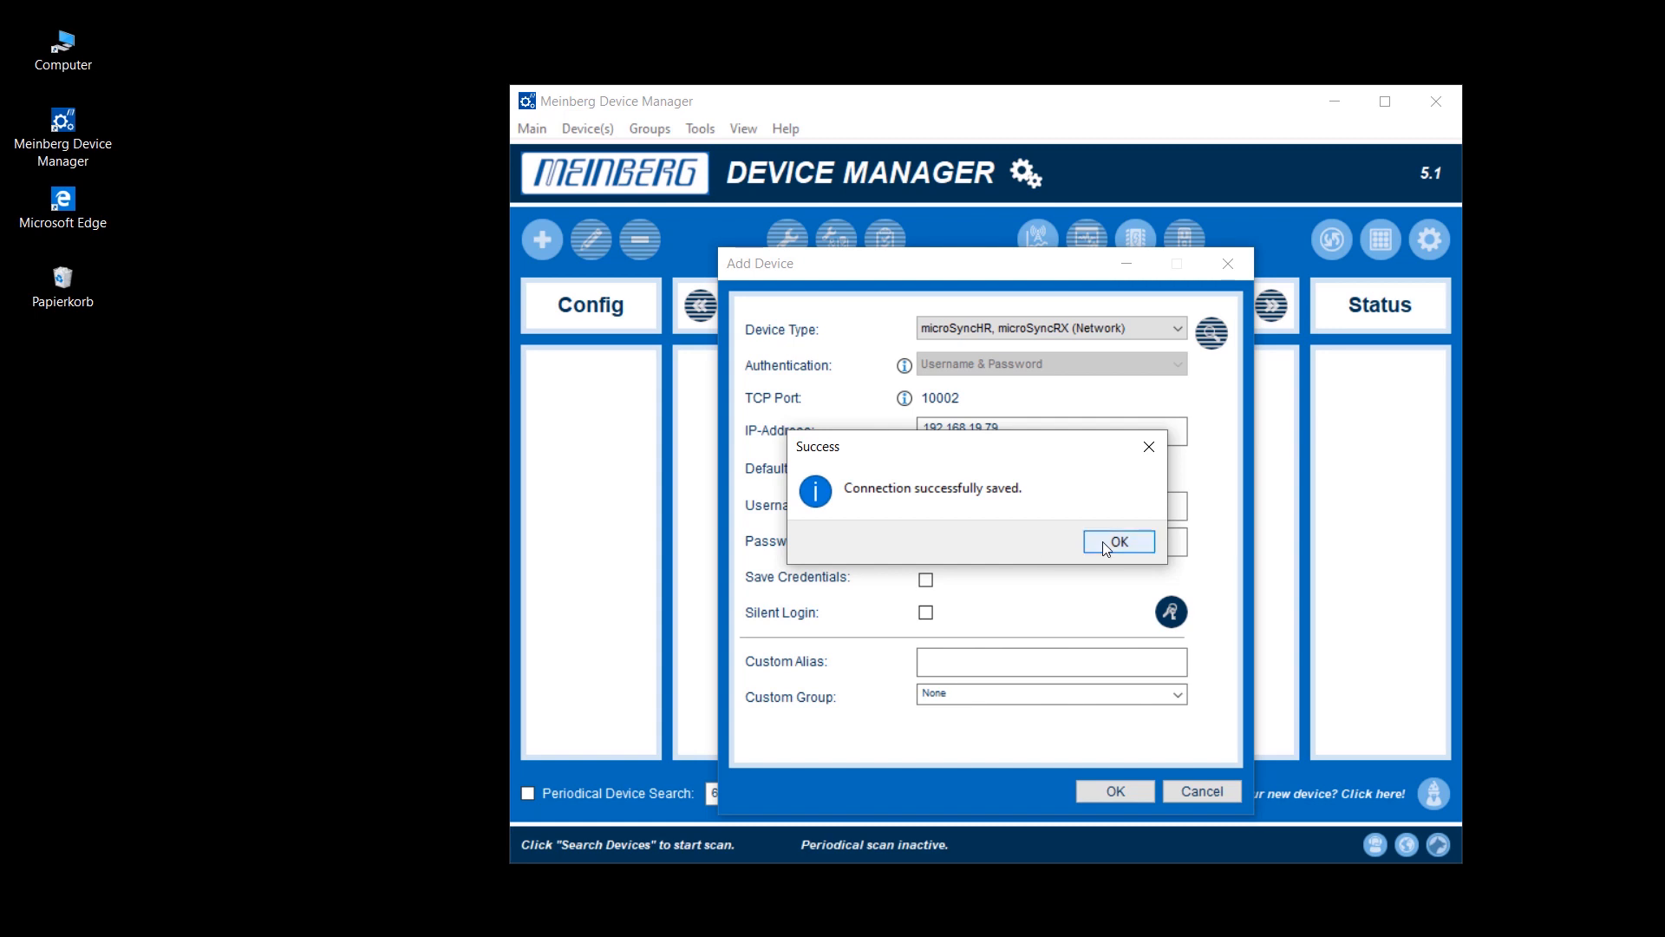
pyautogui.click(1117, 542)
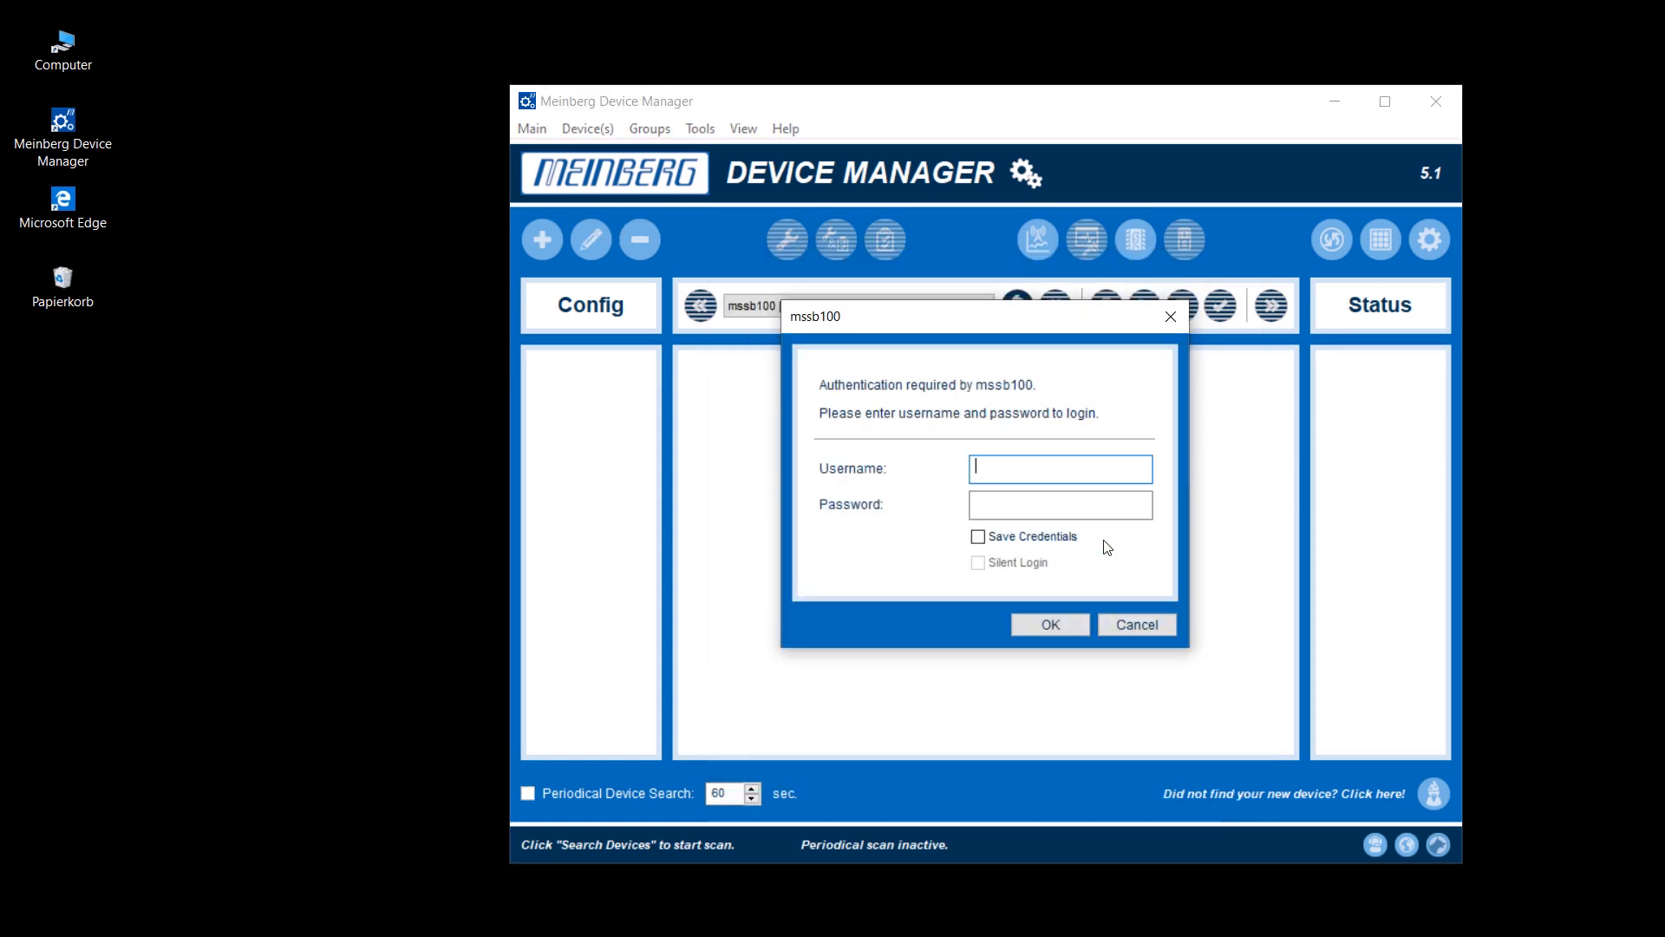
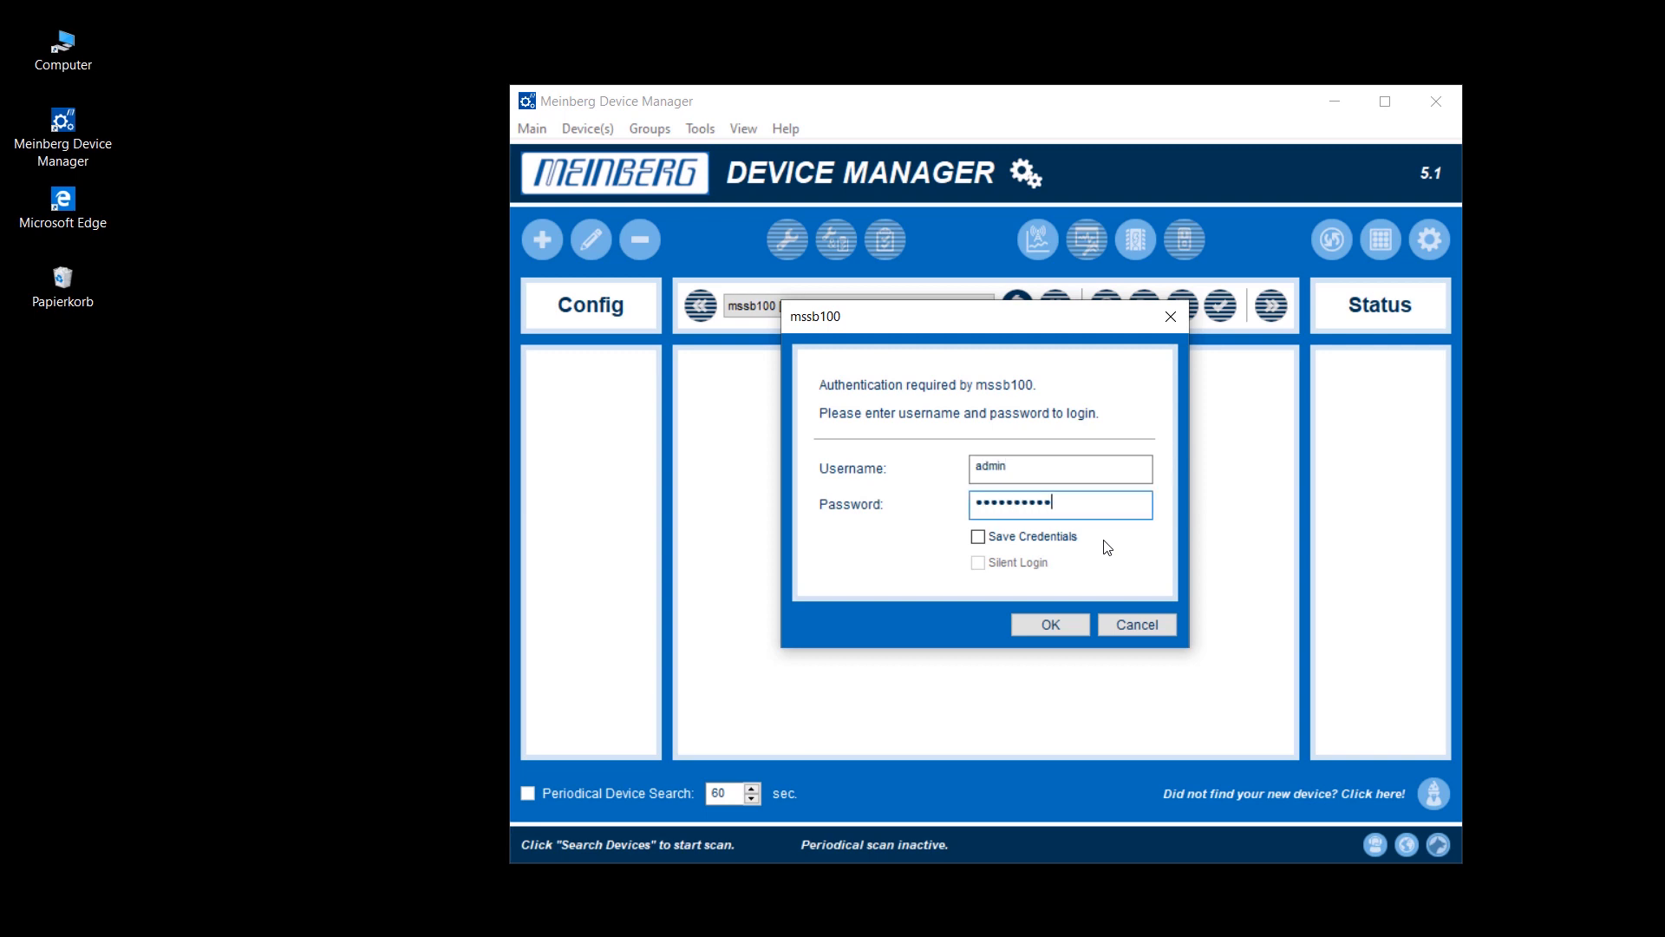
# Log in to mssb100 as admin and reconnect to show the microSync RX101 overview.
pyautogui.click(1048, 625)
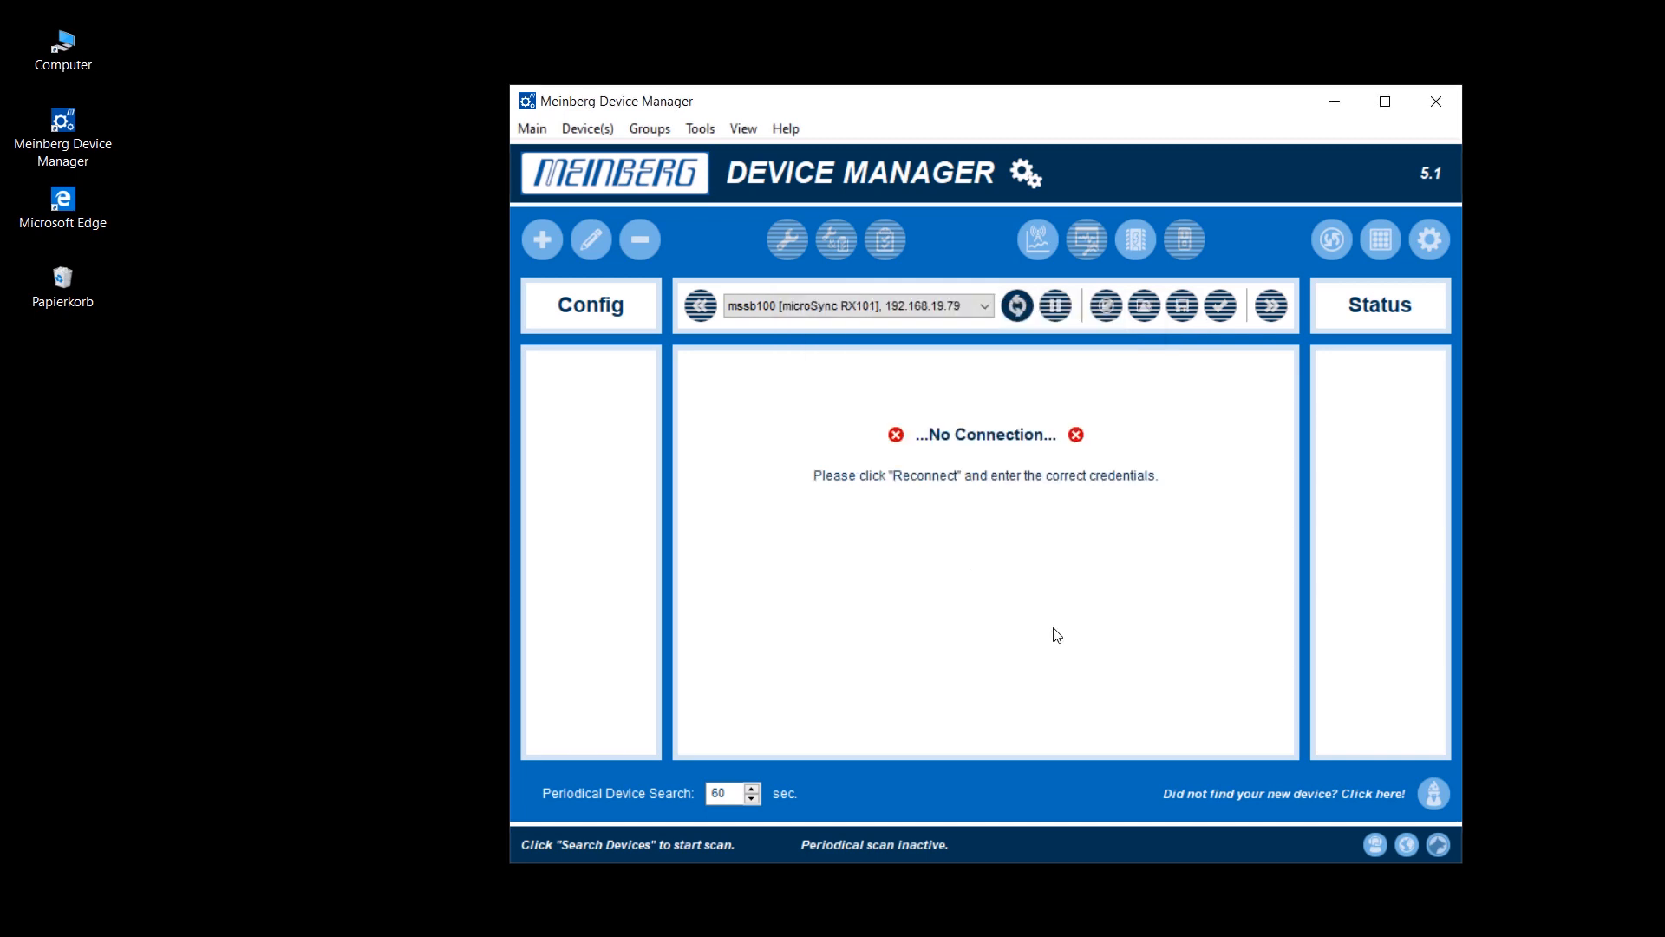
pyautogui.click(1015, 305)
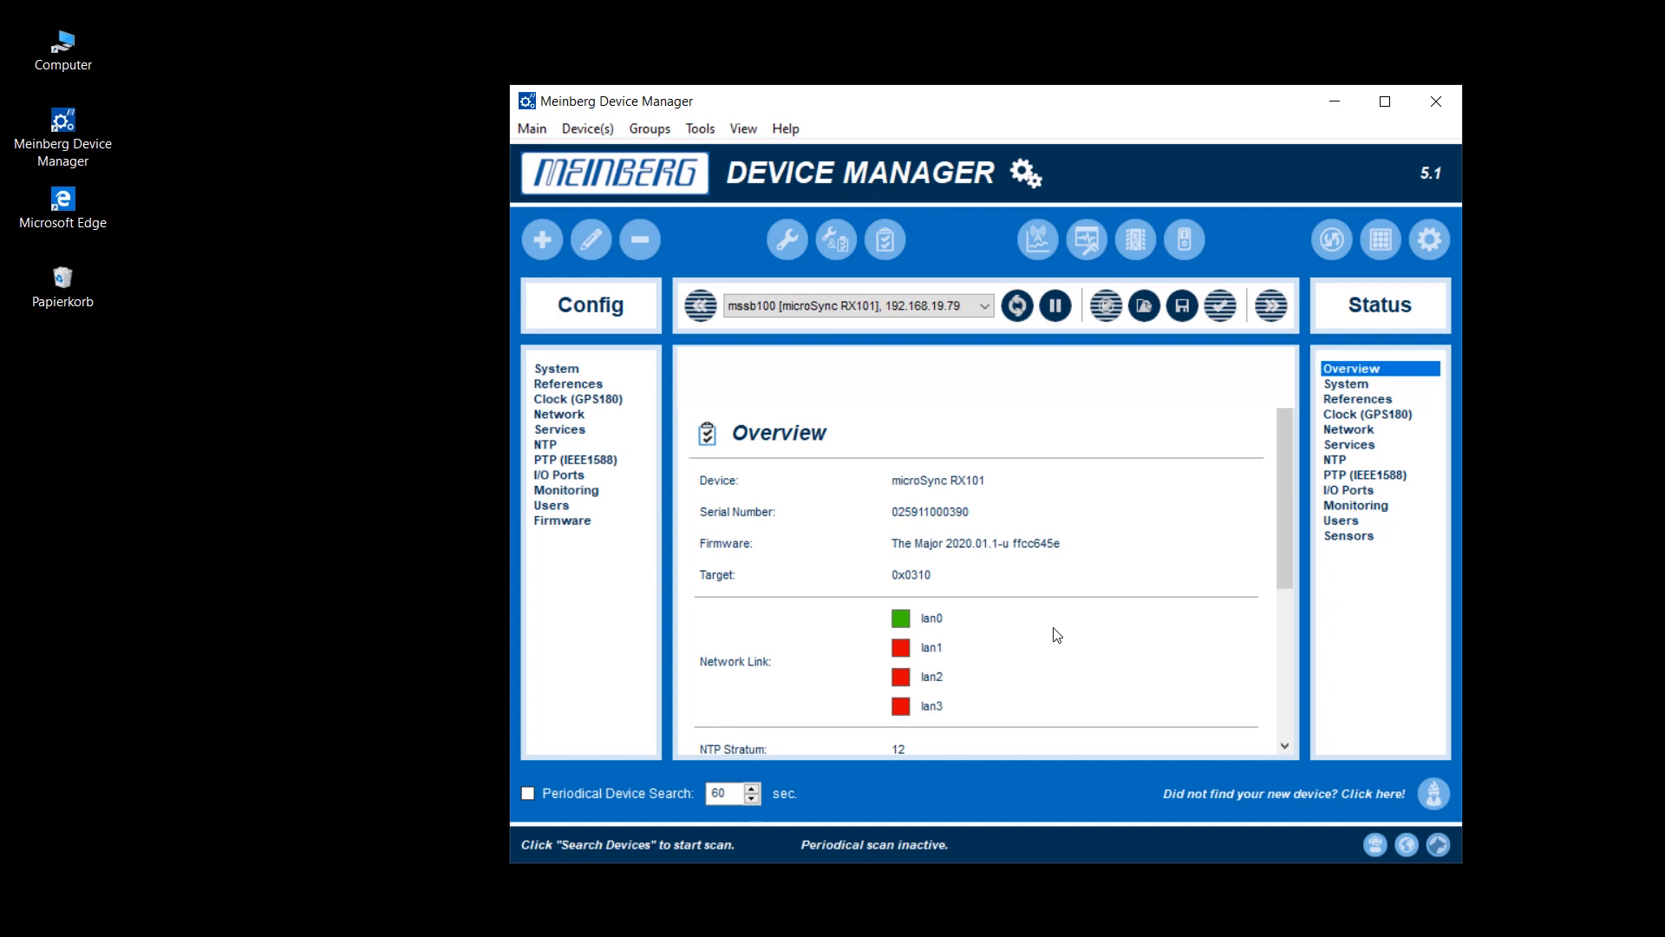
pyautogui.moveTo(855, 423)
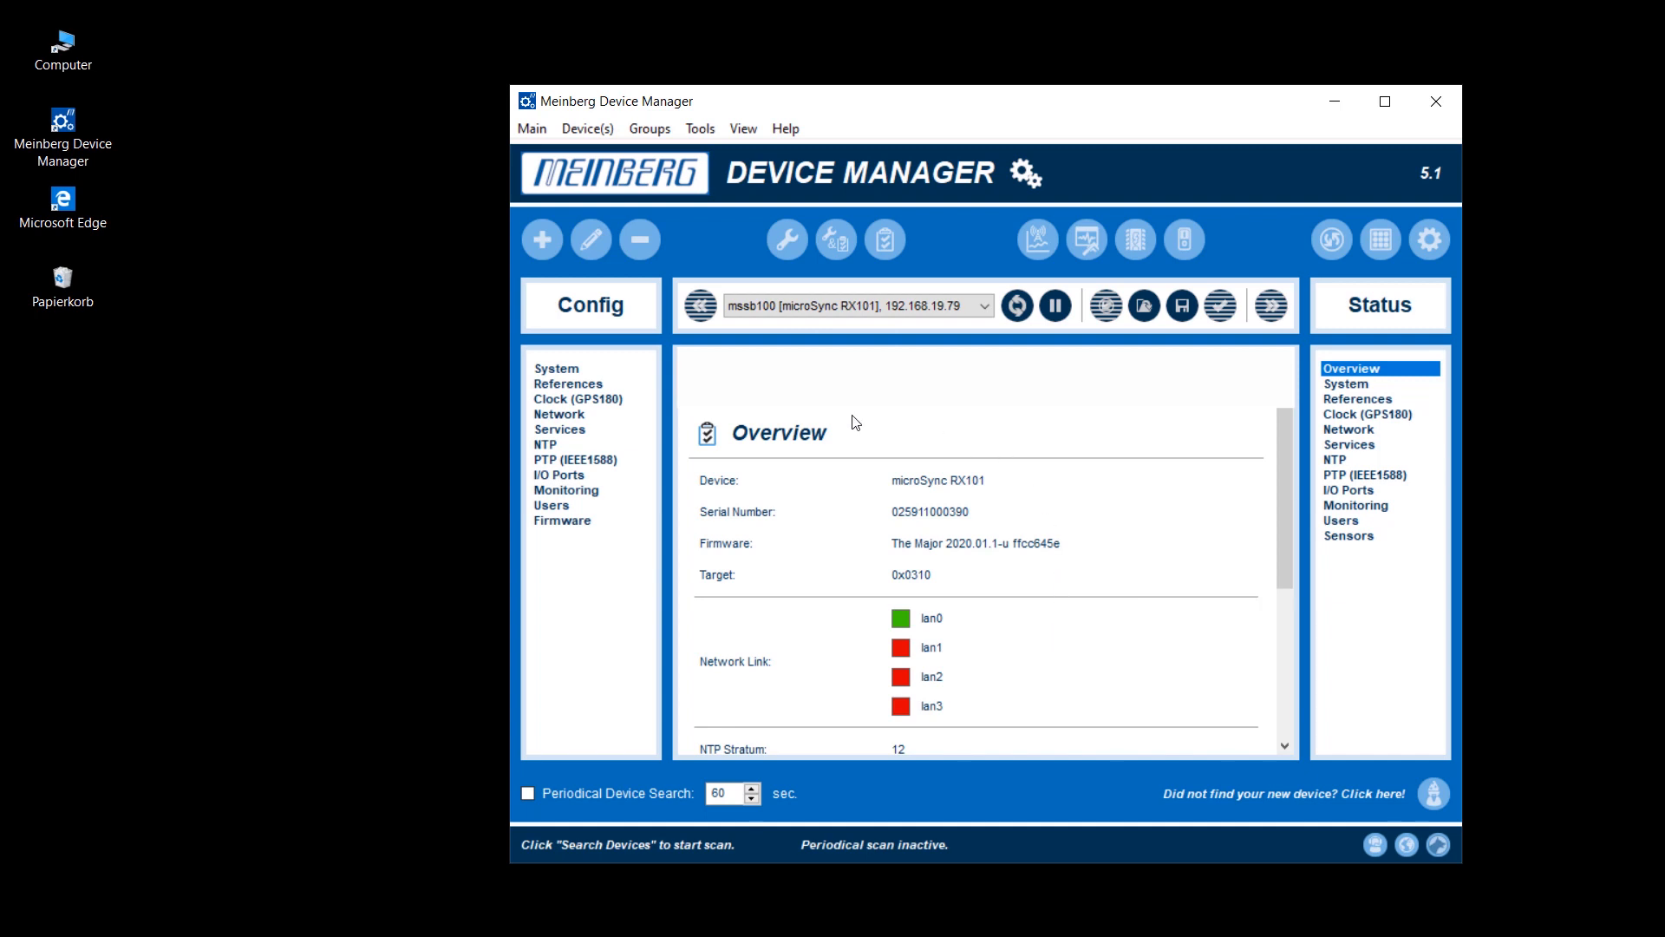
# Go to the device's Network configuration, Interfaces subcategory, for lan0:0.
pyautogui.click(560, 415)
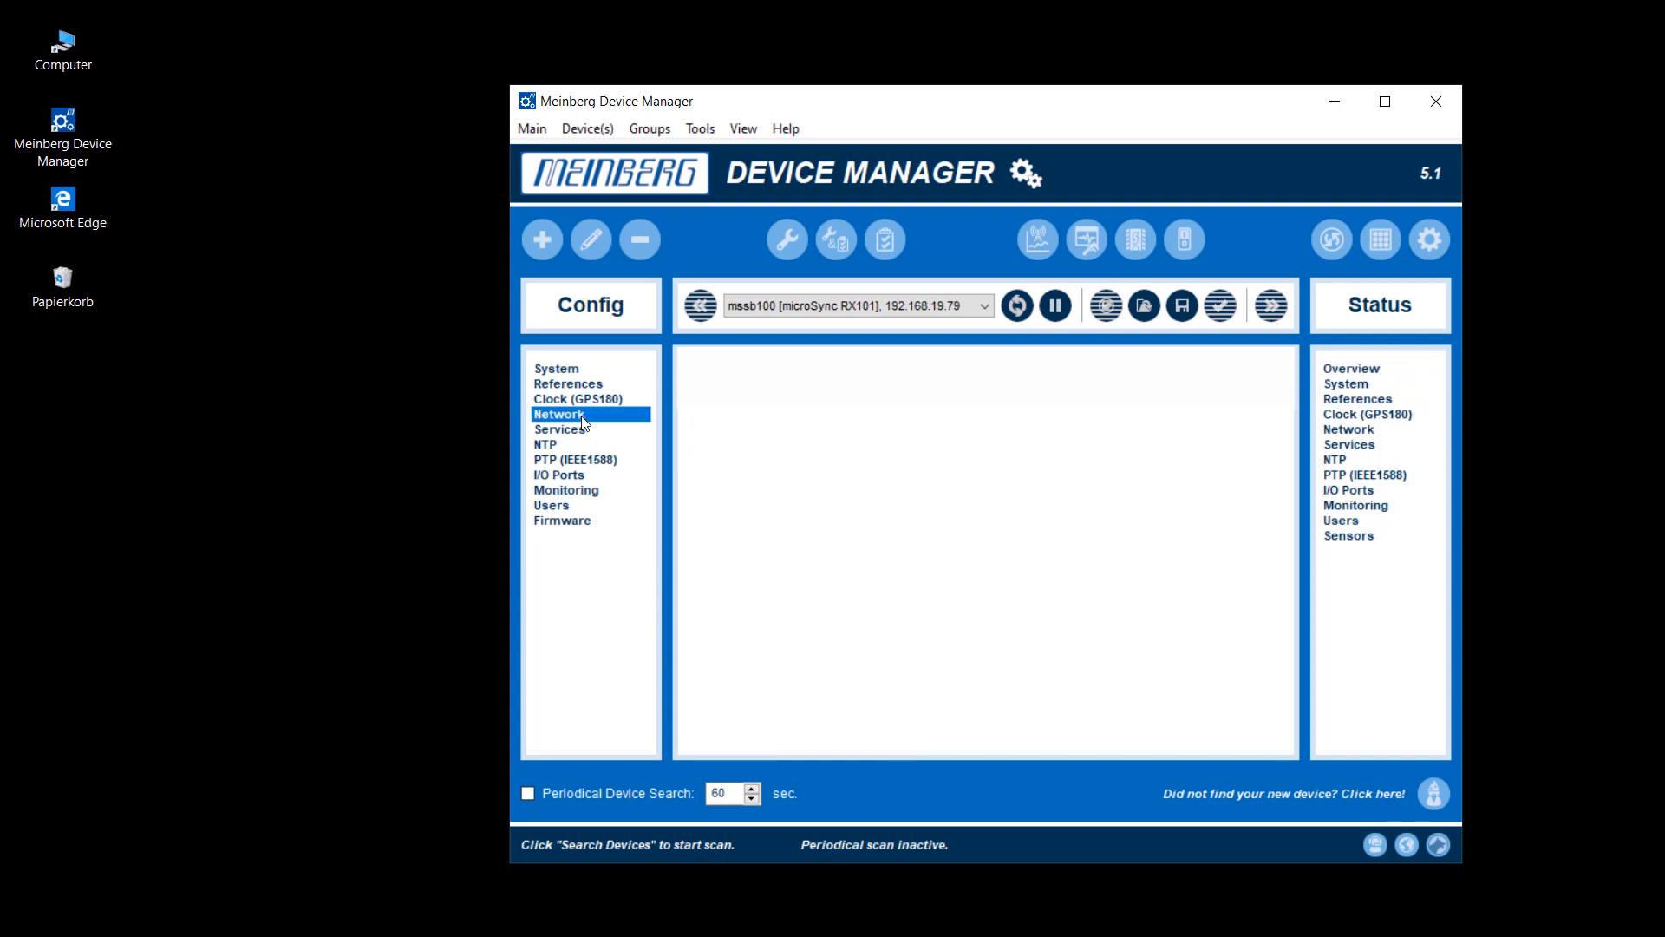
pyautogui.click(559, 415)
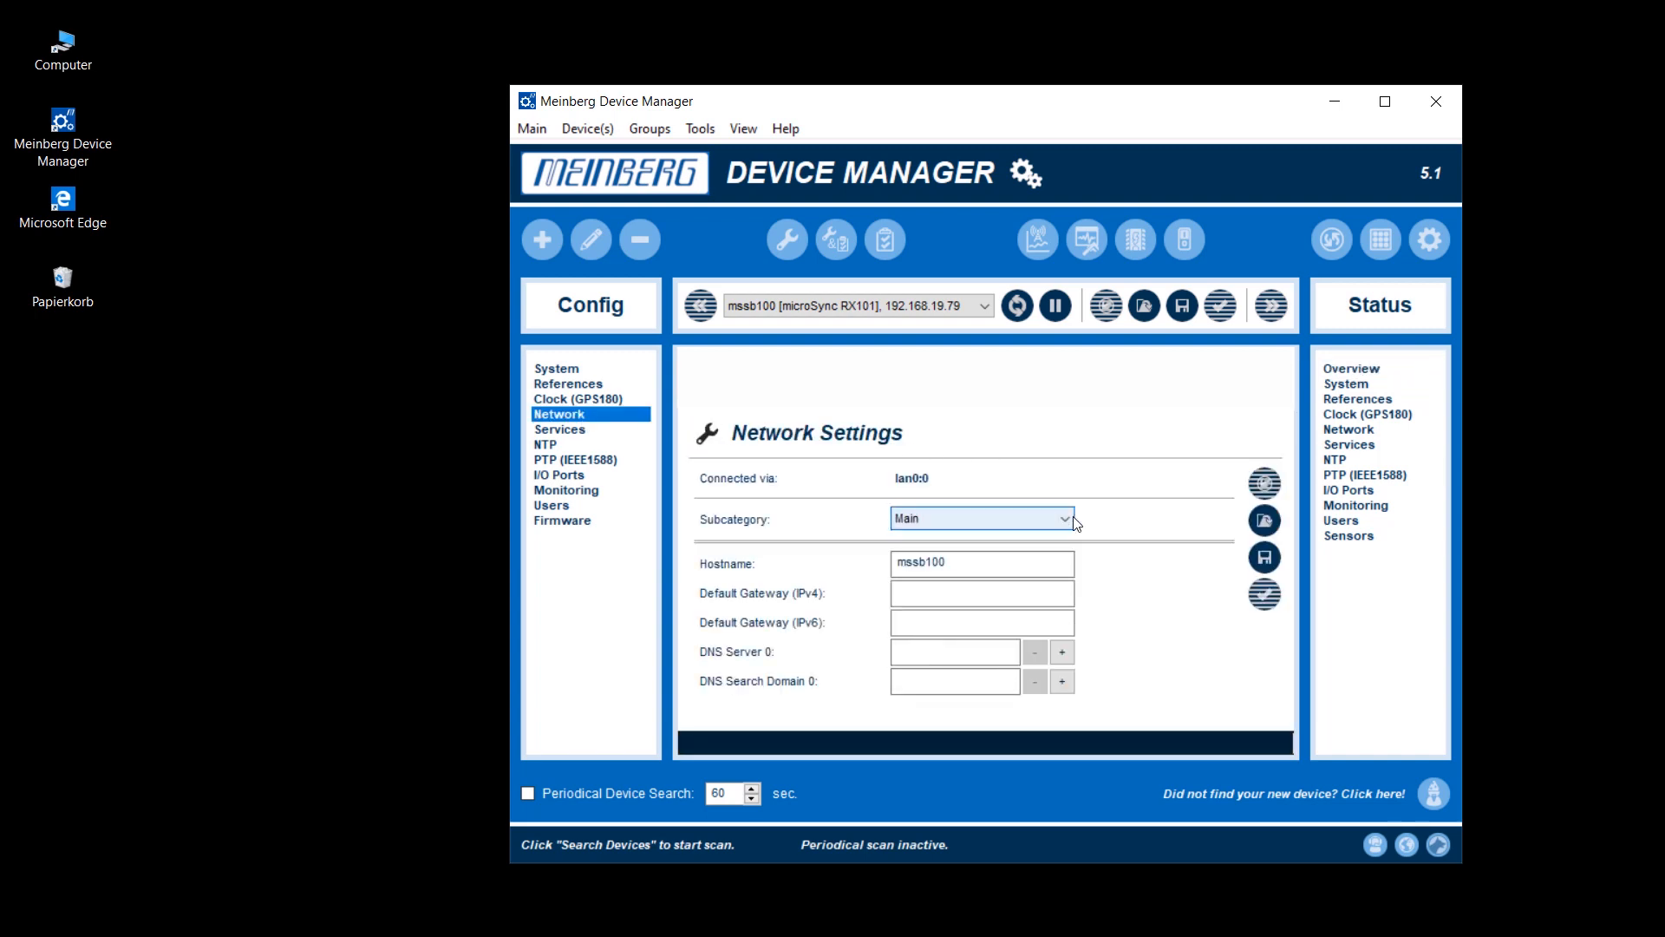
pyautogui.click(1067, 519)
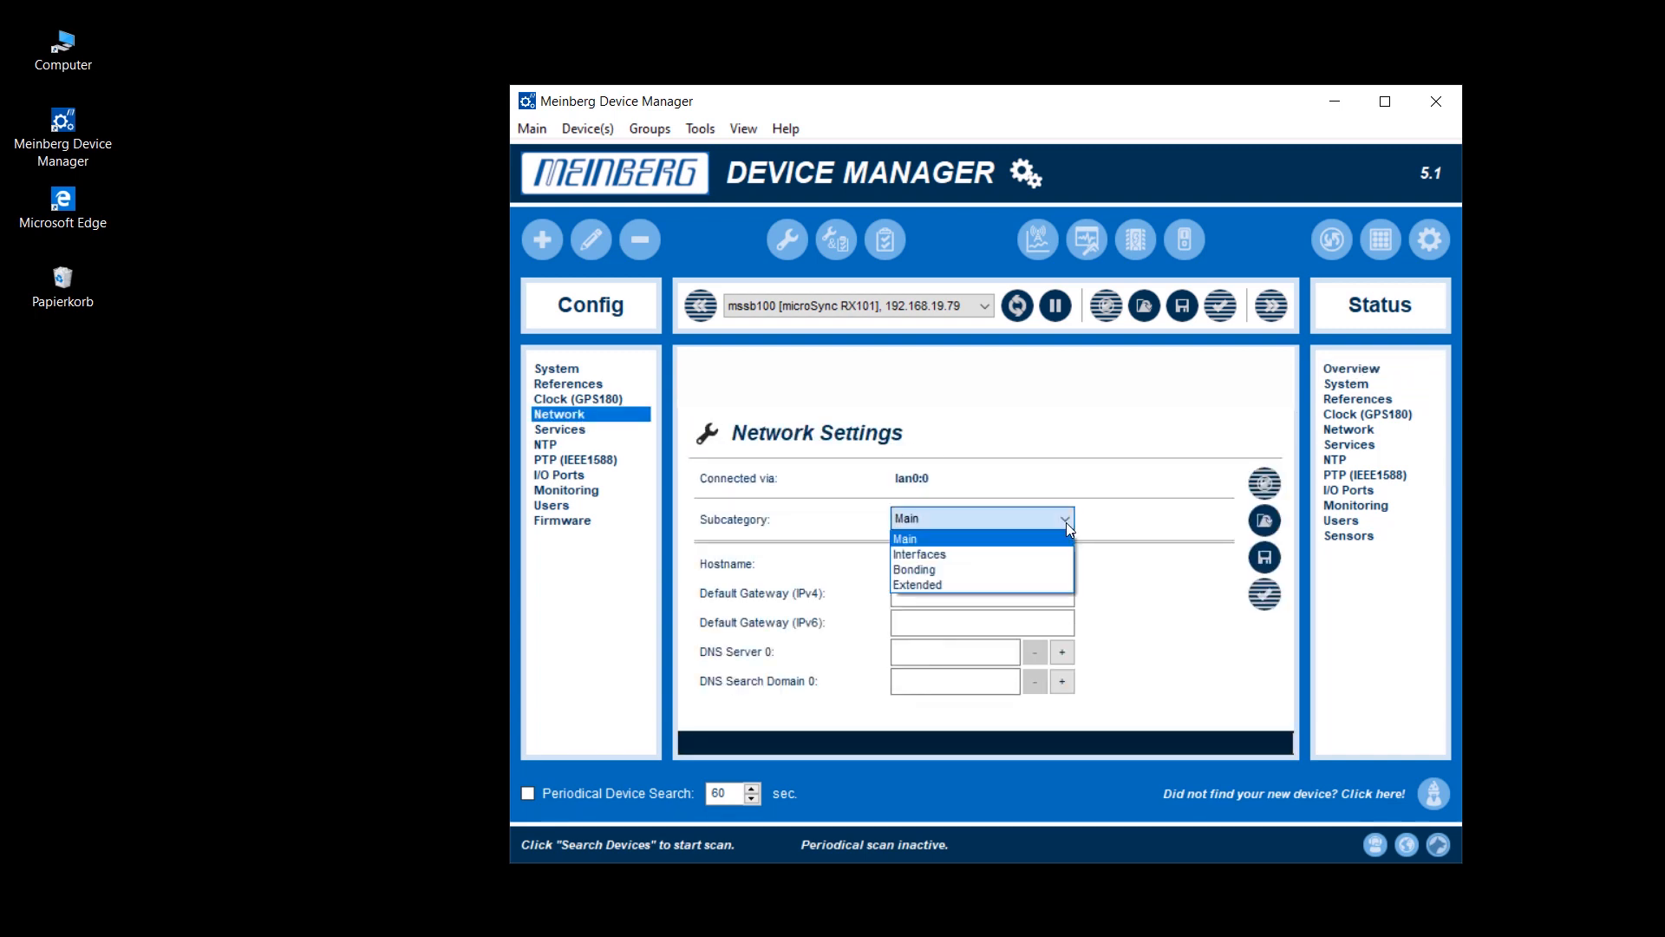
pyautogui.click(920, 553)
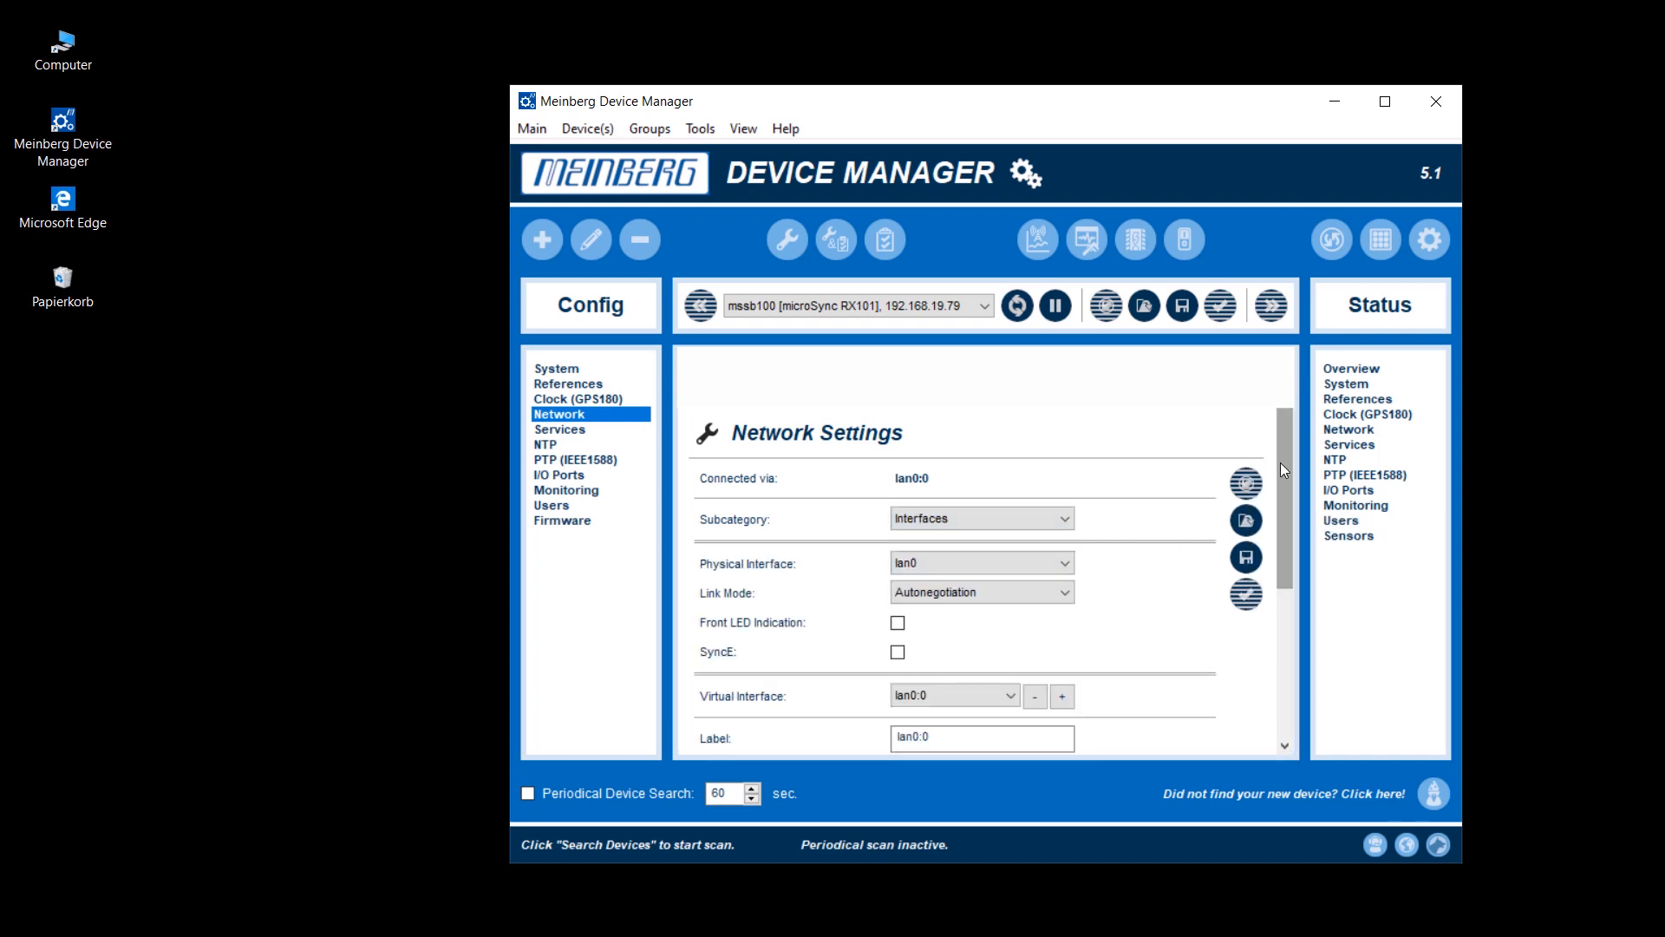
pyautogui.scroll(-3)
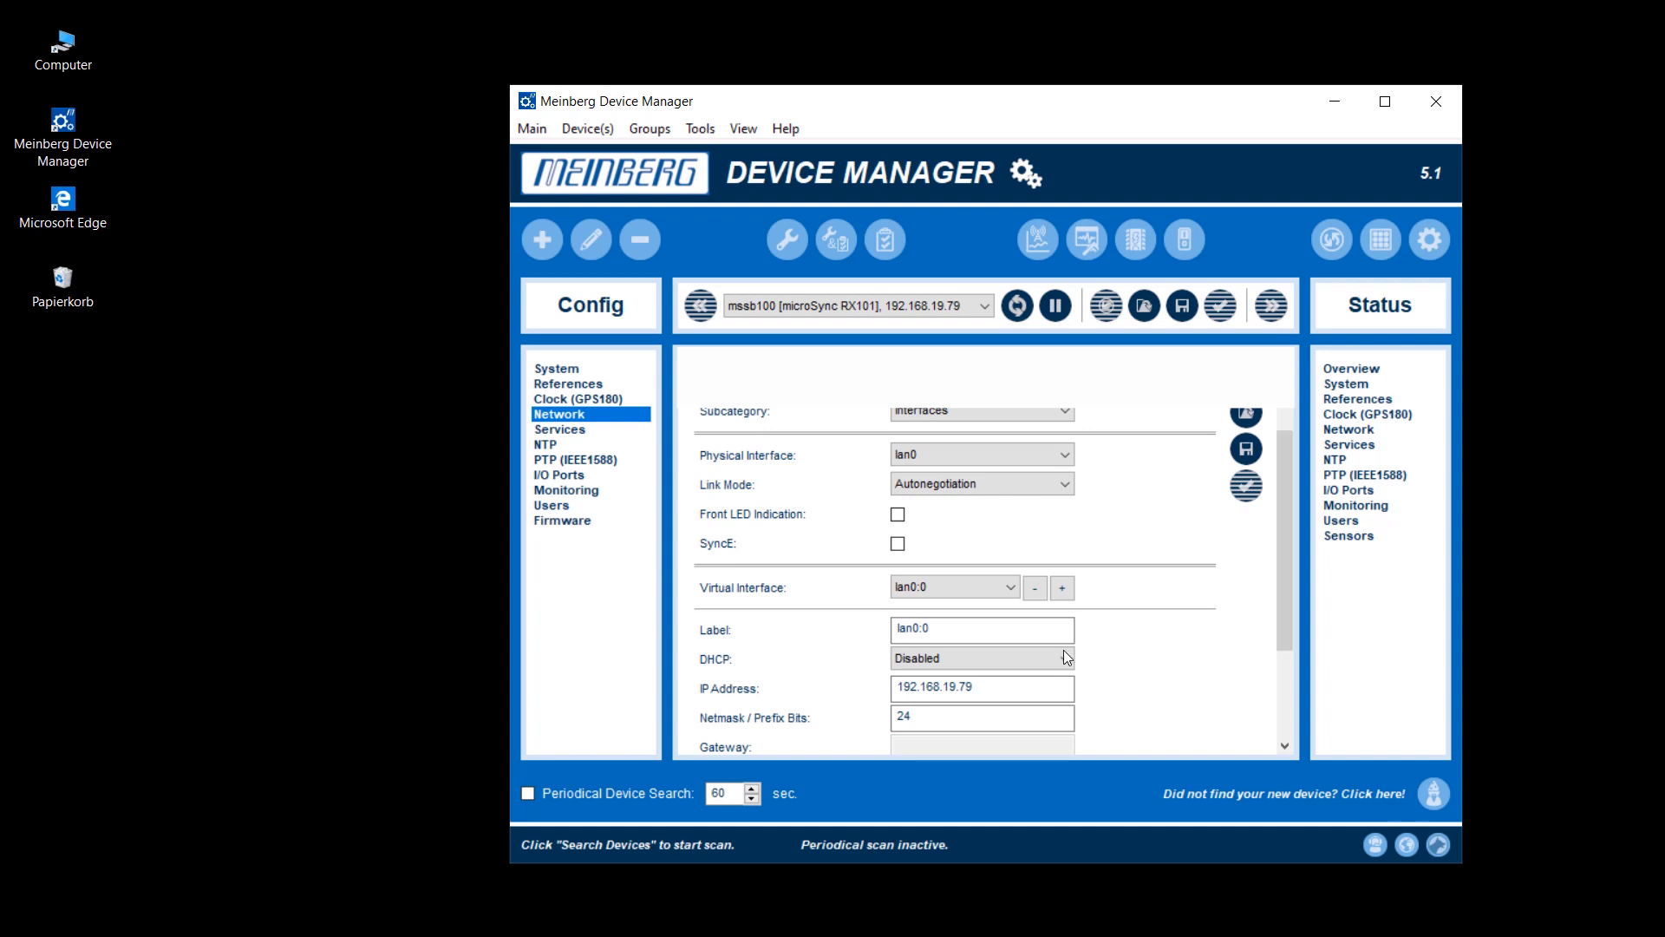
# Edit the lan0:0 IP address to 192.168.100.1.
pyautogui.click(980, 687)
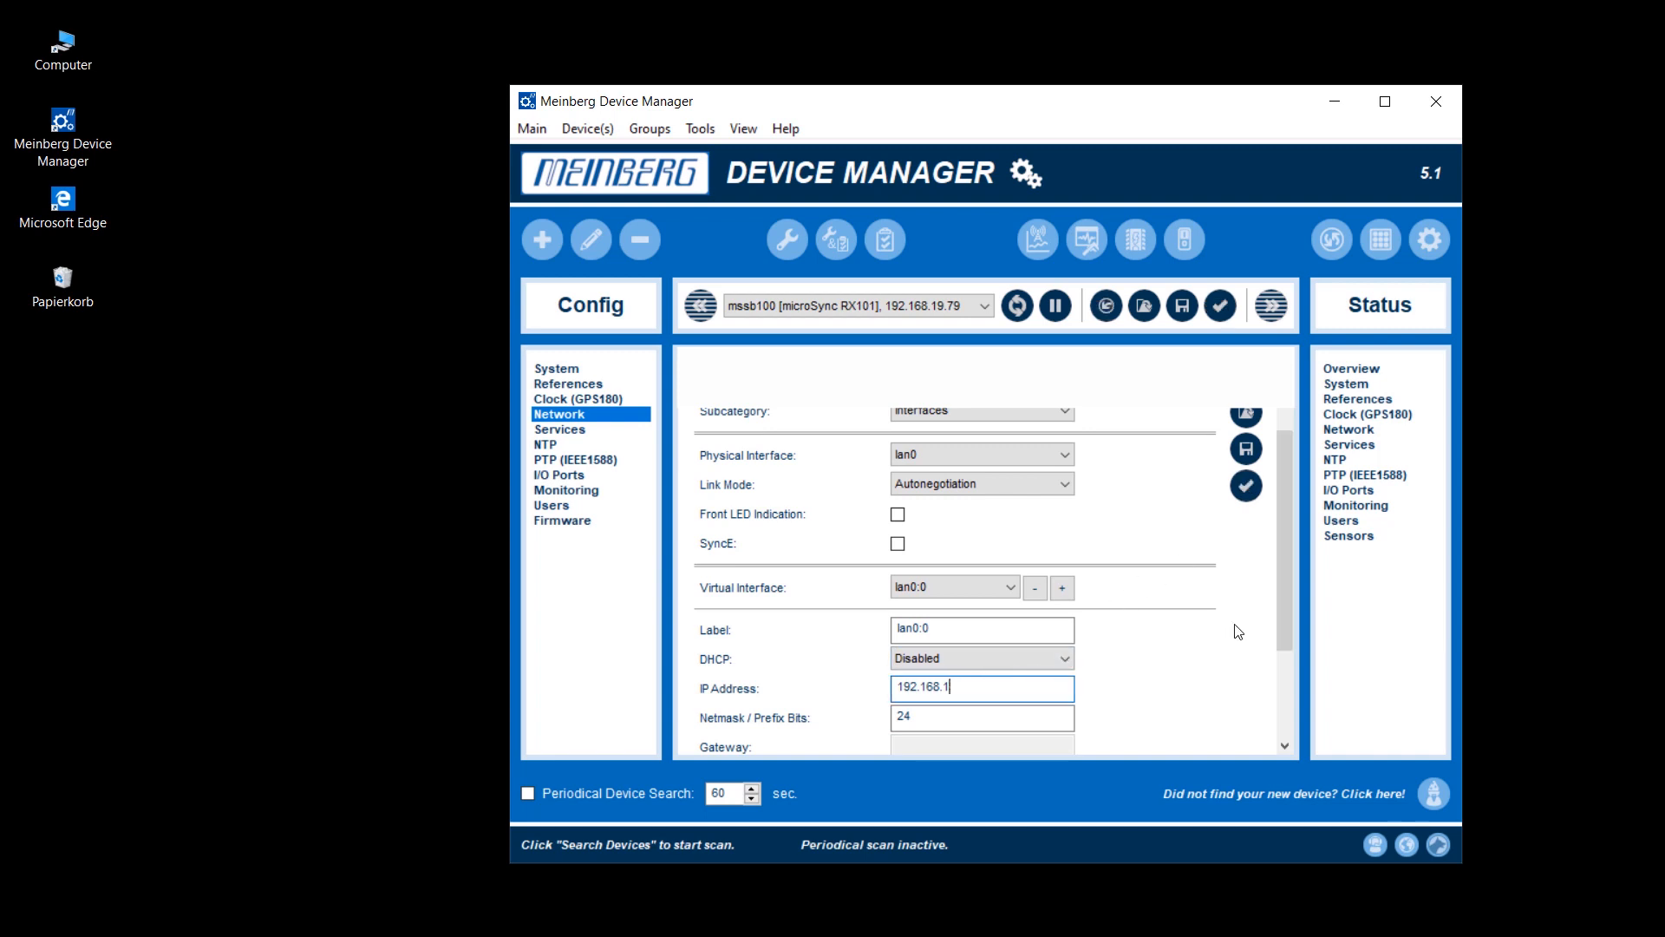
pyautogui.write('00.')
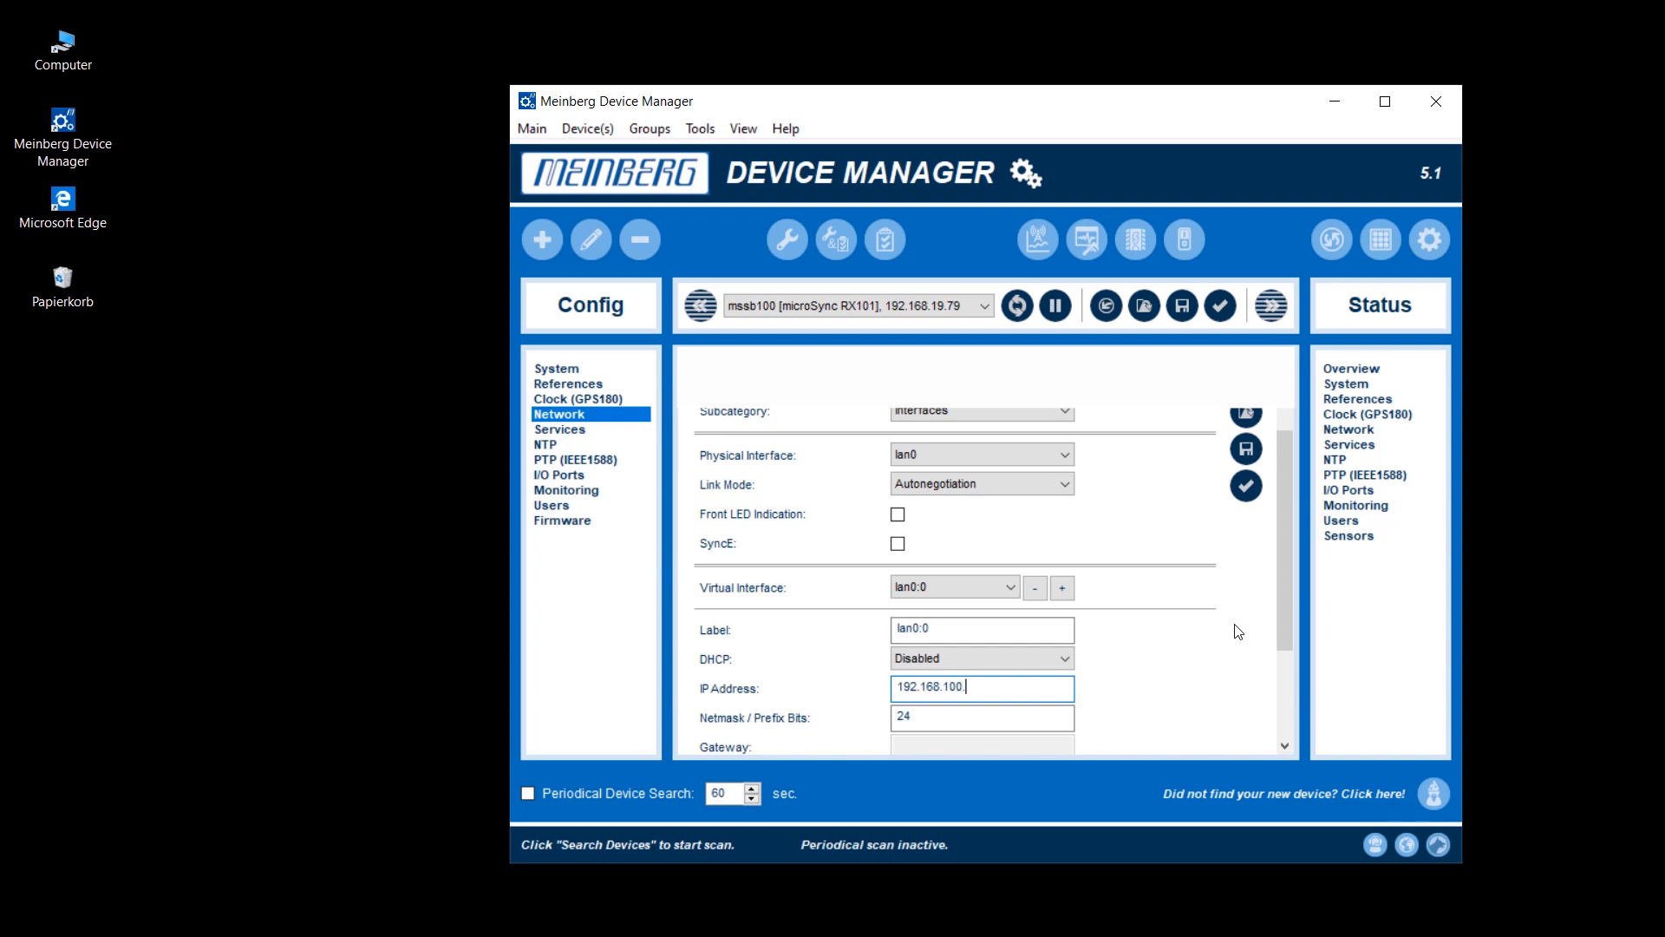
pyautogui.write('1')
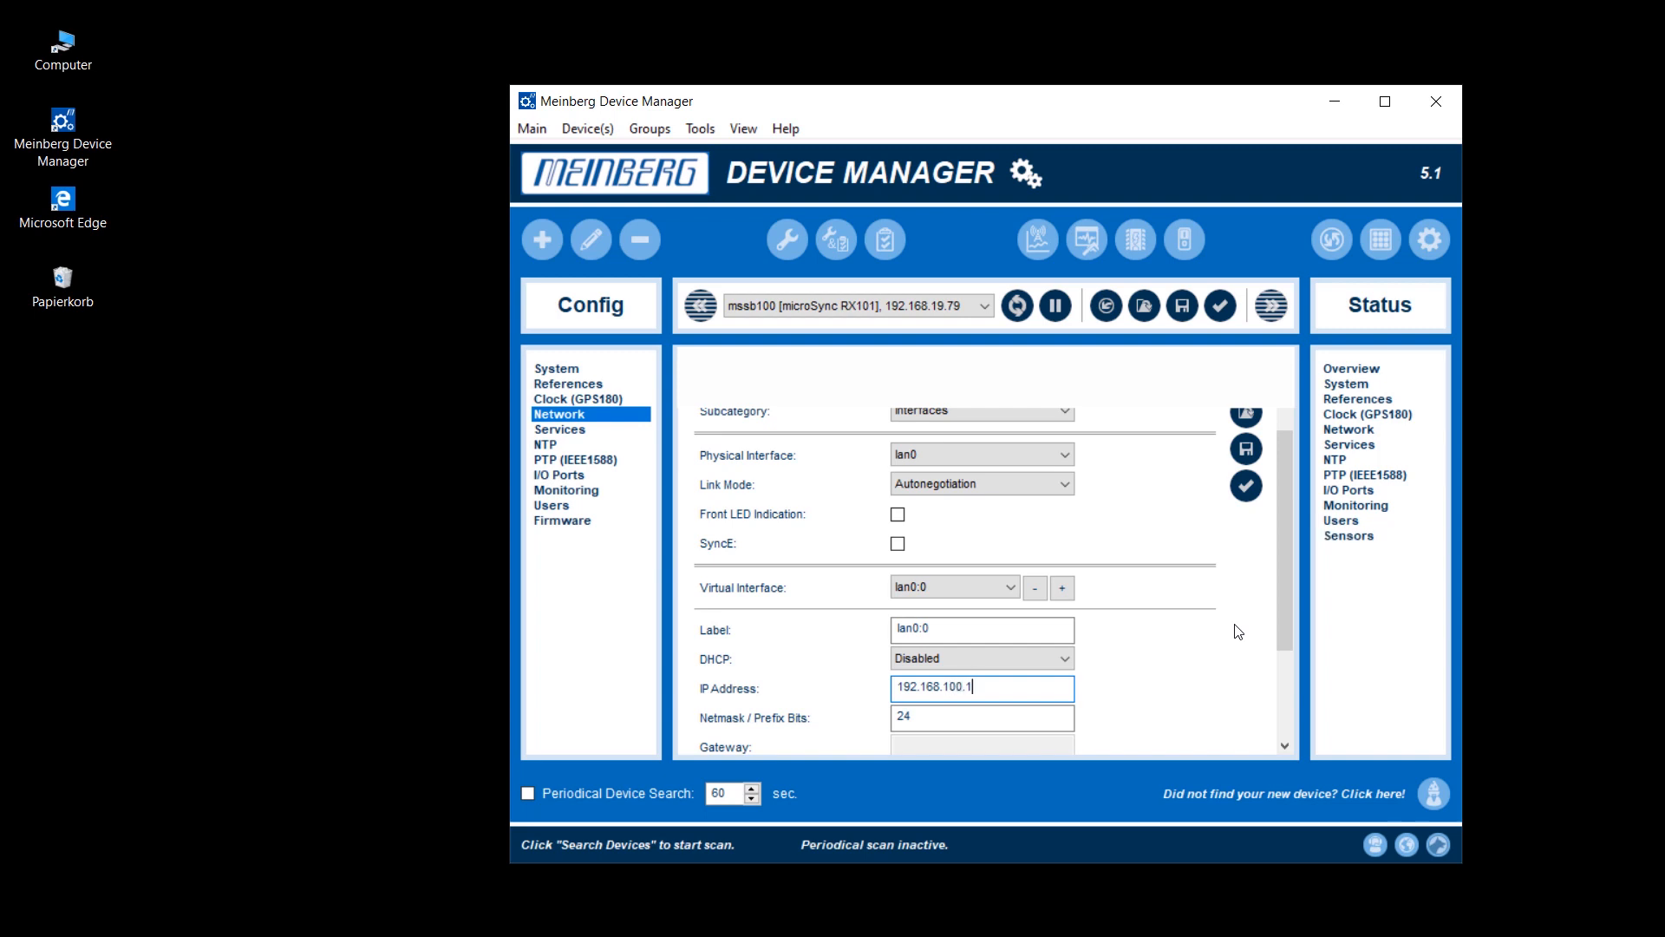
pyautogui.scroll(-3)
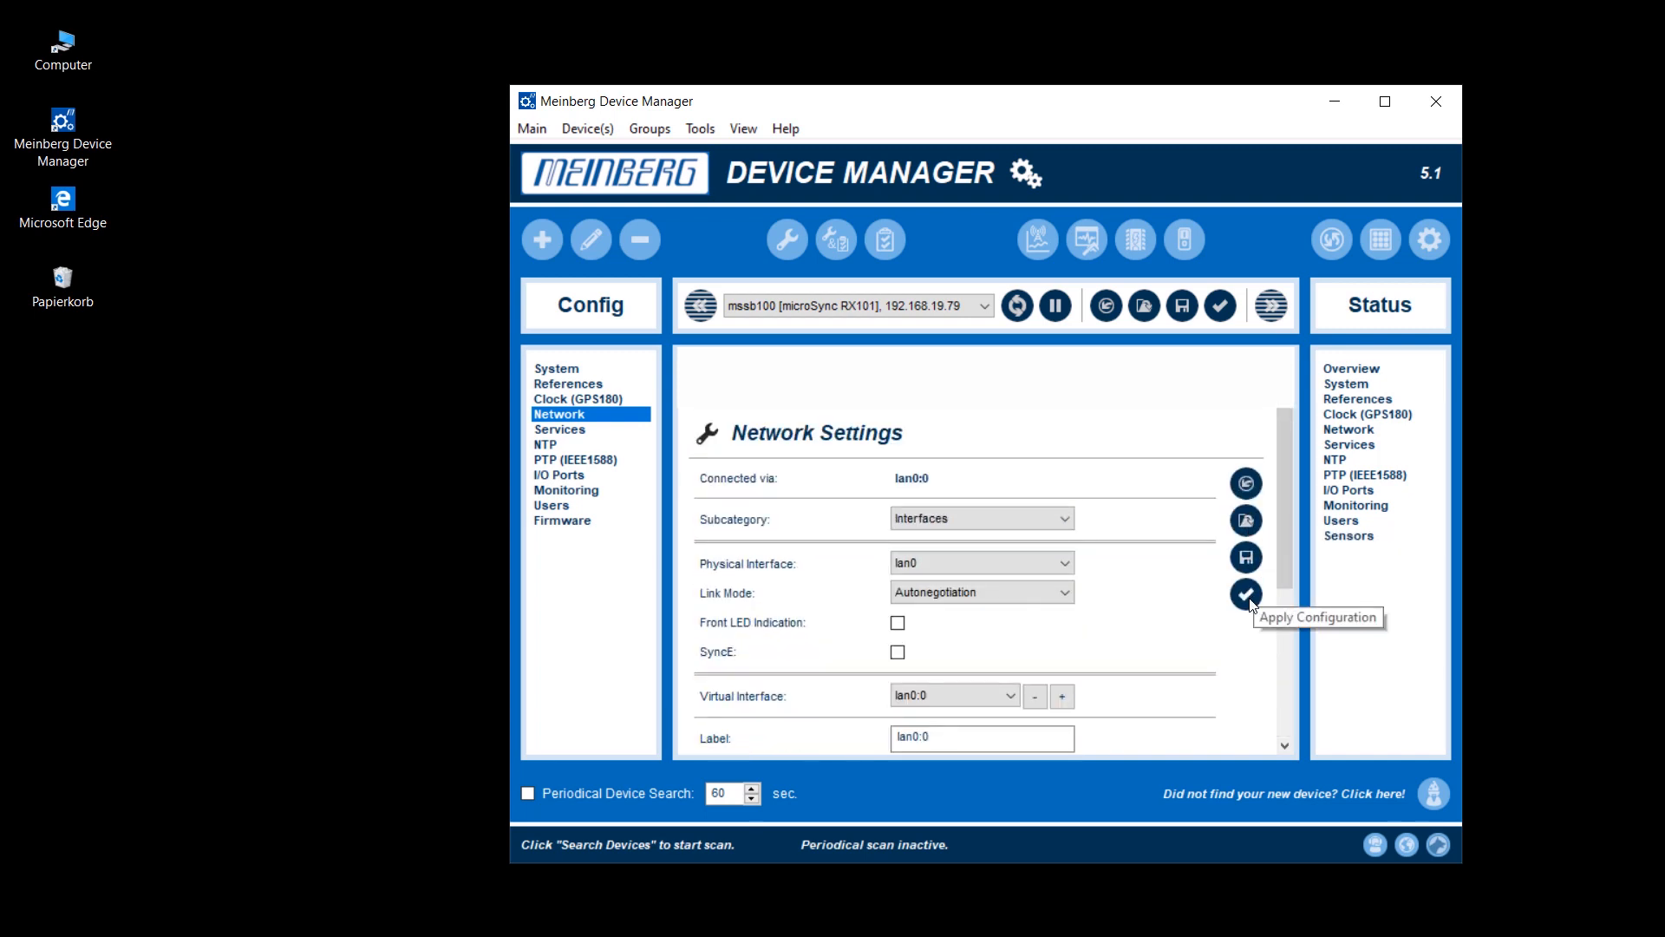
# Apply the configuration, dismiss both connection-lost errors and bring up the Ethernet adapter status.
pyautogui.click(1246, 594)
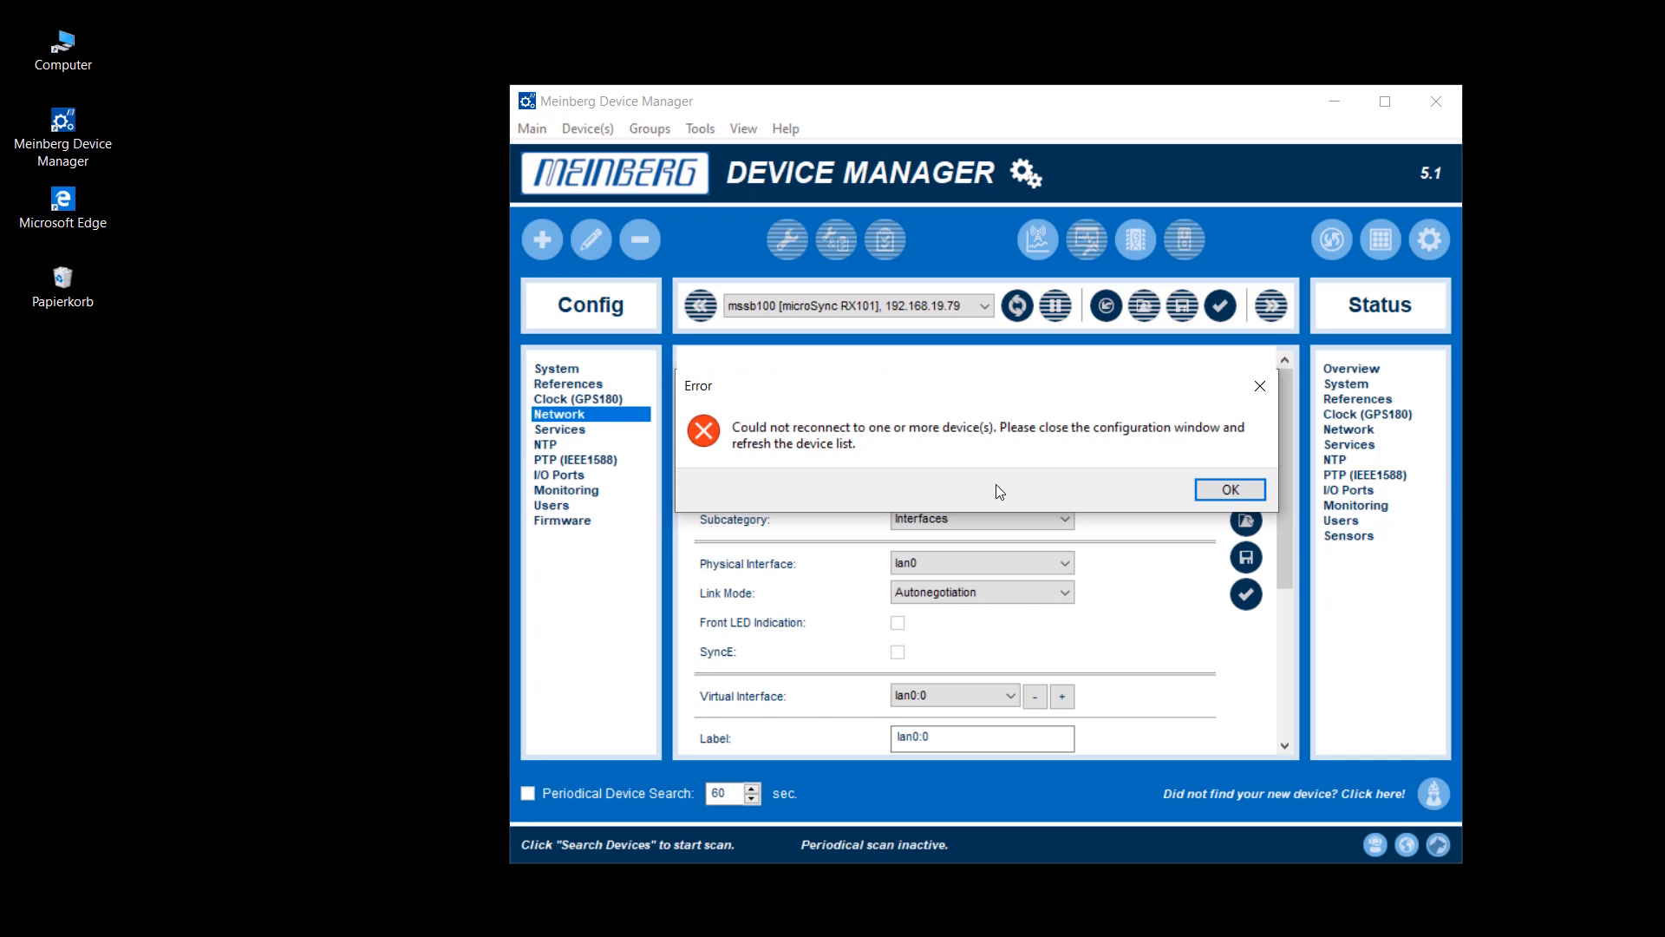
pyautogui.moveTo(1102, 503)
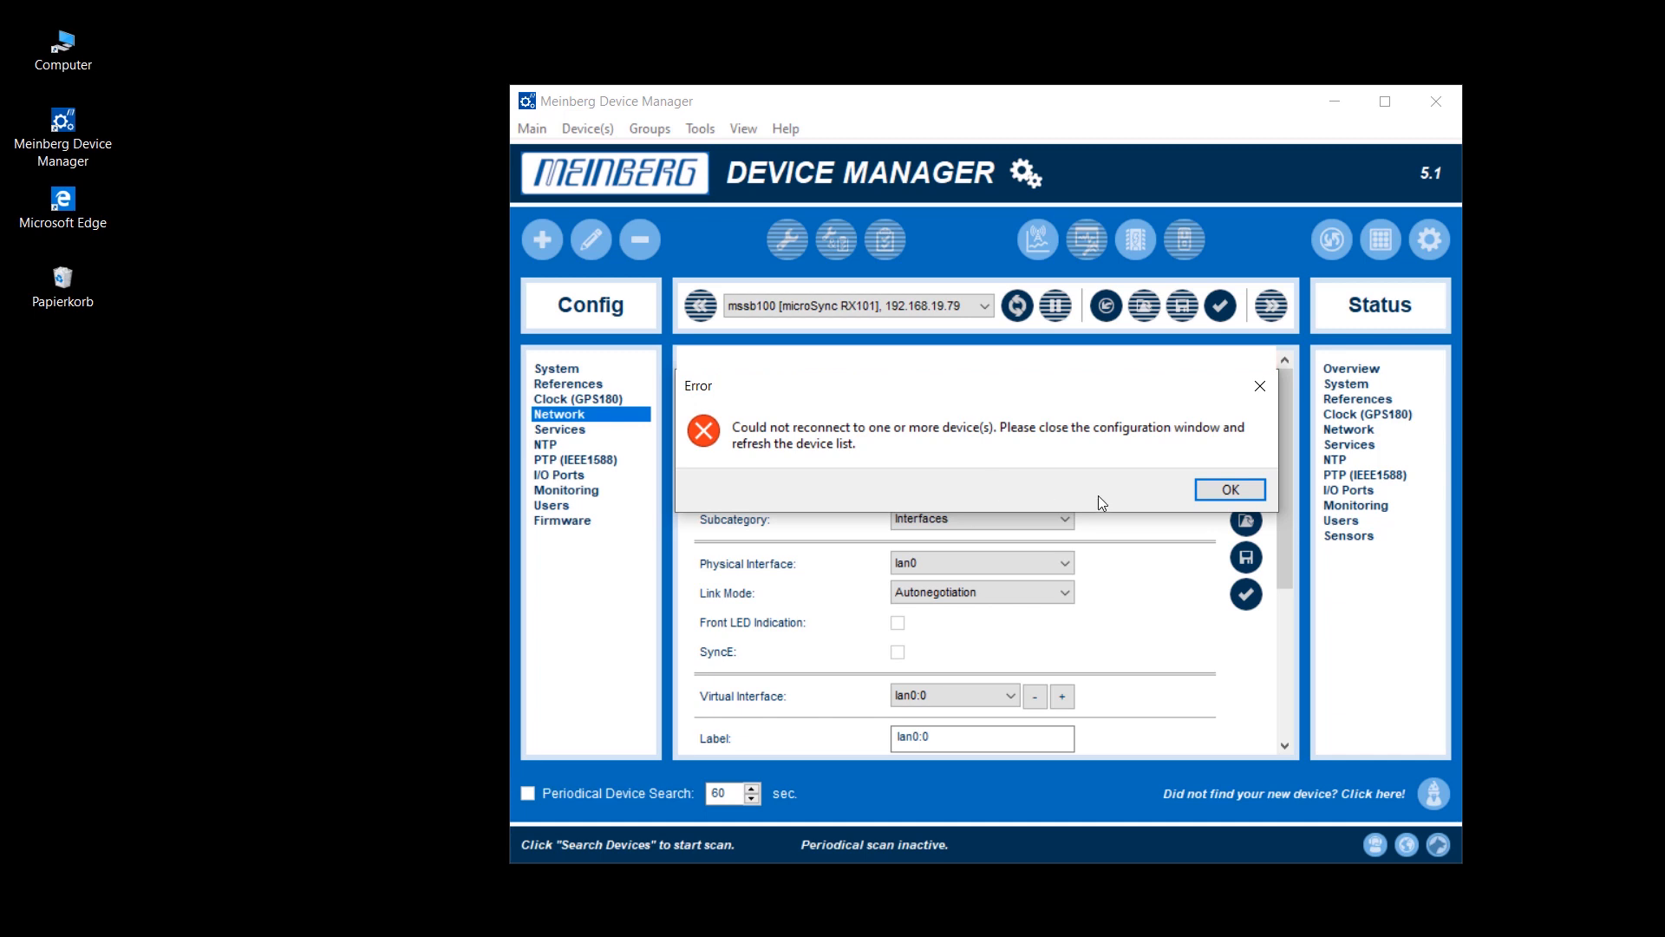
pyautogui.click(1229, 489)
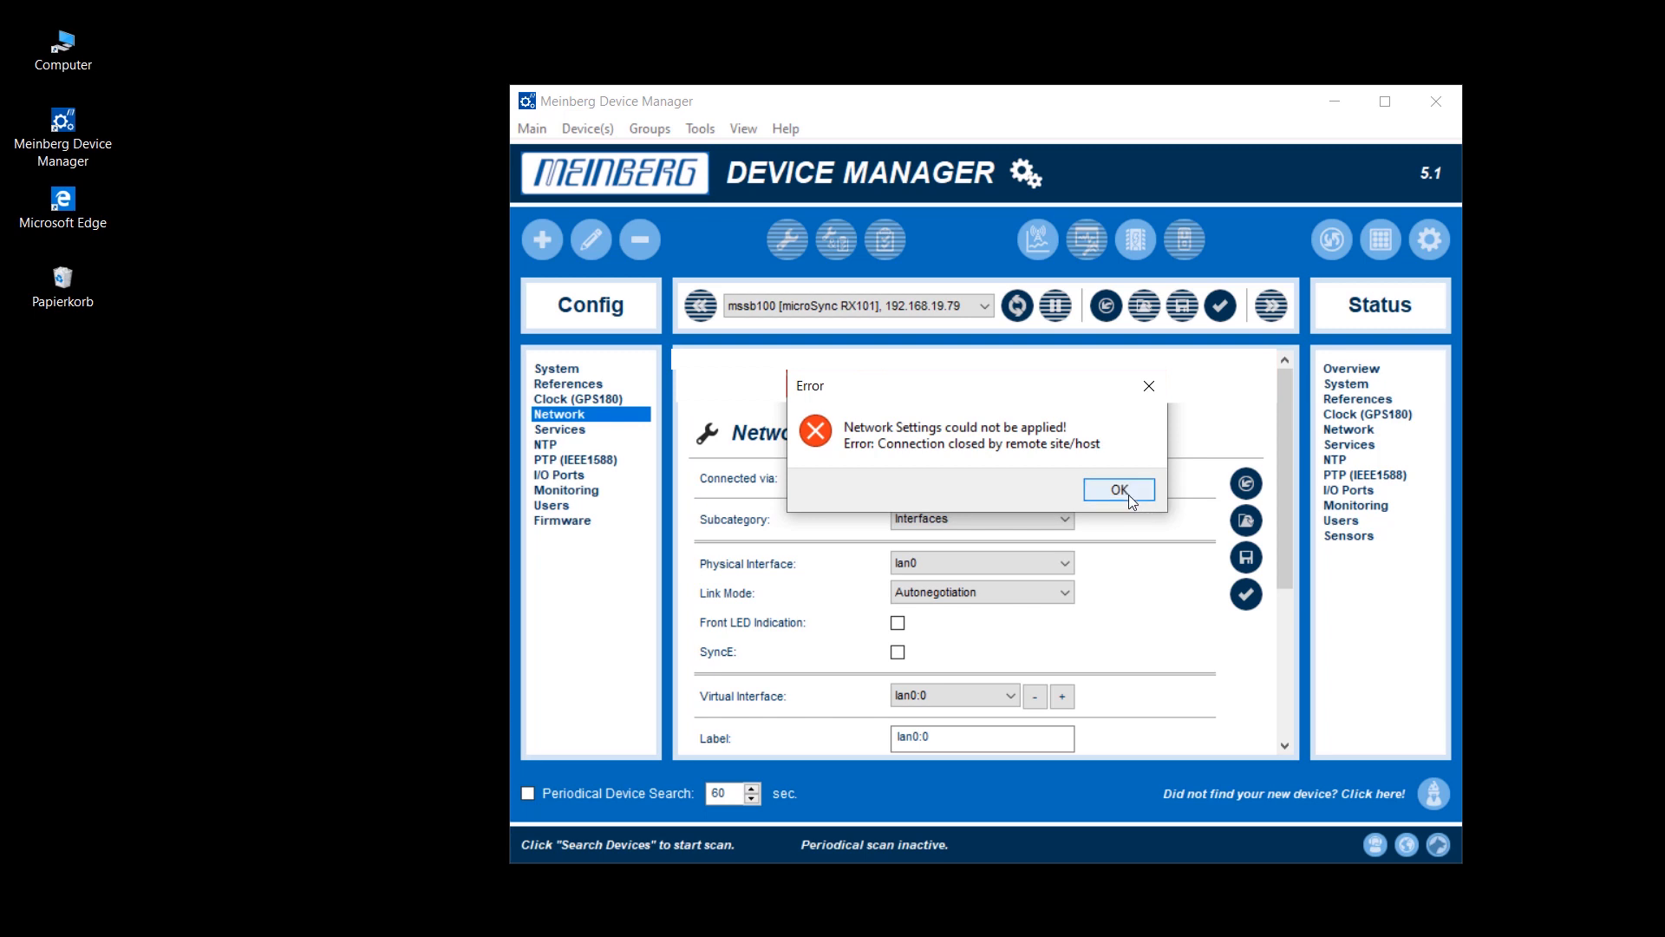
pyautogui.click(1118, 489)
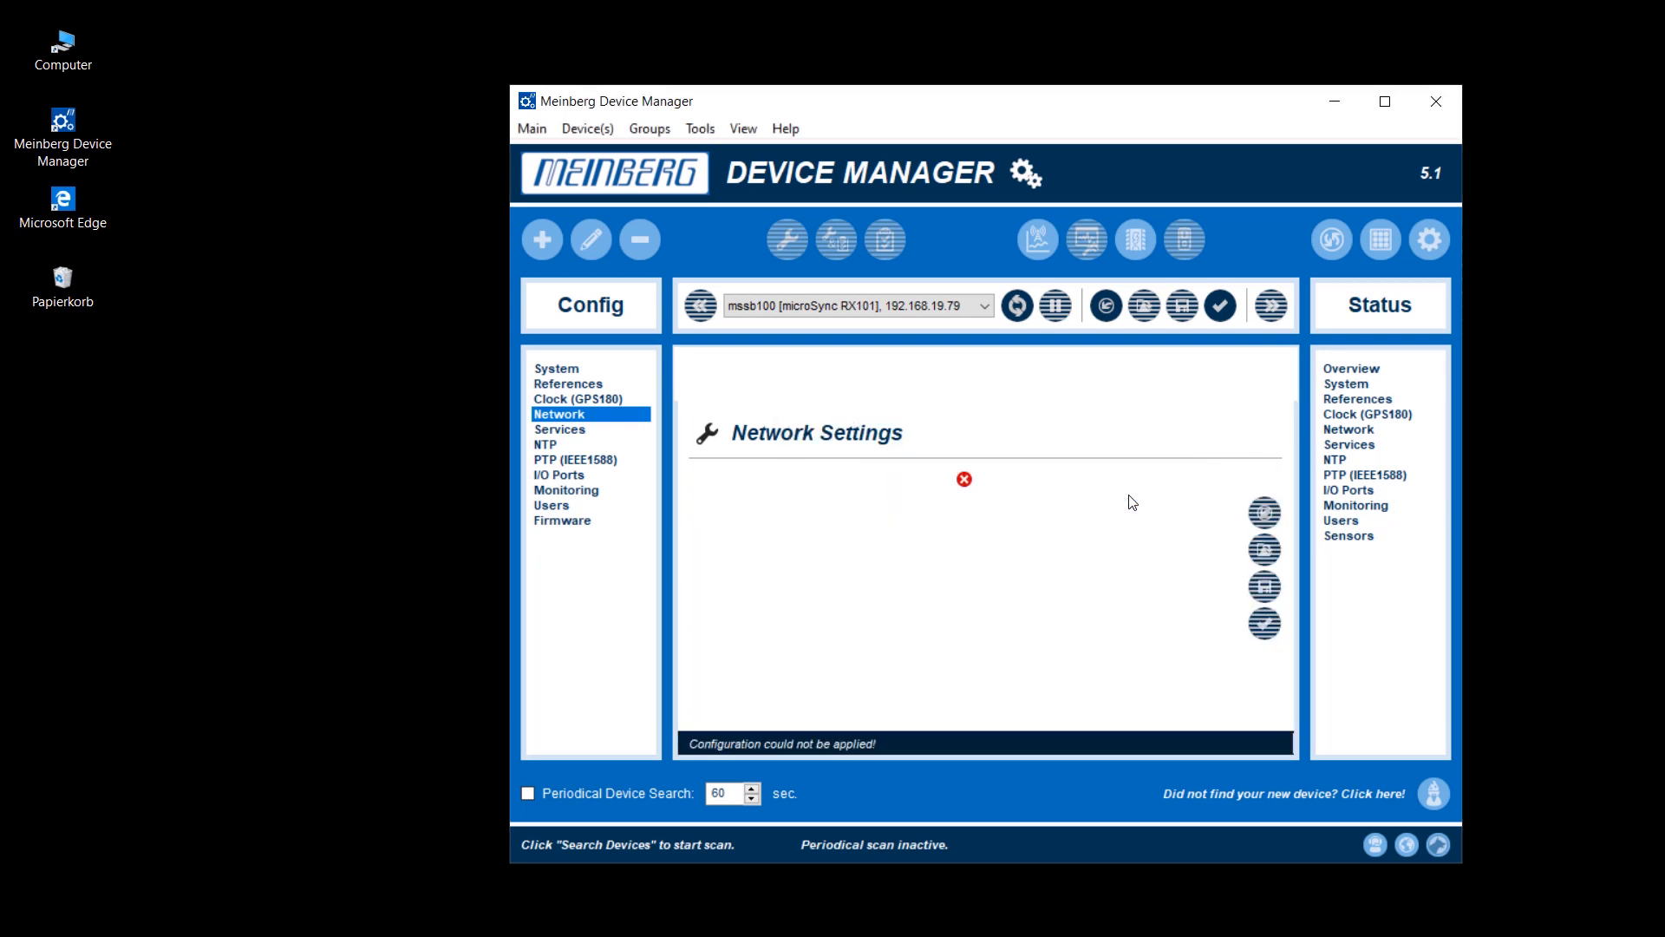
pyautogui.click(528, 792)
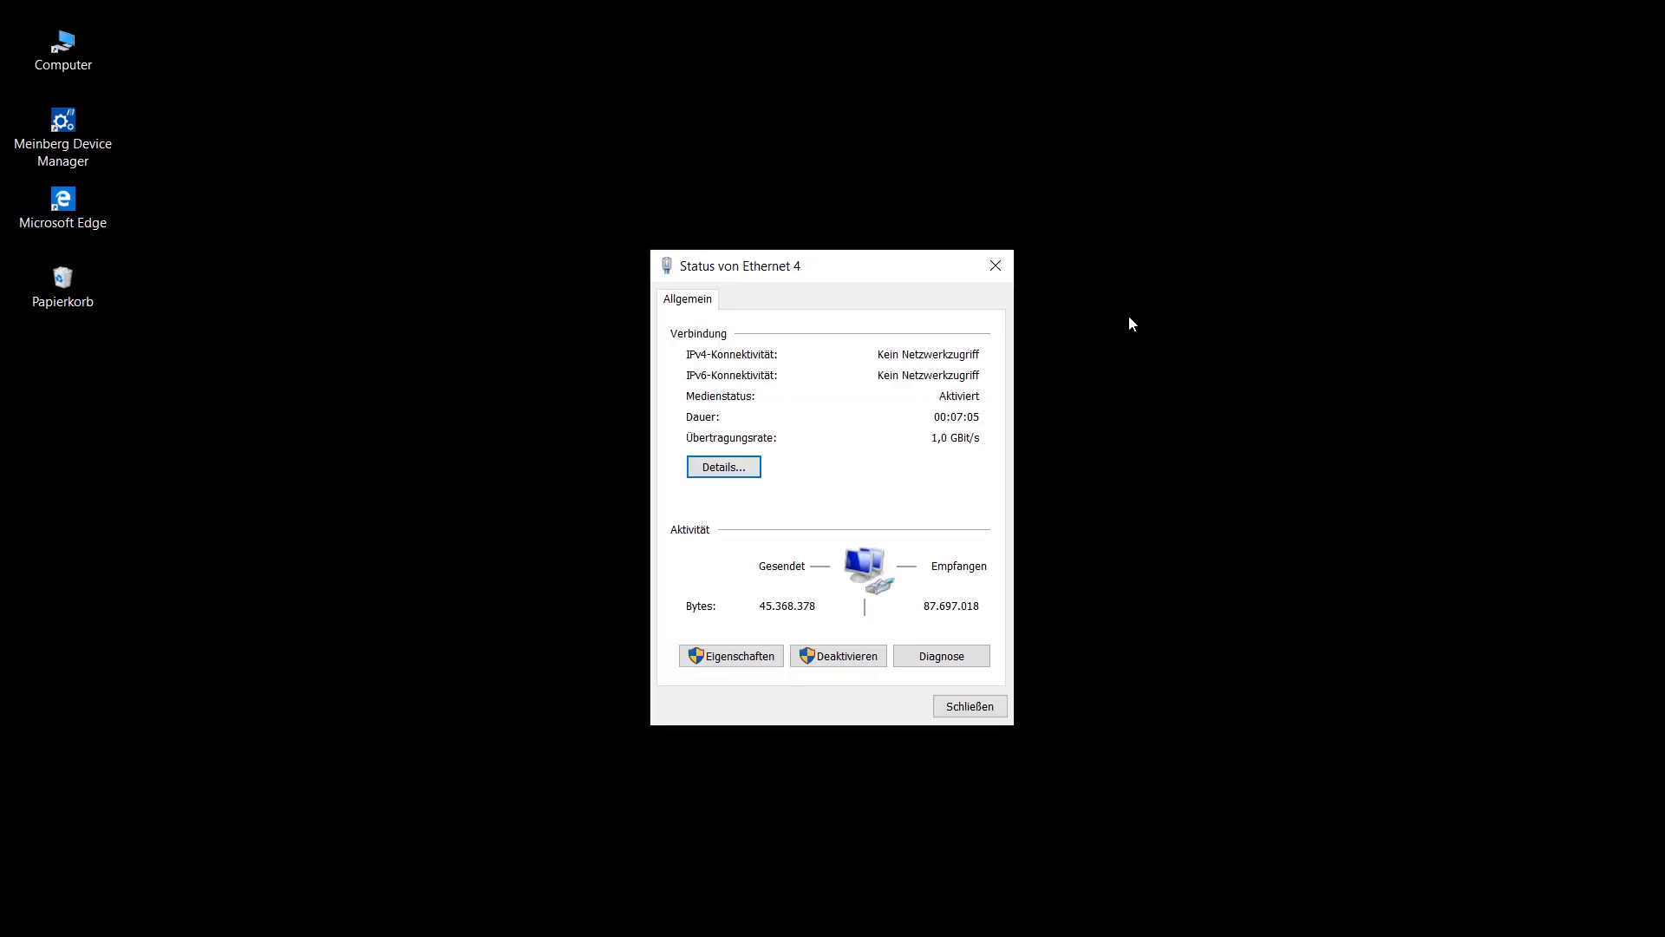
pyautogui.moveTo(730, 656)
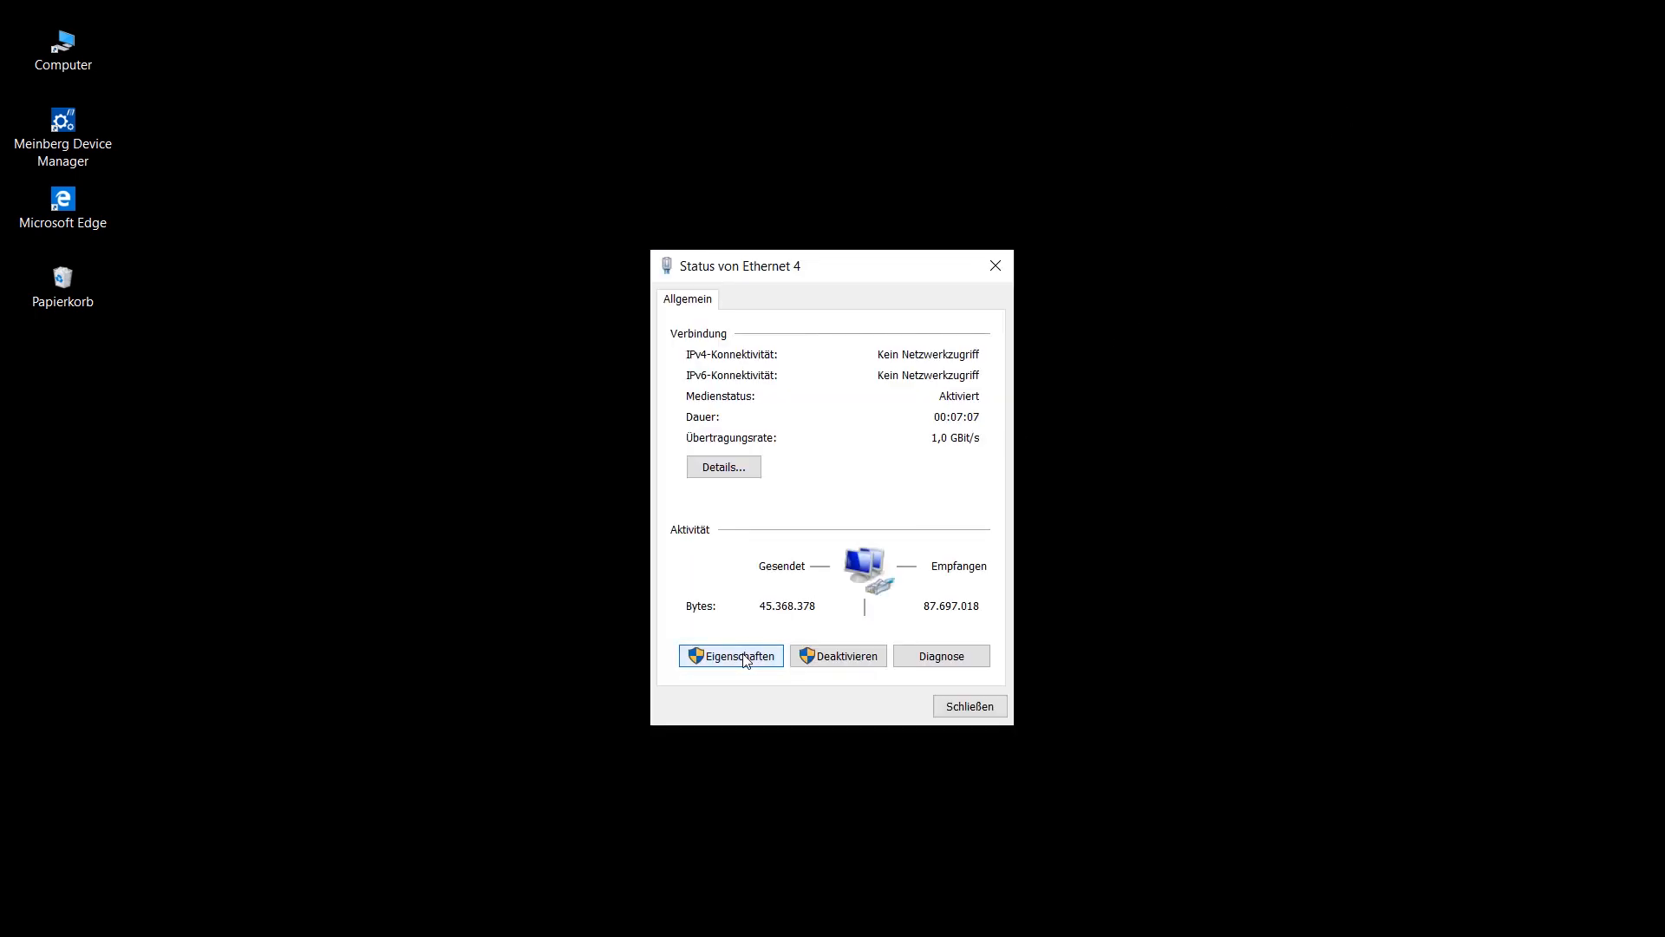
# Change Ethernet 4's IPv4 address to 192.168.100.10 with mask 255.255.255.0 and relaunch Device Manager.
pyautogui.click(731, 656)
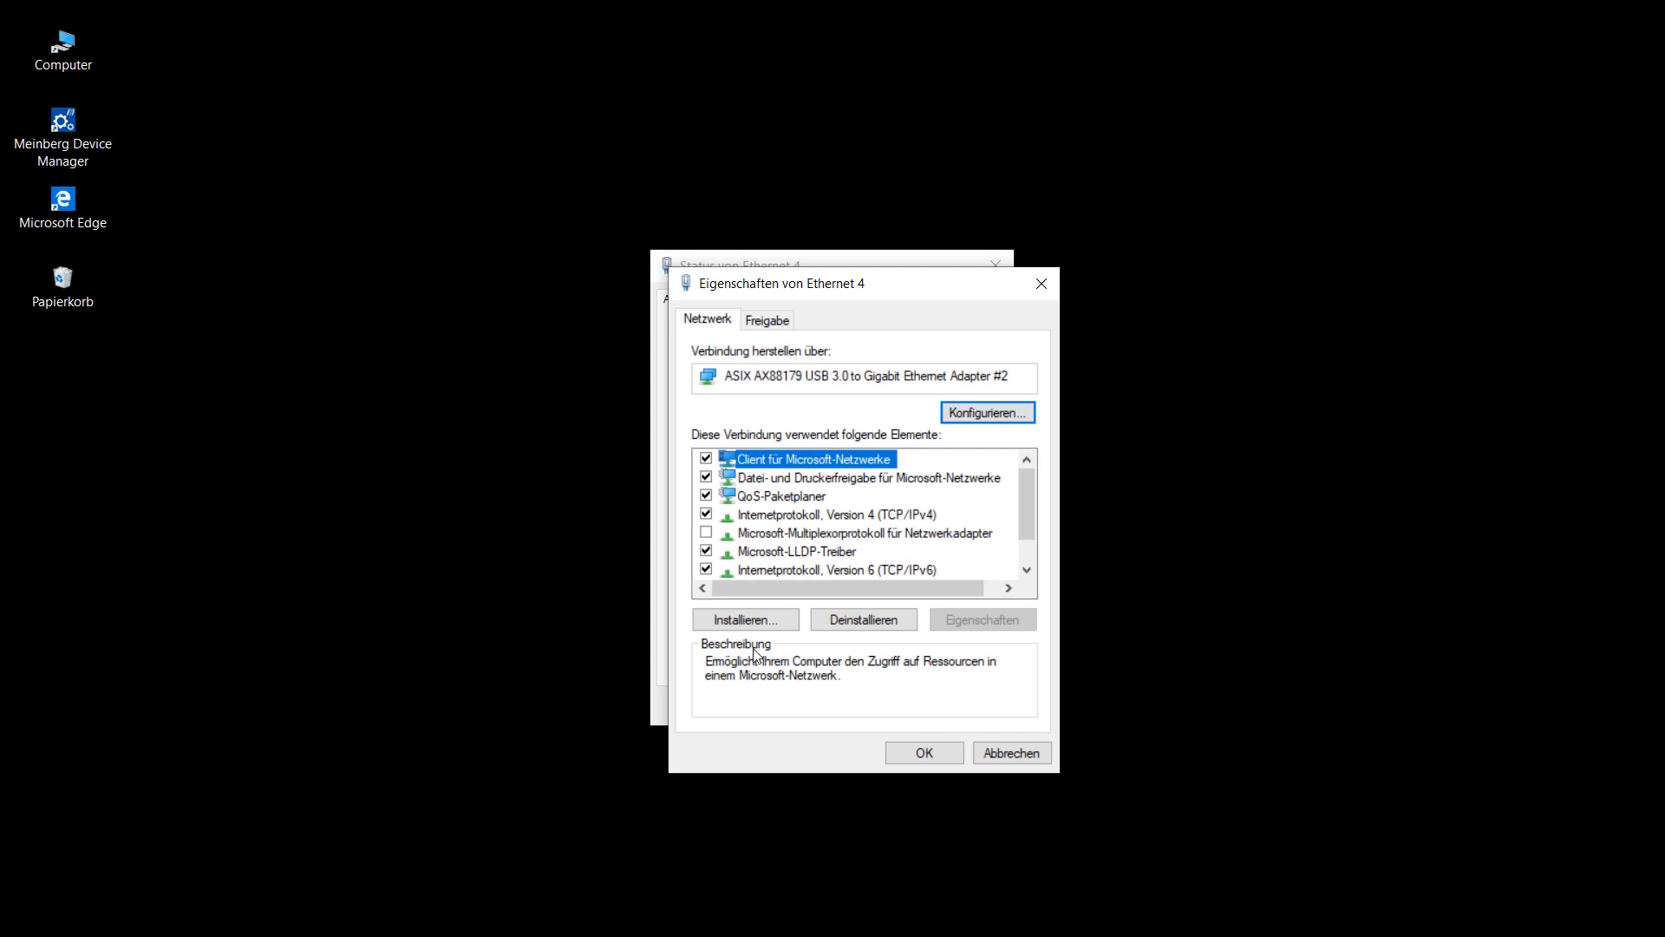
pyautogui.doubleClick(838, 514)
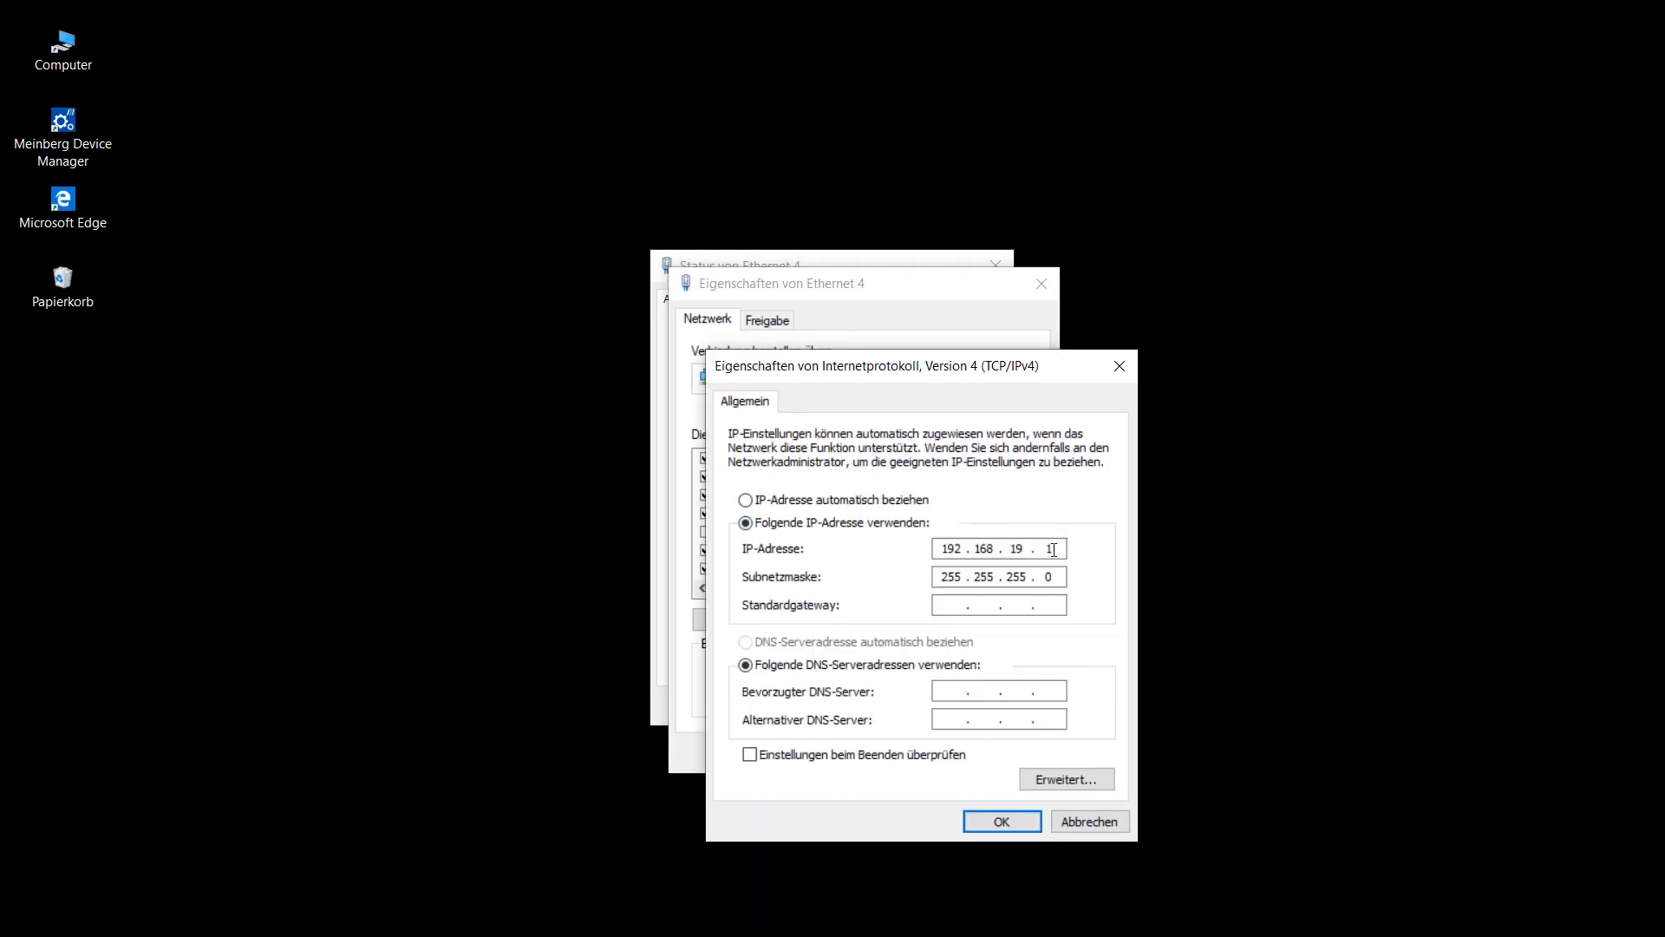
pyautogui.write('100')
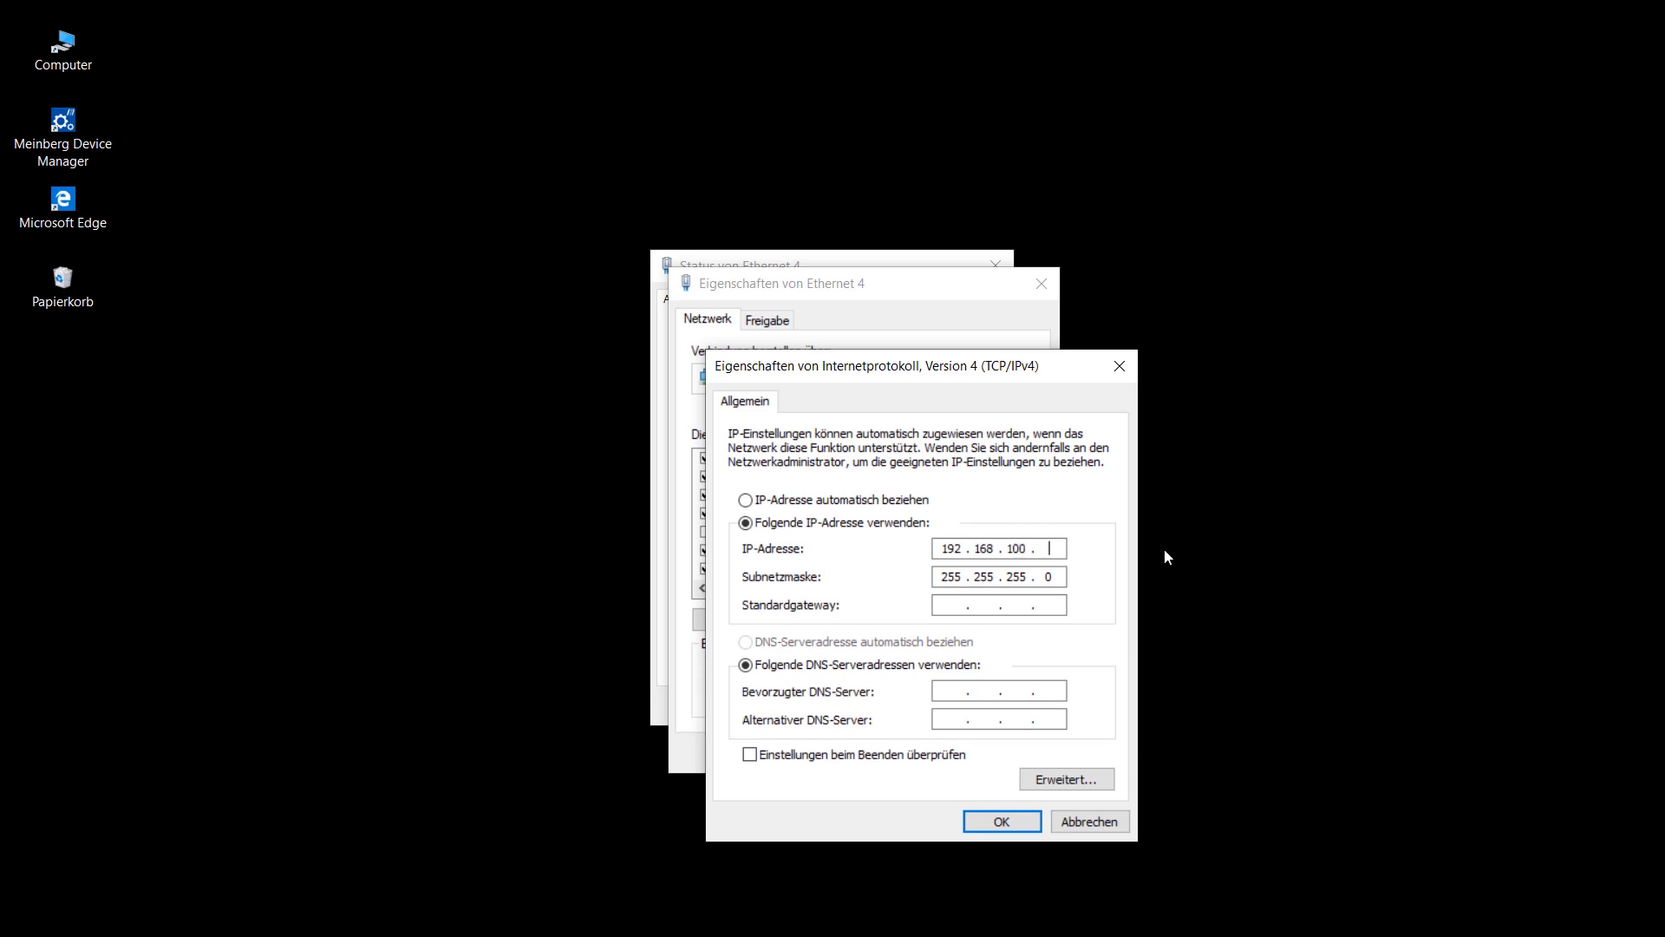
pyautogui.write('10')
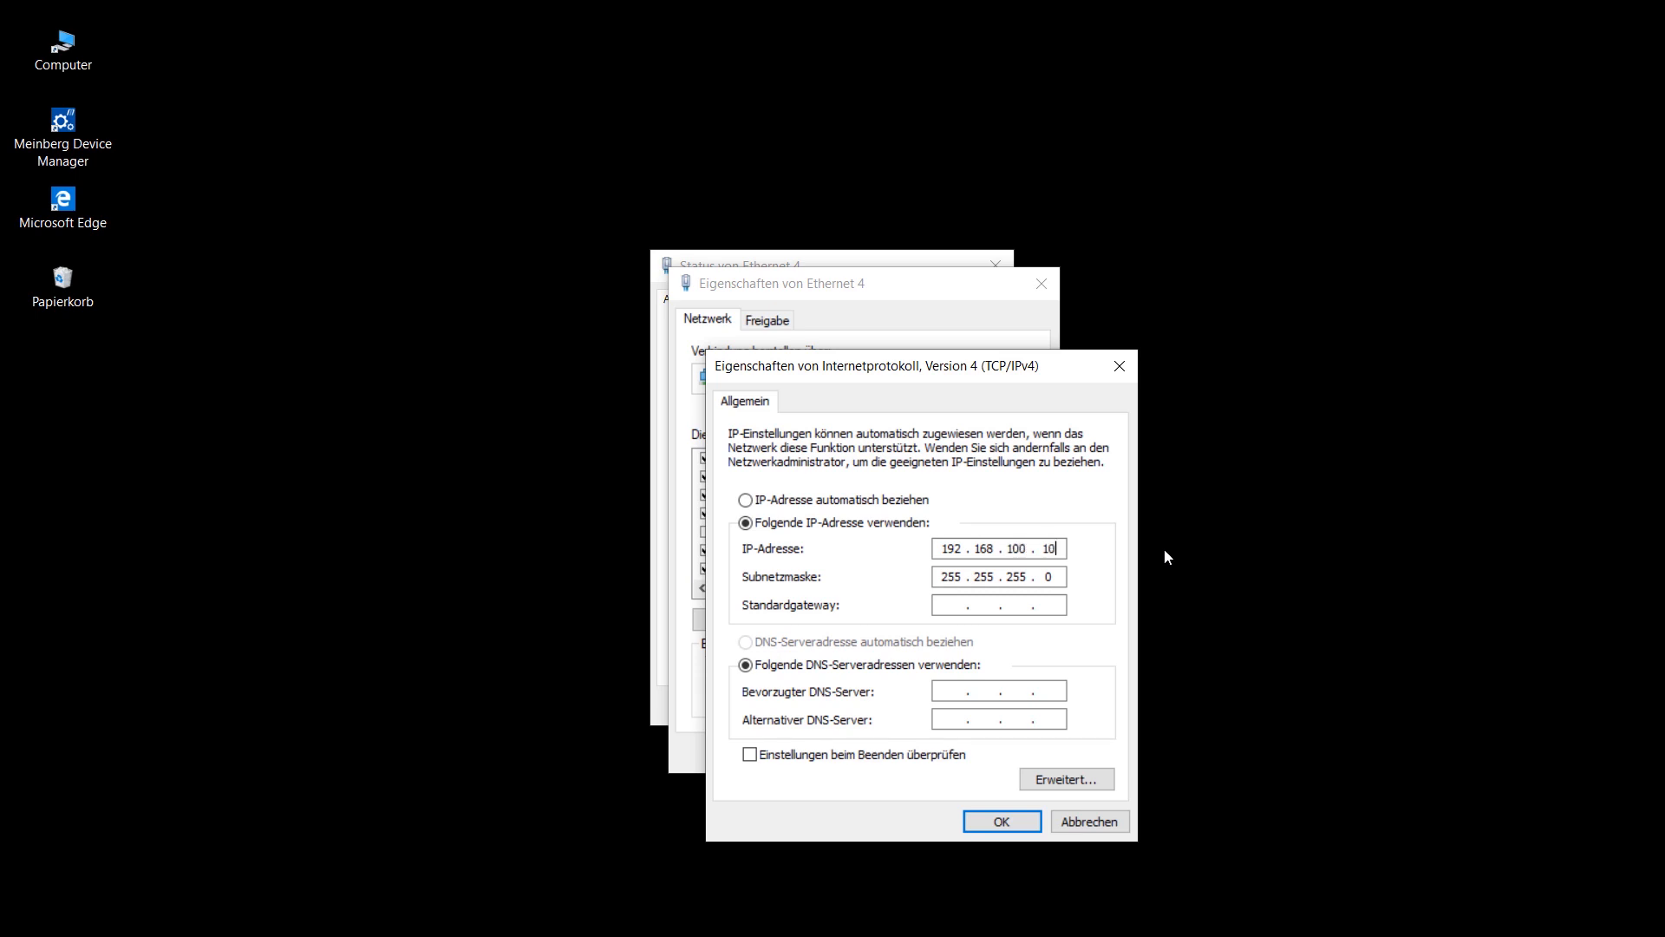
pyautogui.moveTo(999, 820)
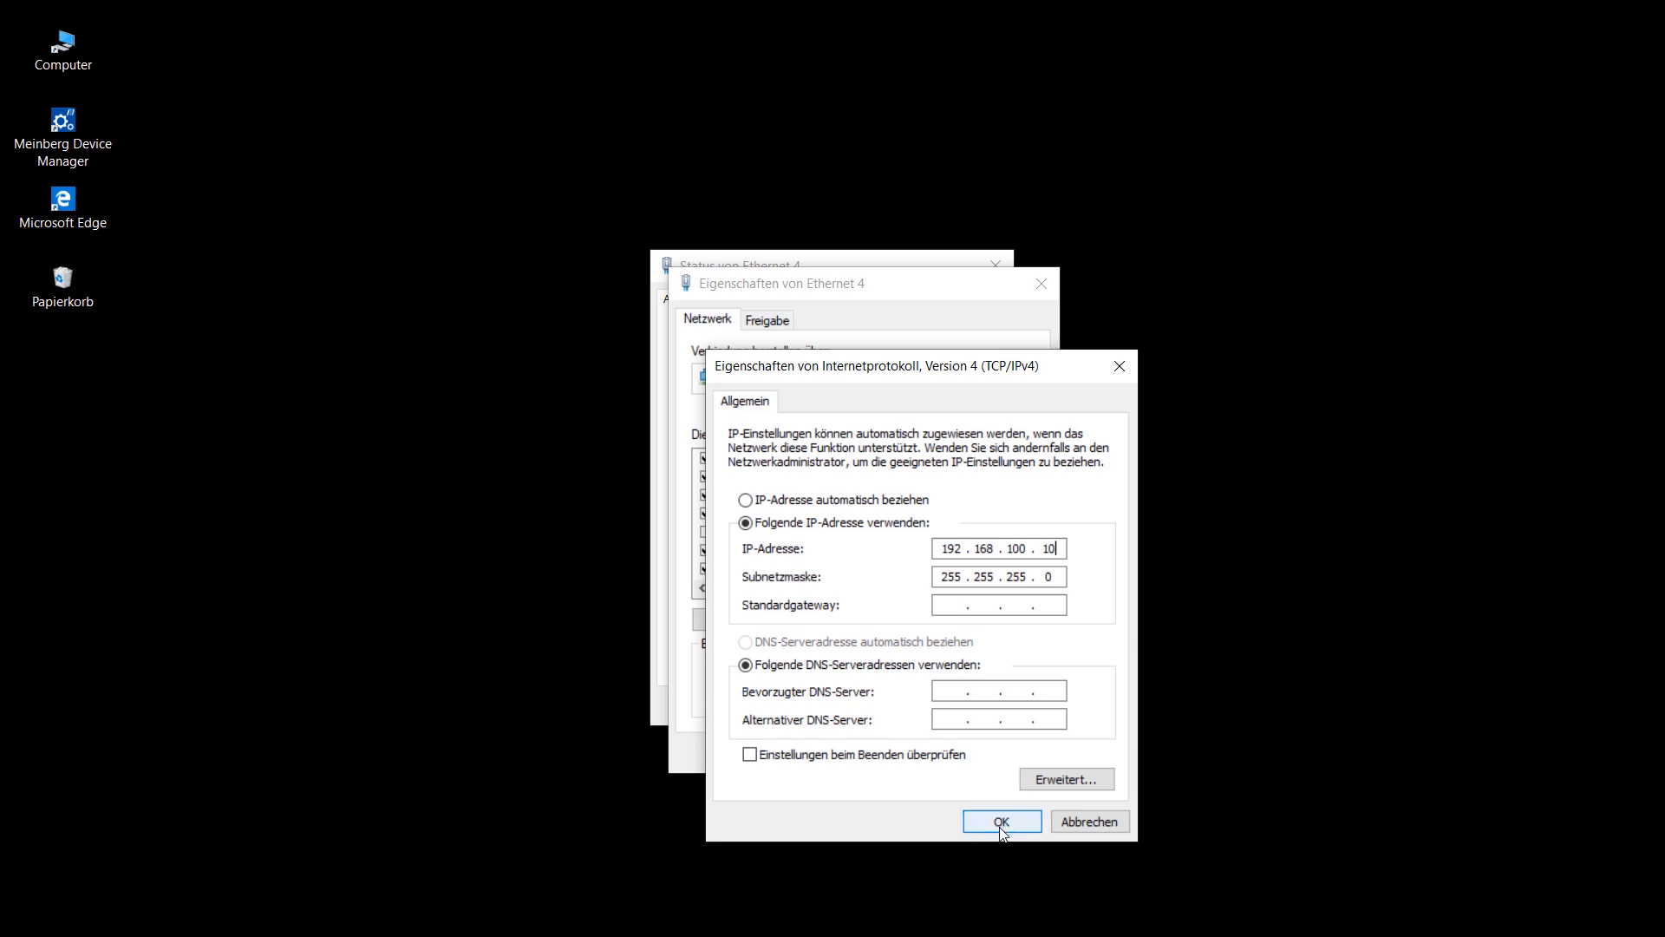
pyautogui.click(999, 821)
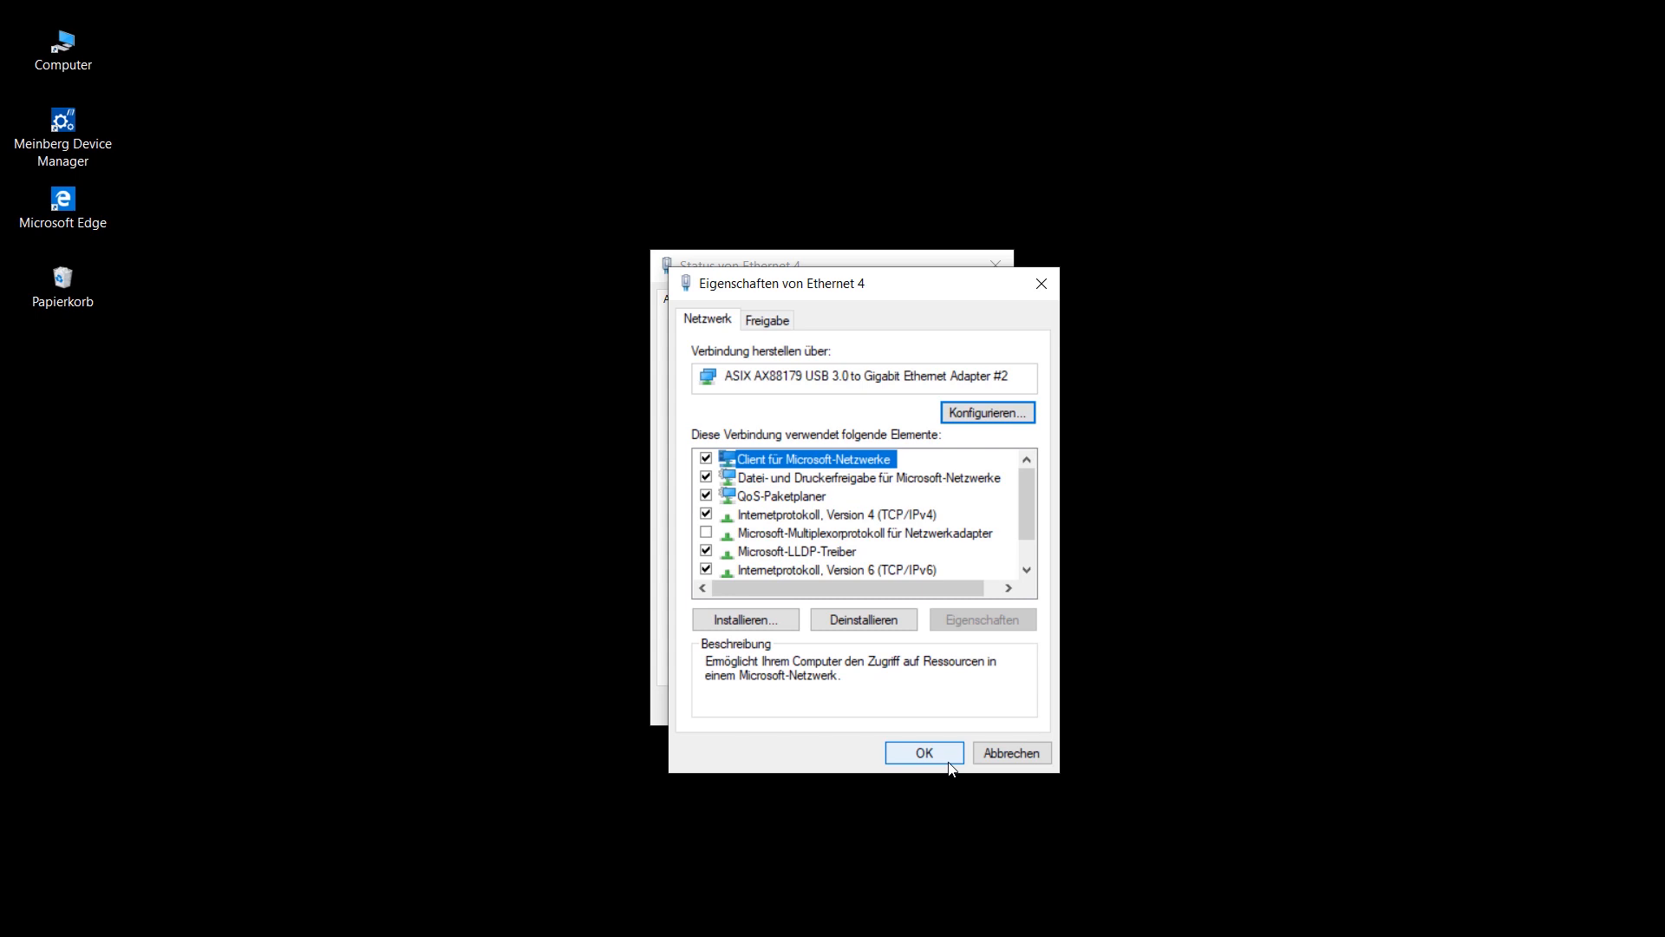
pyautogui.click(921, 751)
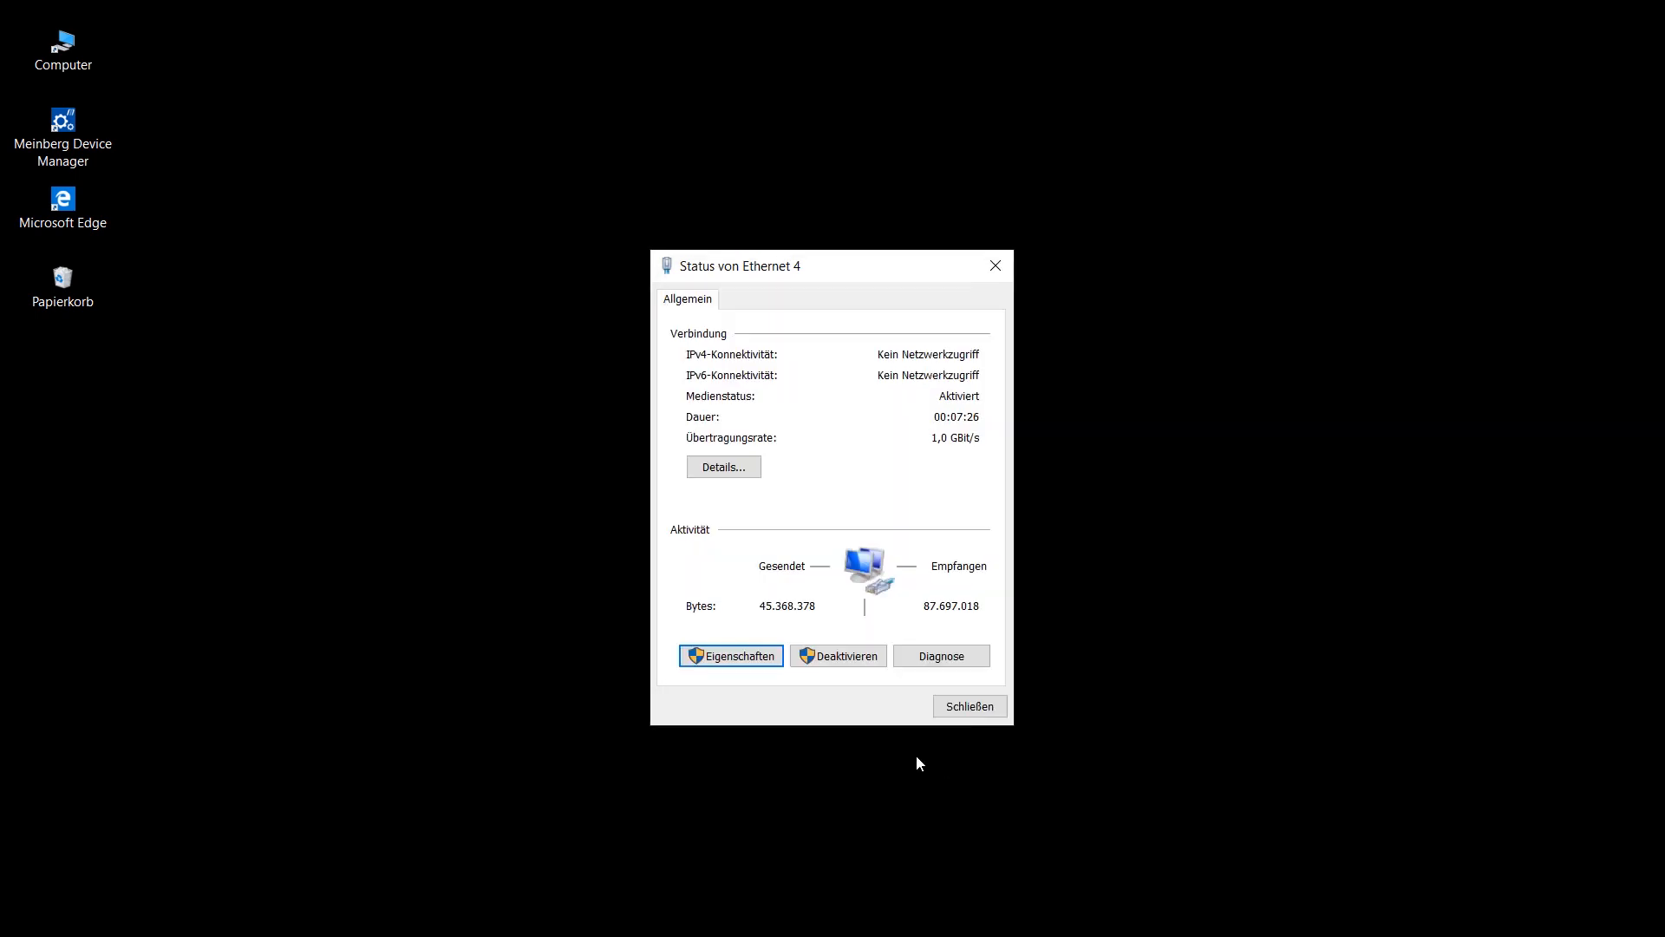
pyautogui.doubleClick(62, 133)
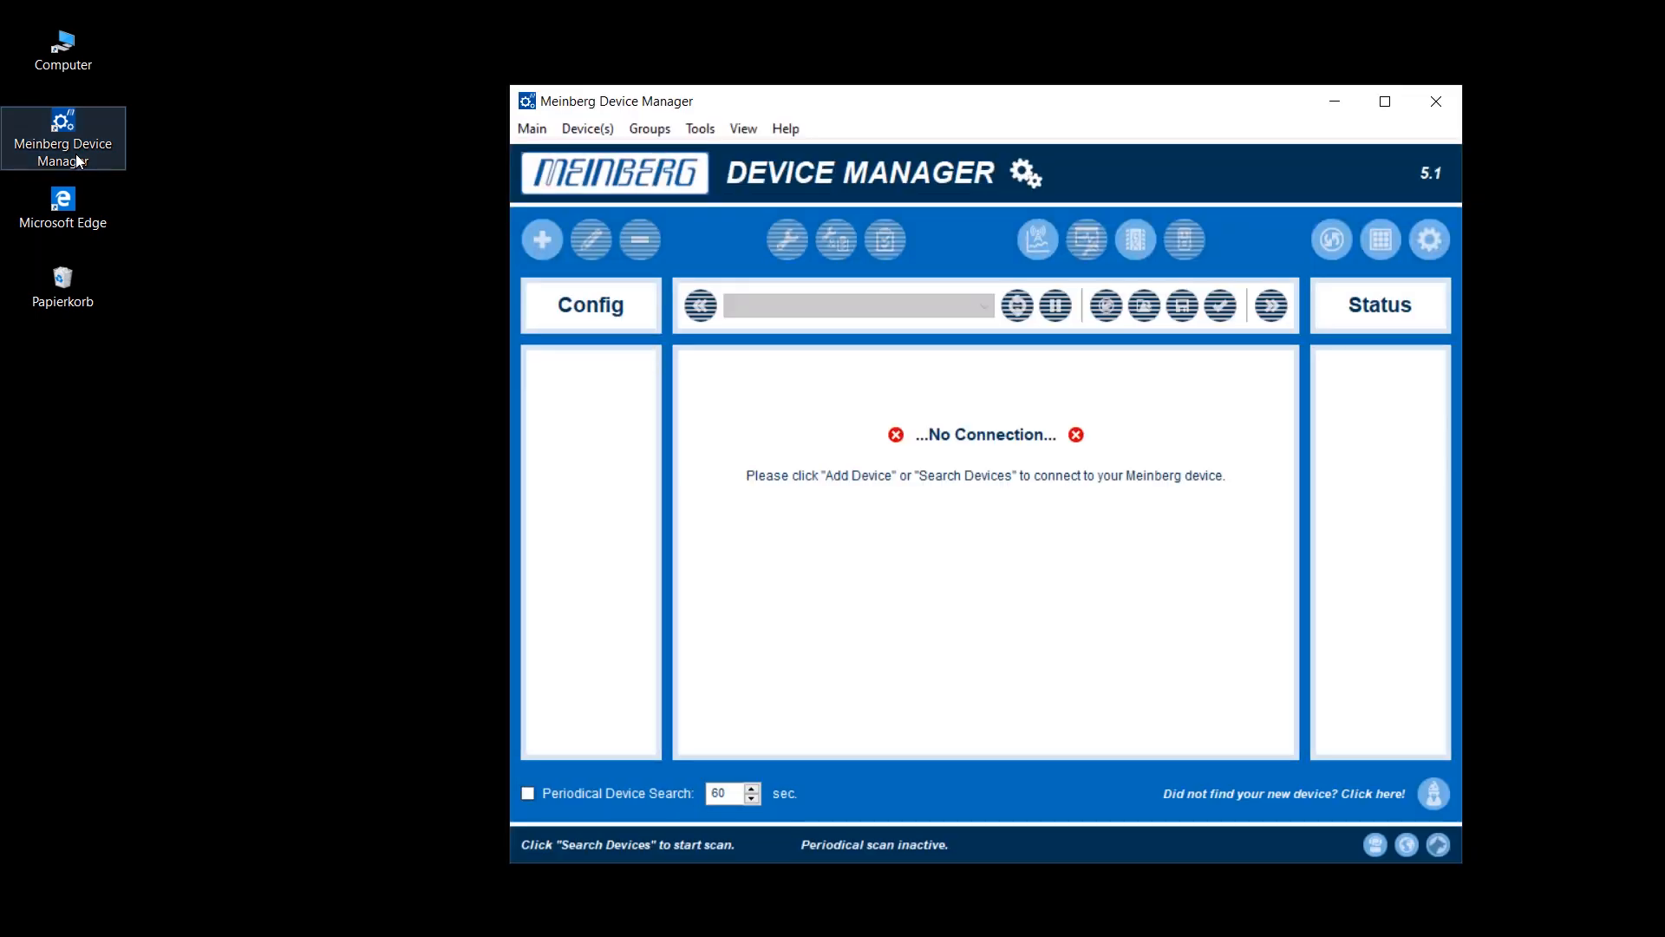
pyautogui.moveTo(440, 258)
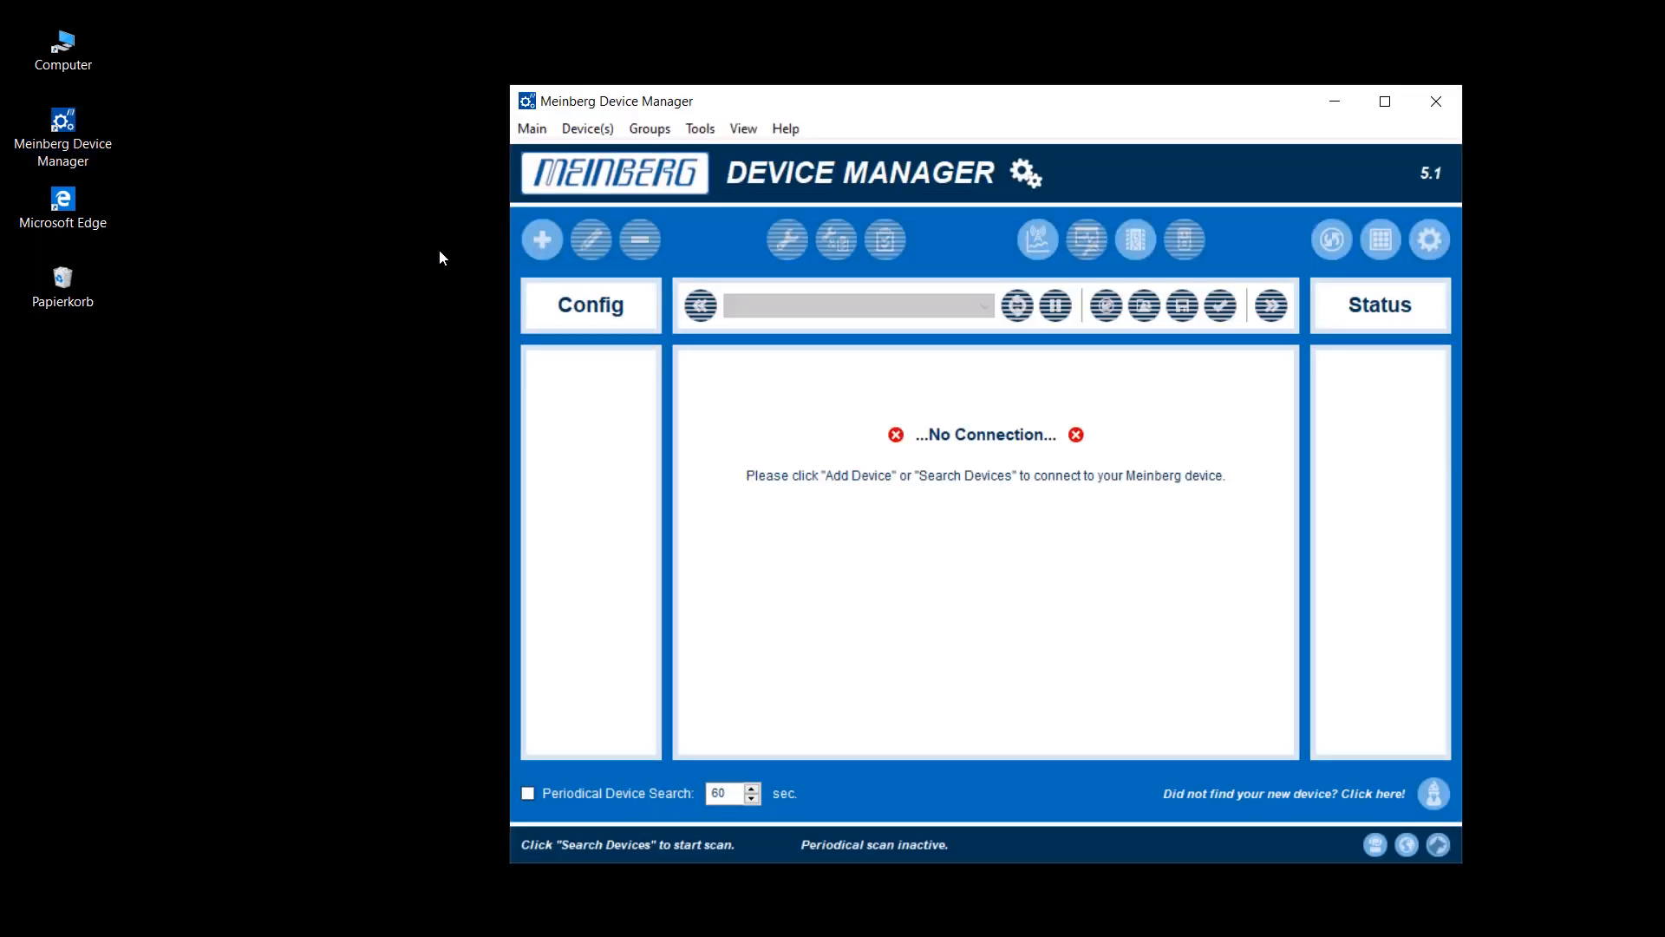
# Add the device at 192.168.100.1, trust its SSH host key, log in as admin and reconnect.
pyautogui.click(541, 239)
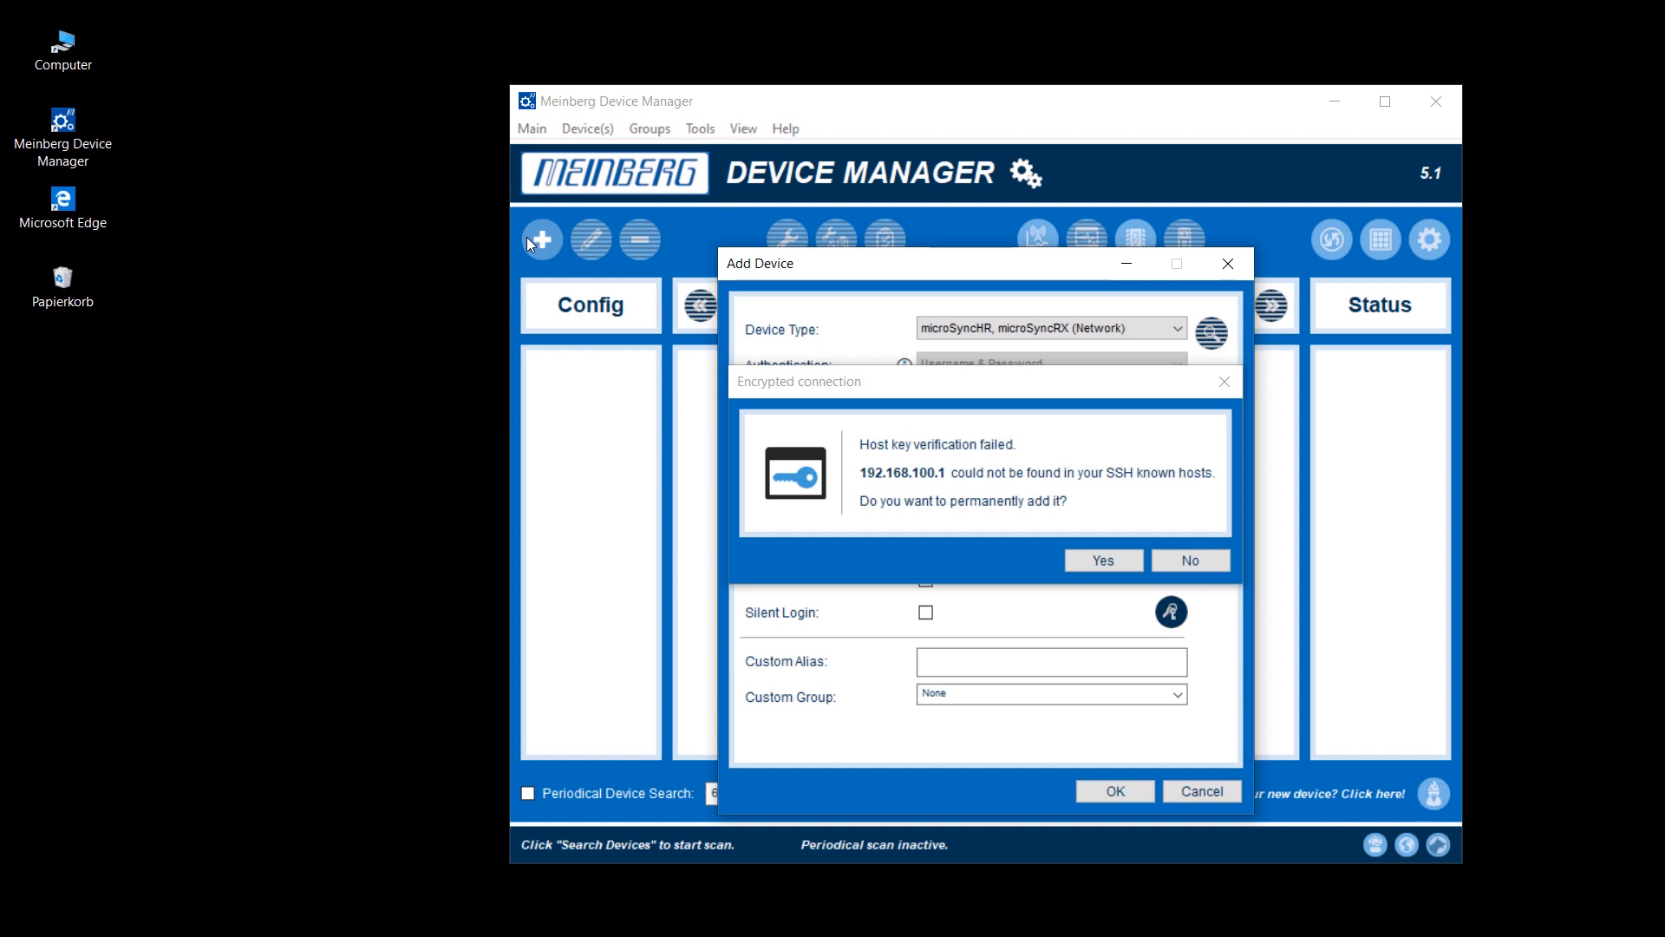
pyautogui.moveTo(1058, 542)
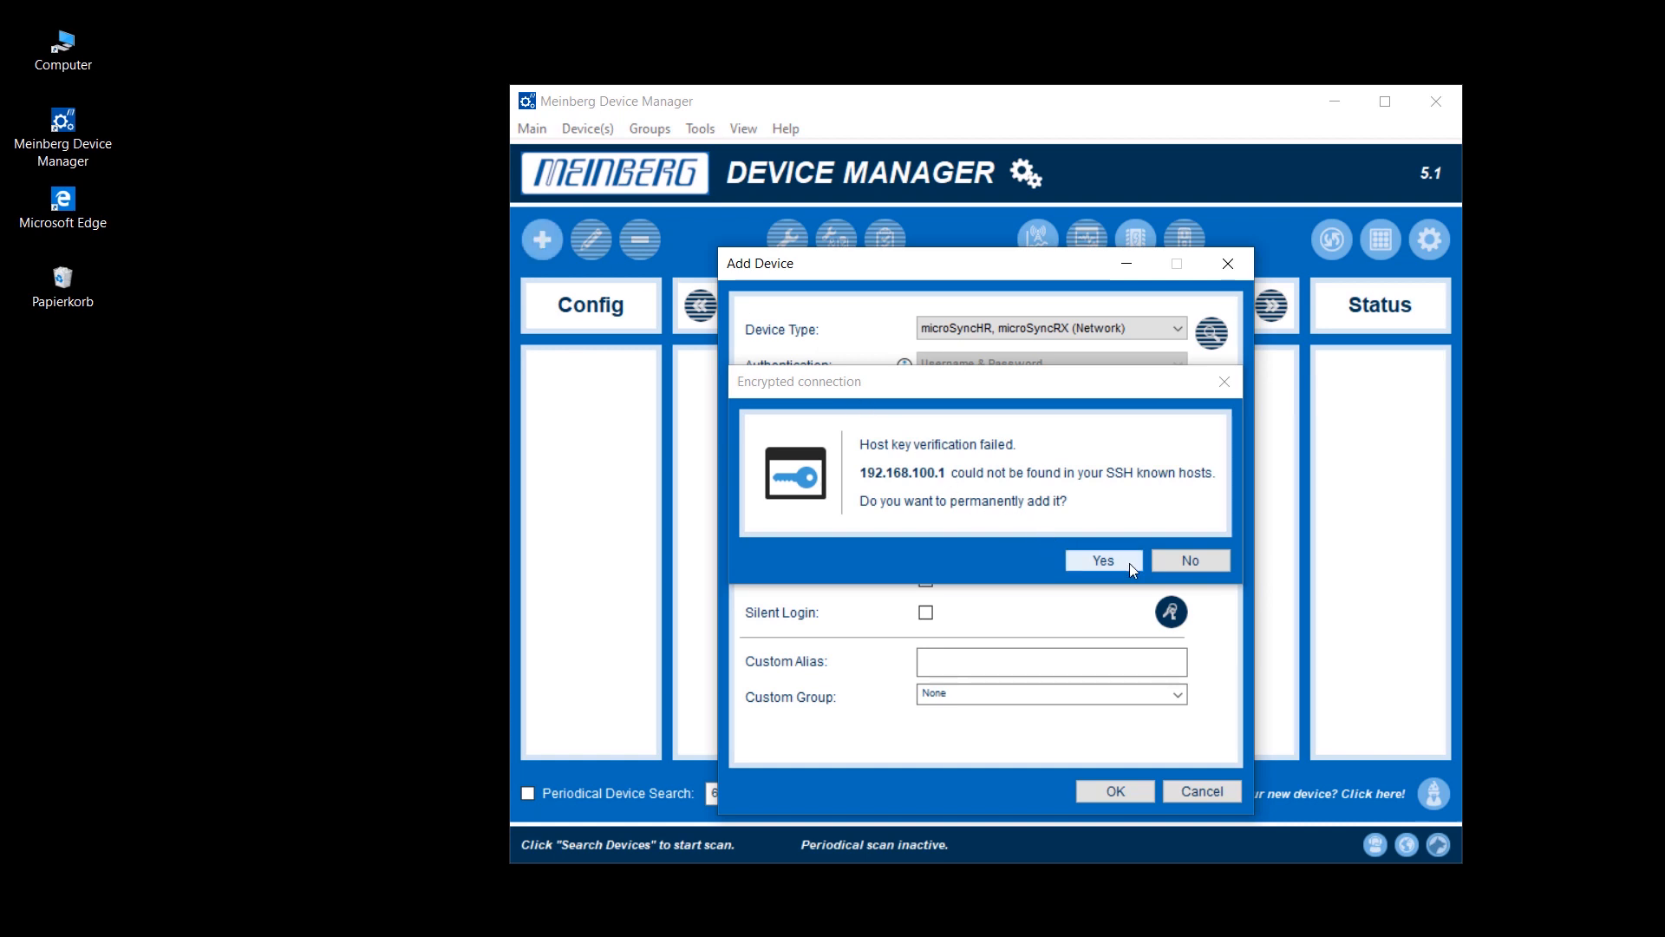
pyautogui.click(1101, 561)
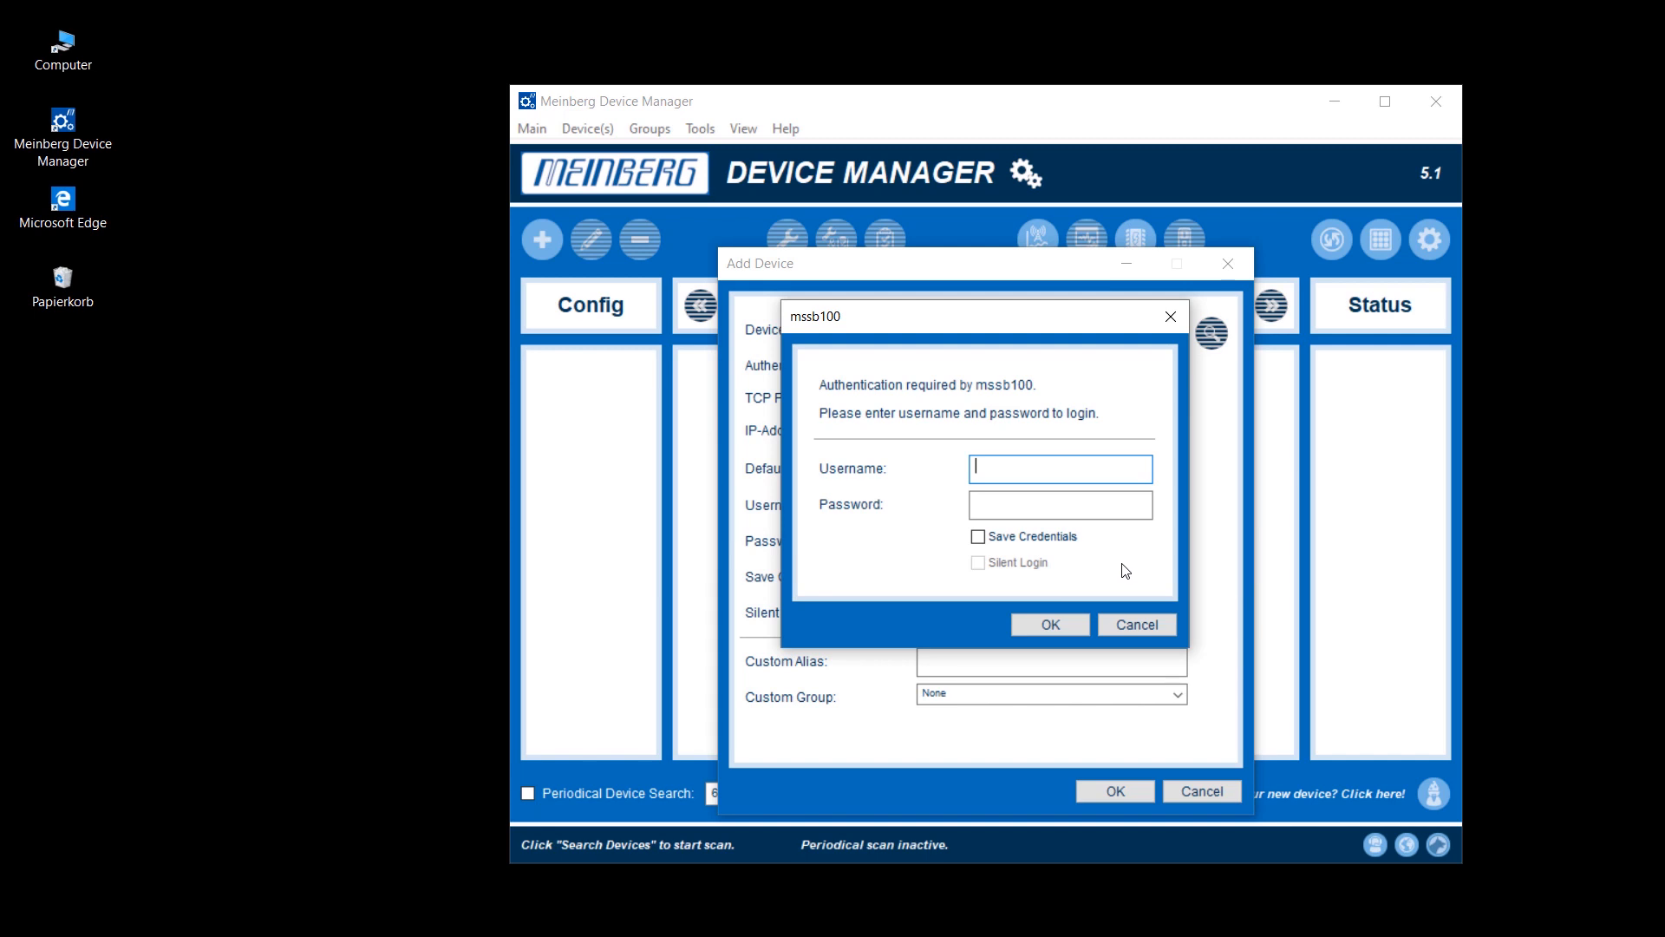
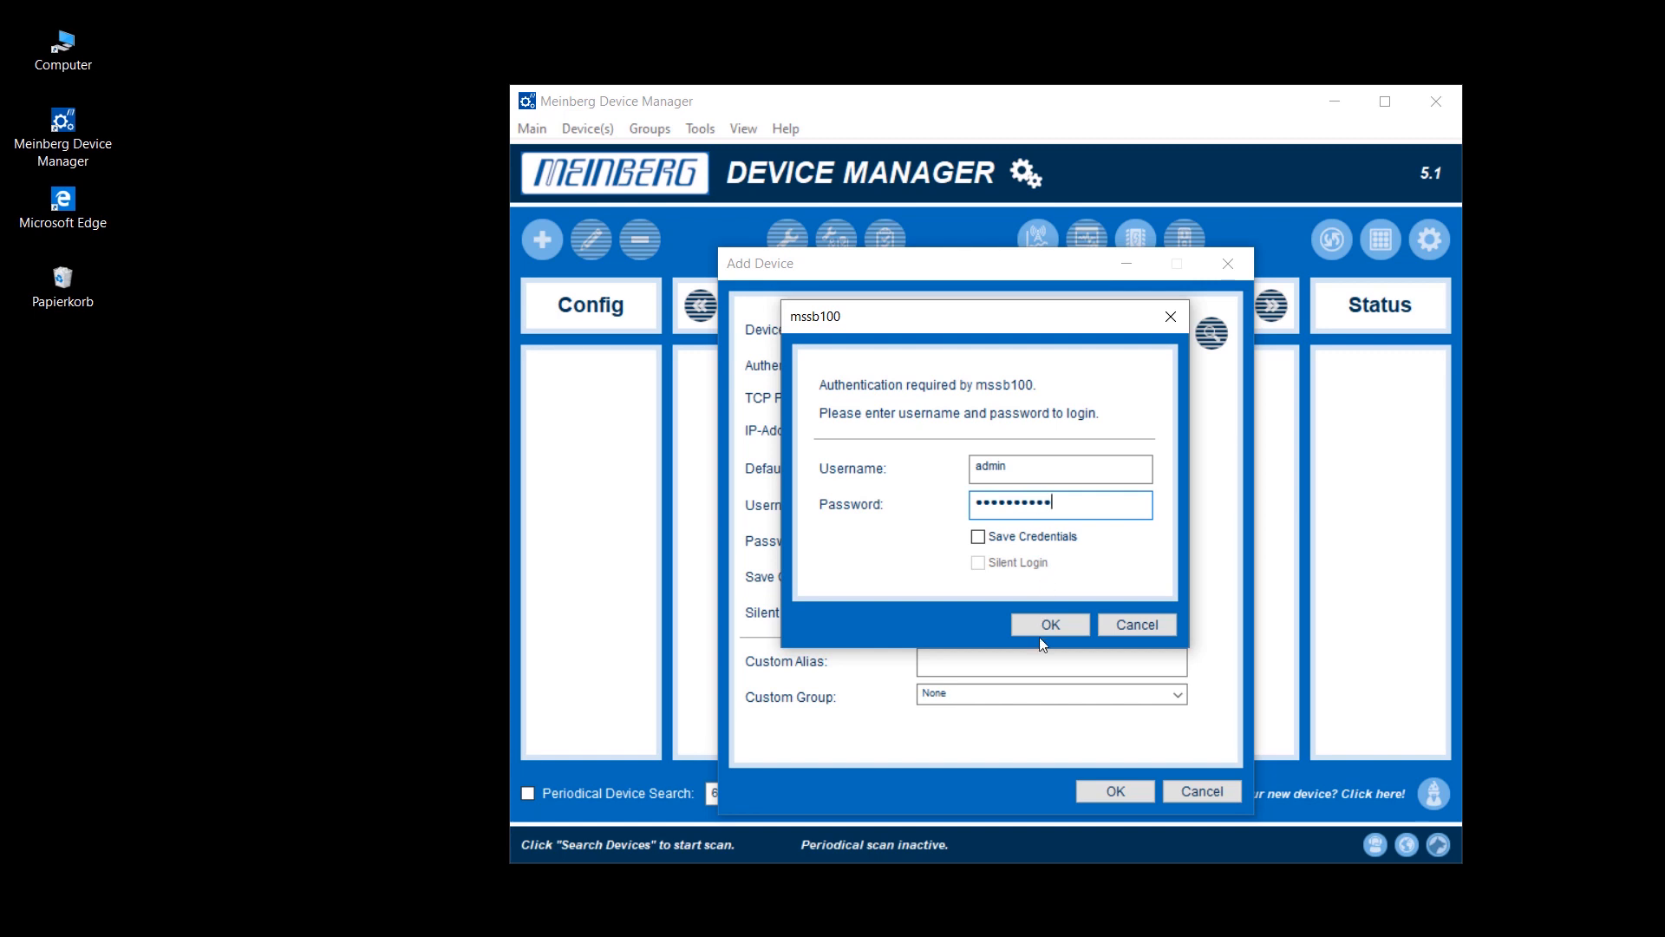
pyautogui.click(1048, 625)
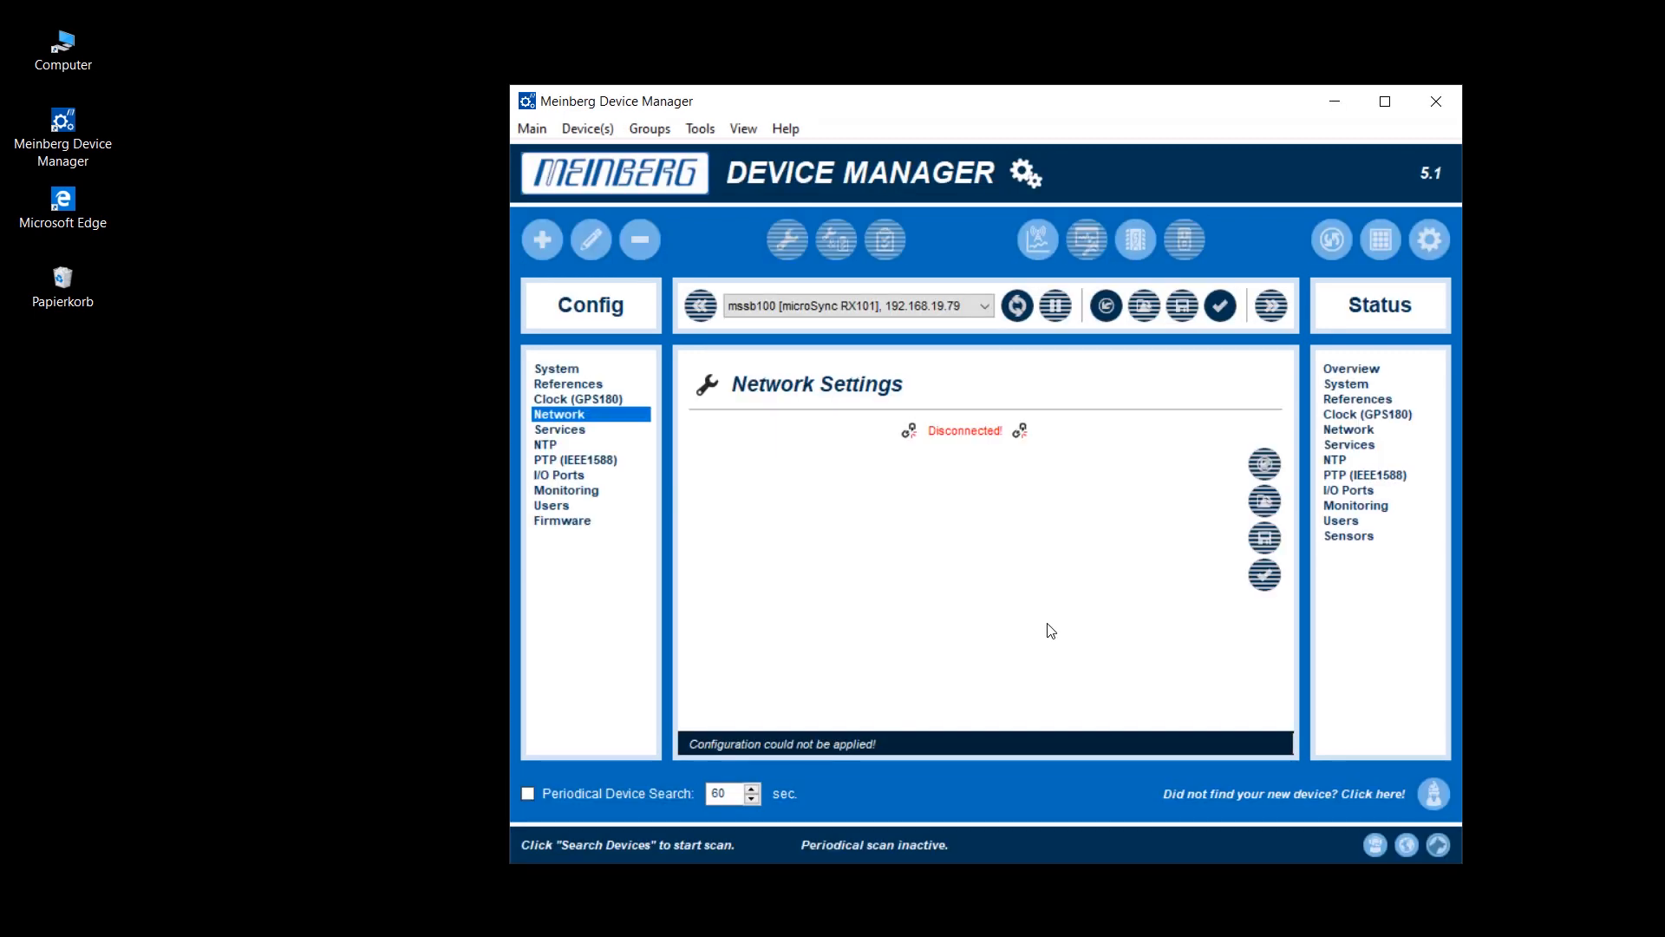
pyautogui.click(1016, 306)
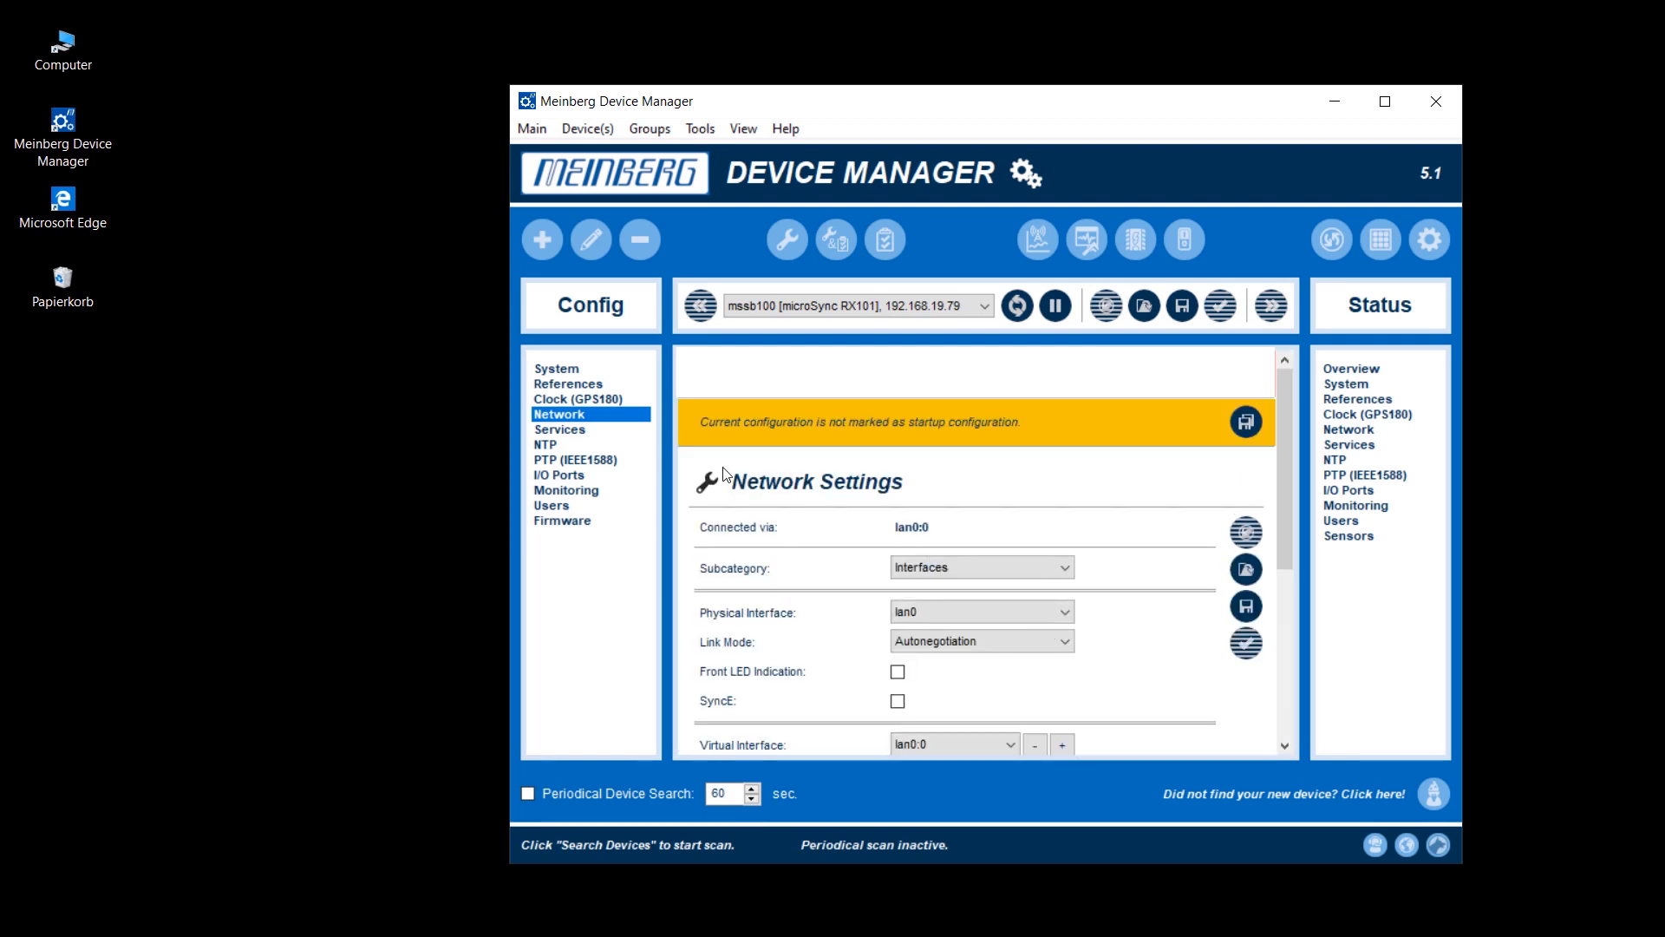
# Verify the IP 192.168.100.1, save the current configuration as startup and acknowledge success.
pyautogui.scroll(-3)
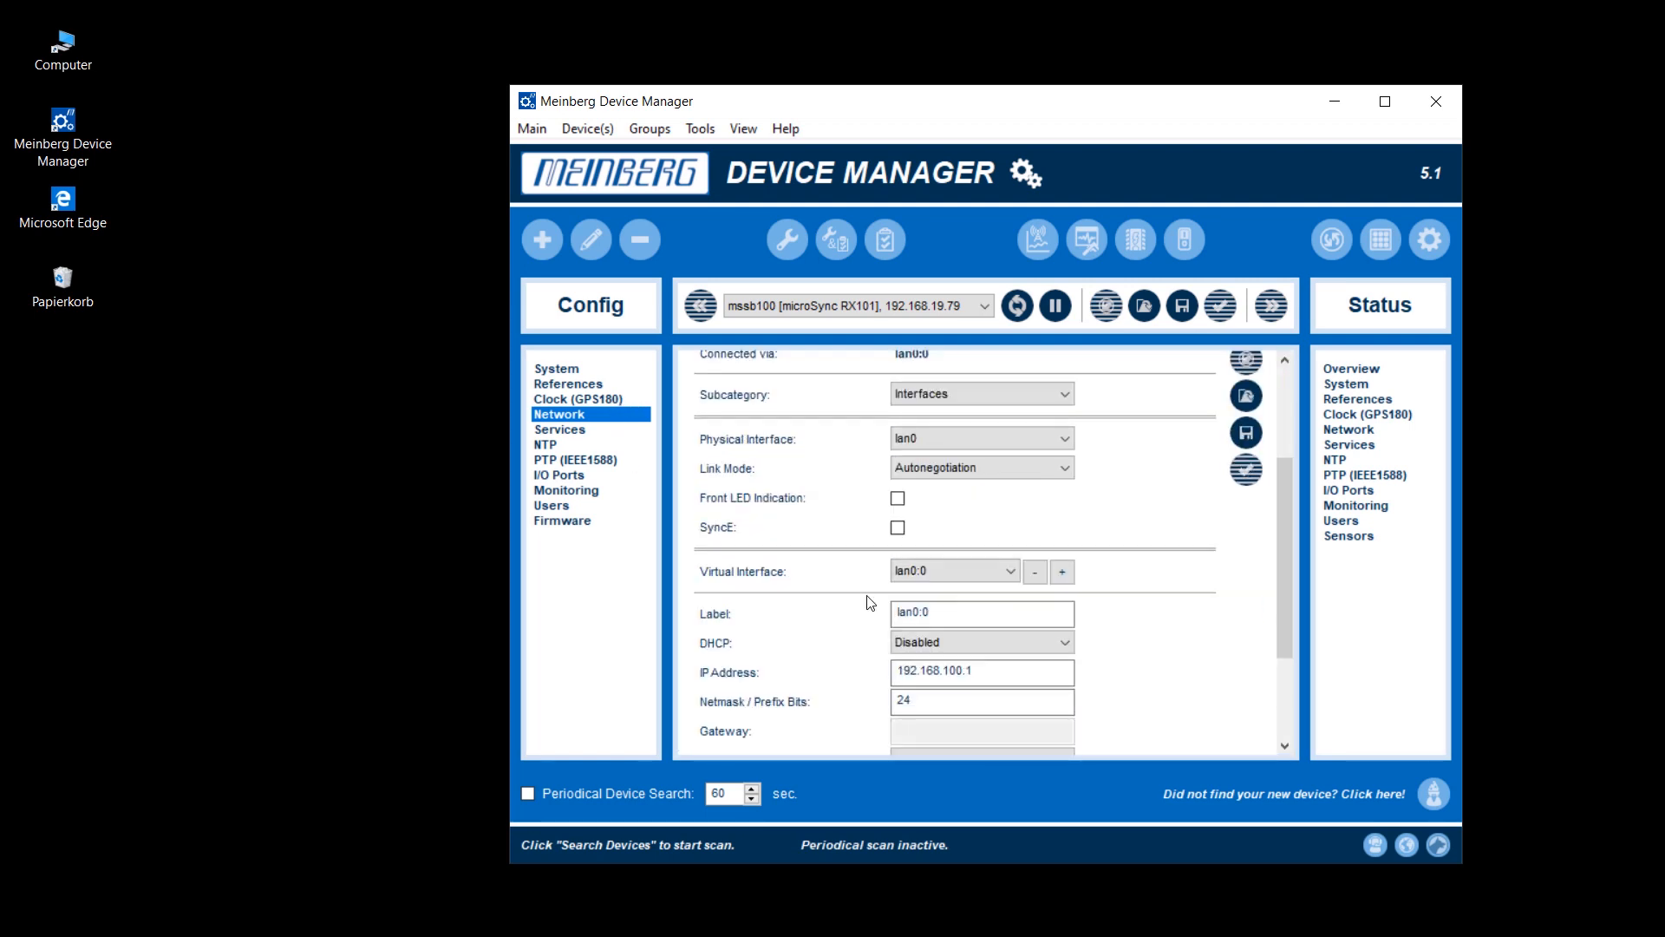
pyautogui.scroll(-3)
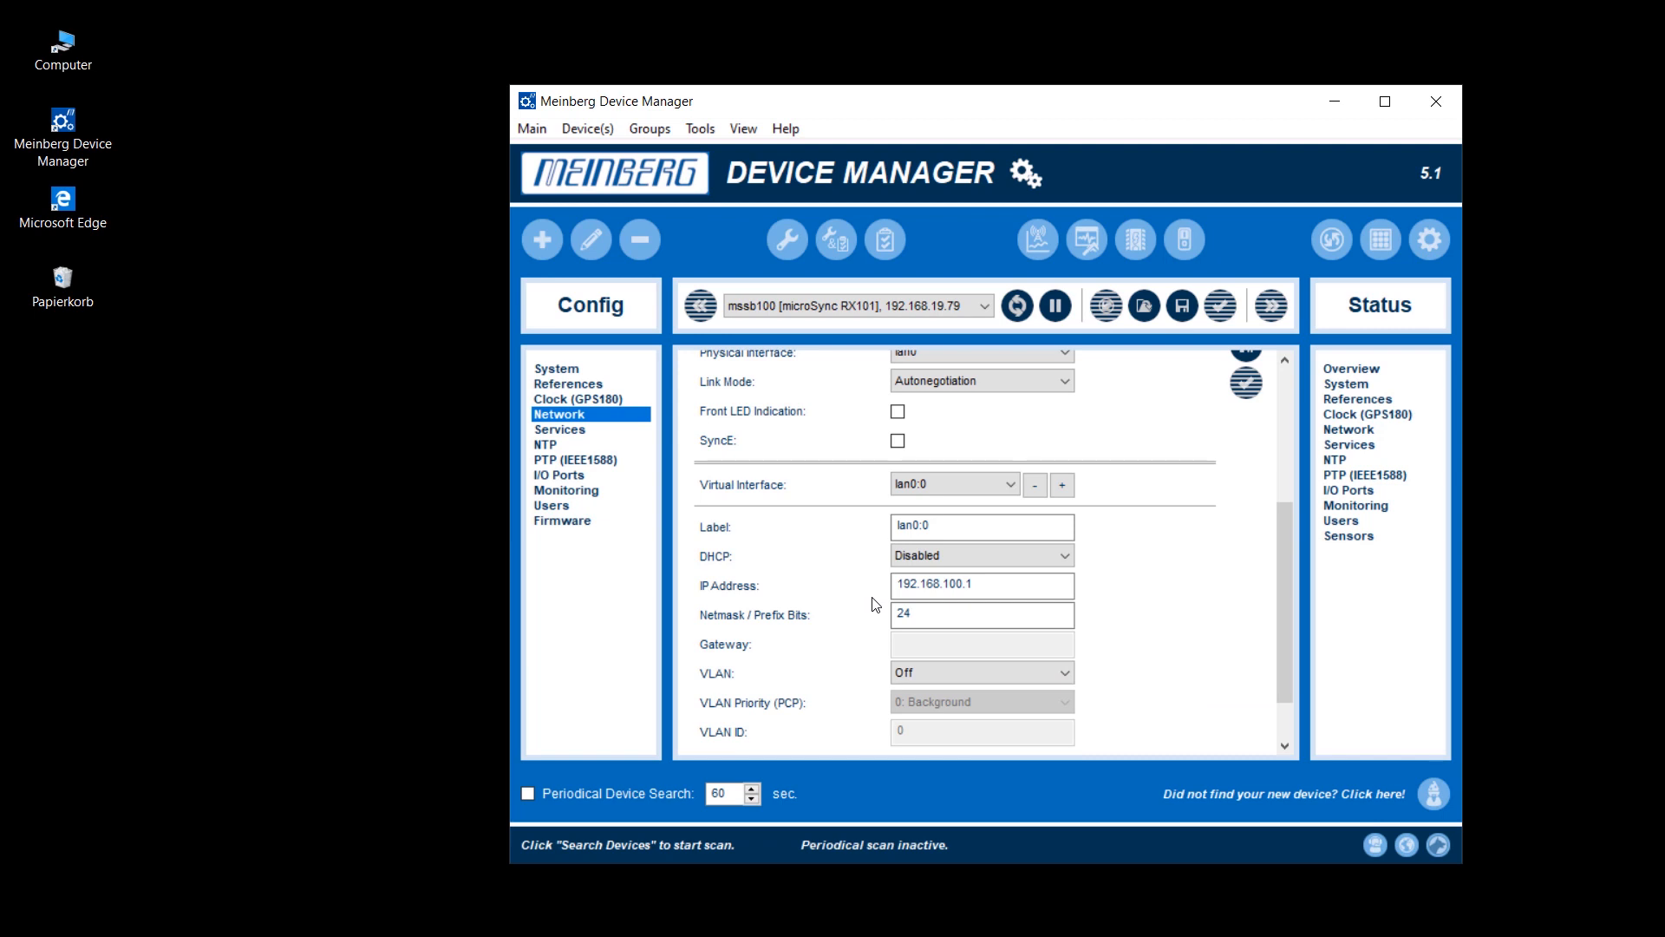
pyautogui.scroll(3)
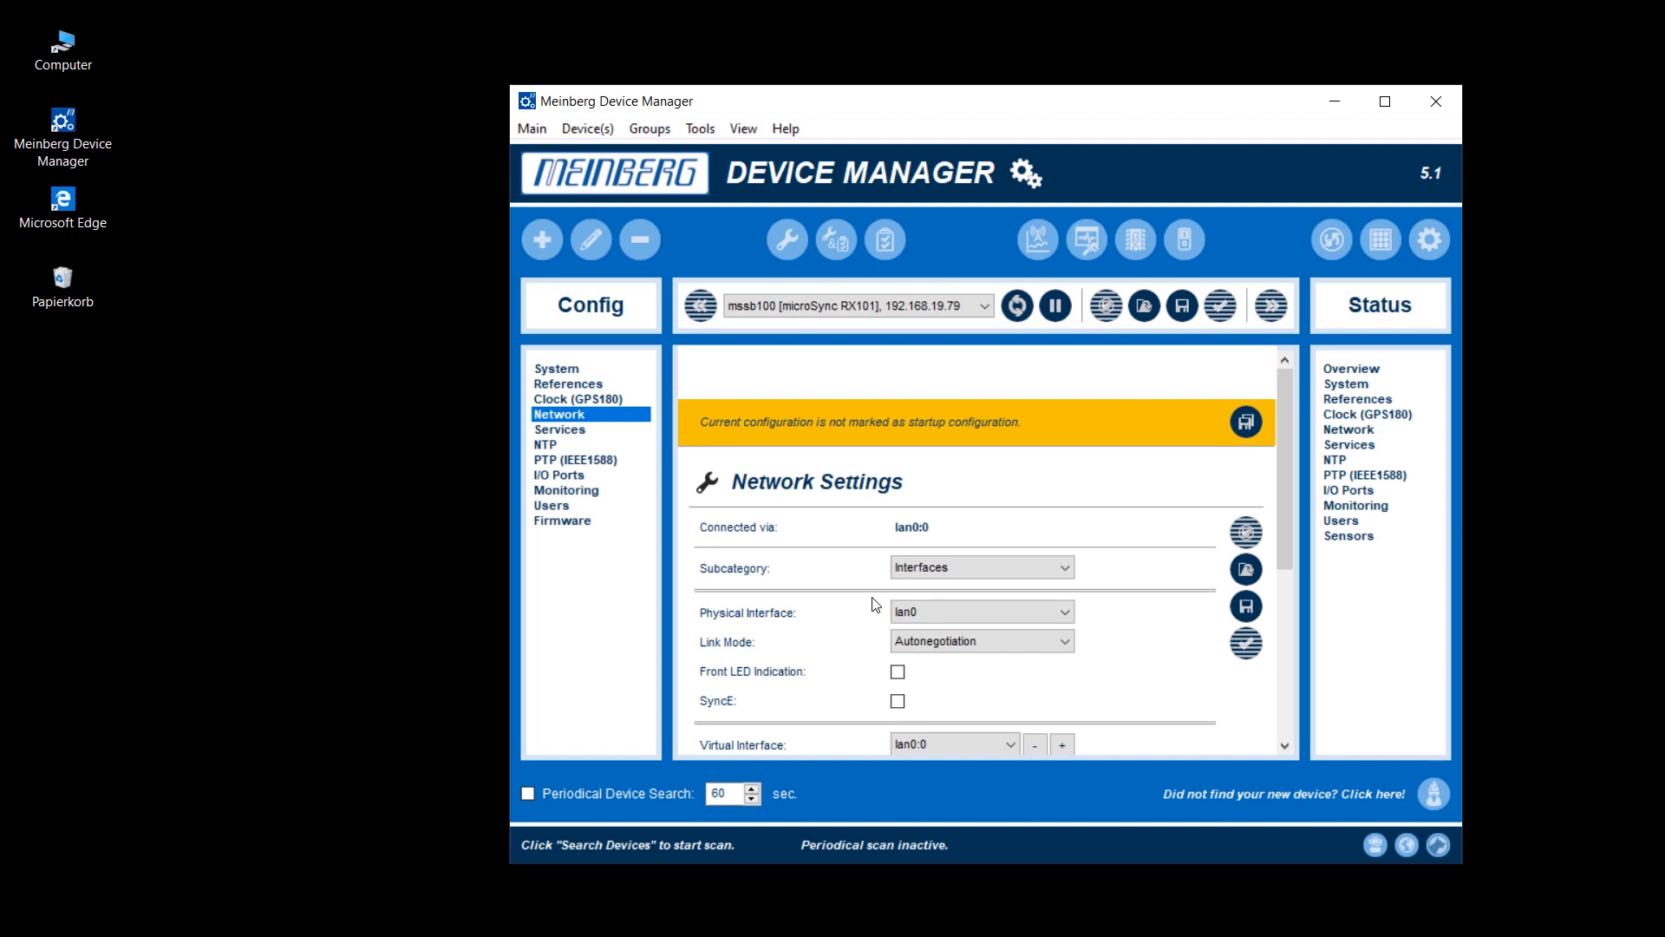
pyautogui.moveTo(1246, 422)
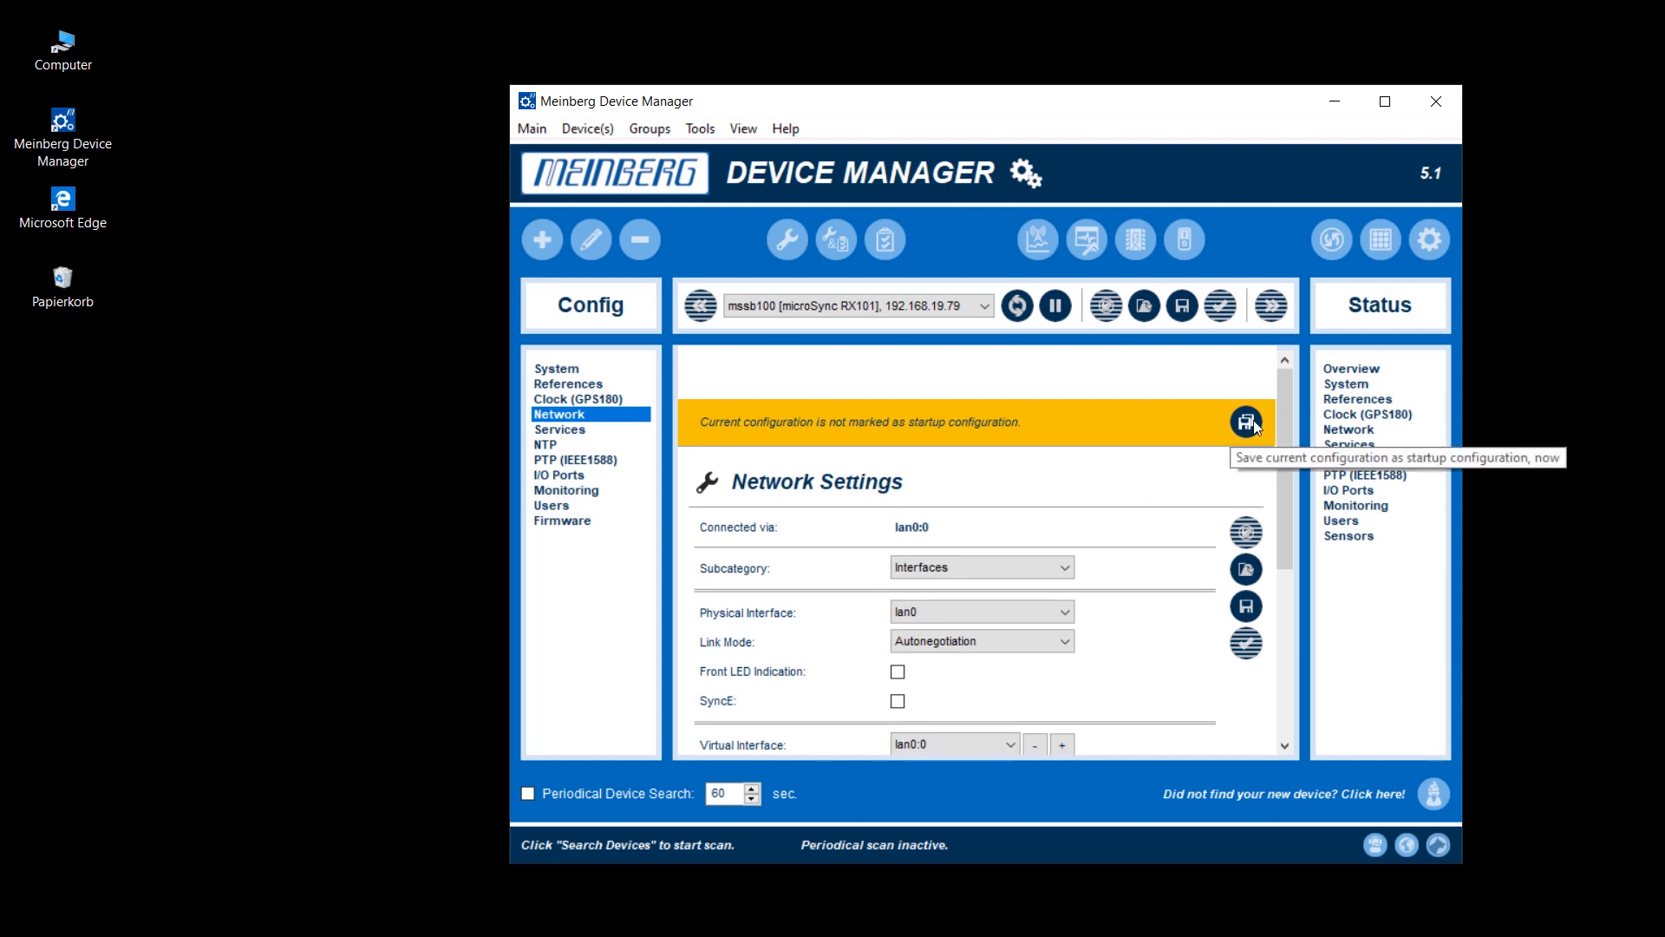
pyautogui.click(1246, 422)
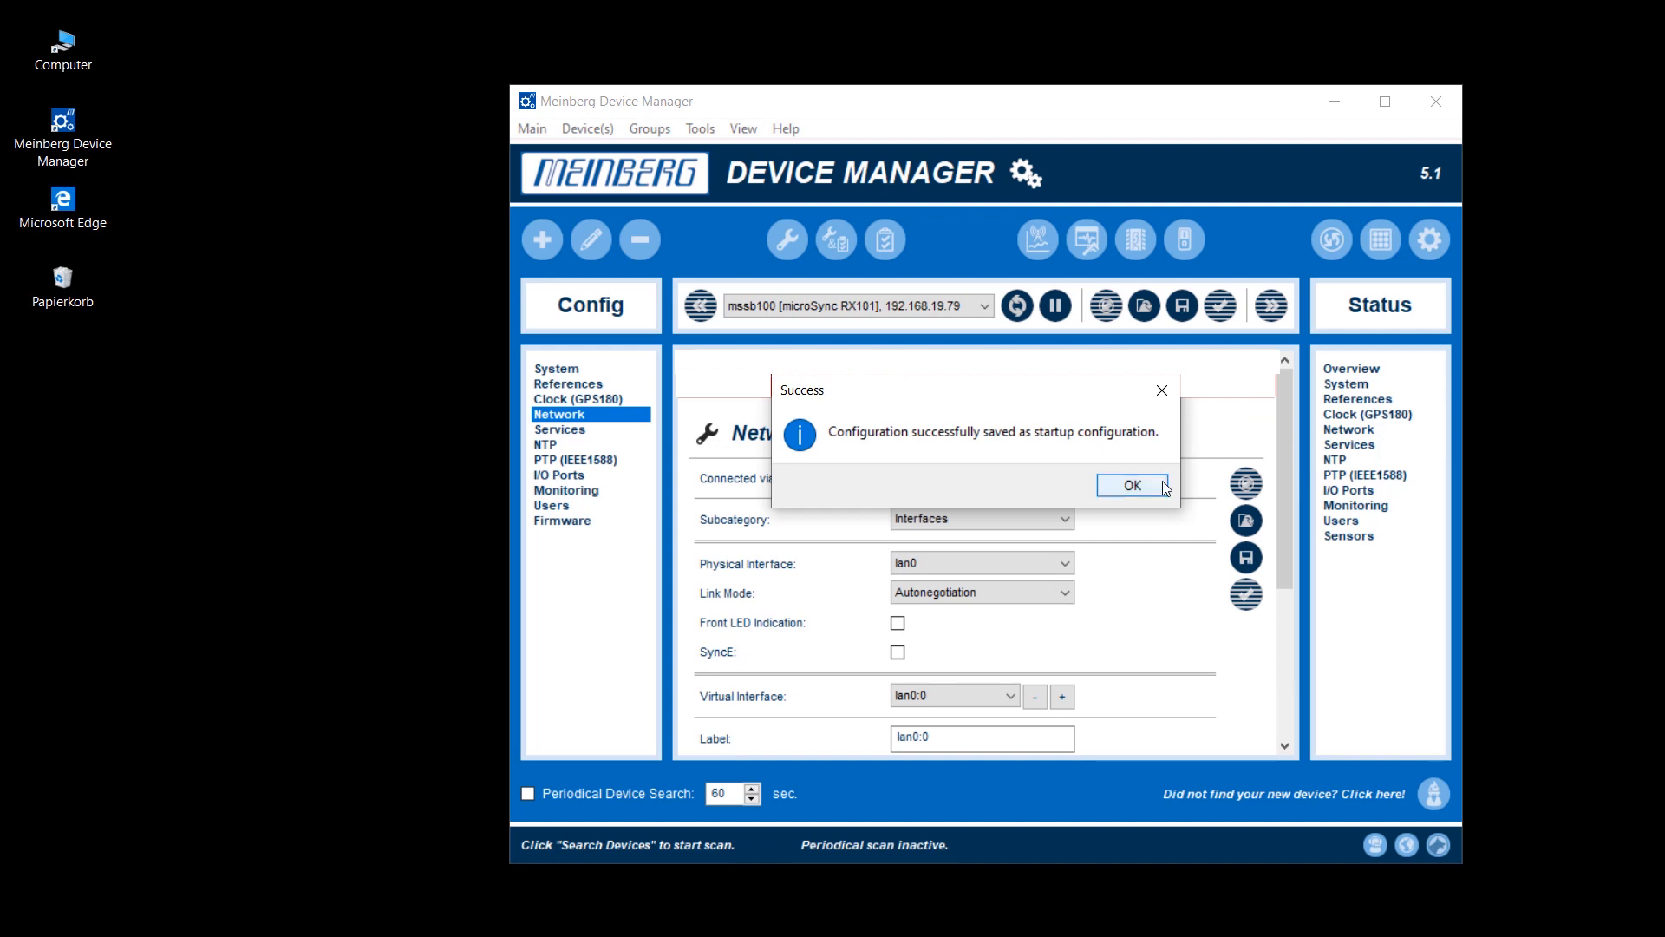
pyautogui.click(1130, 485)
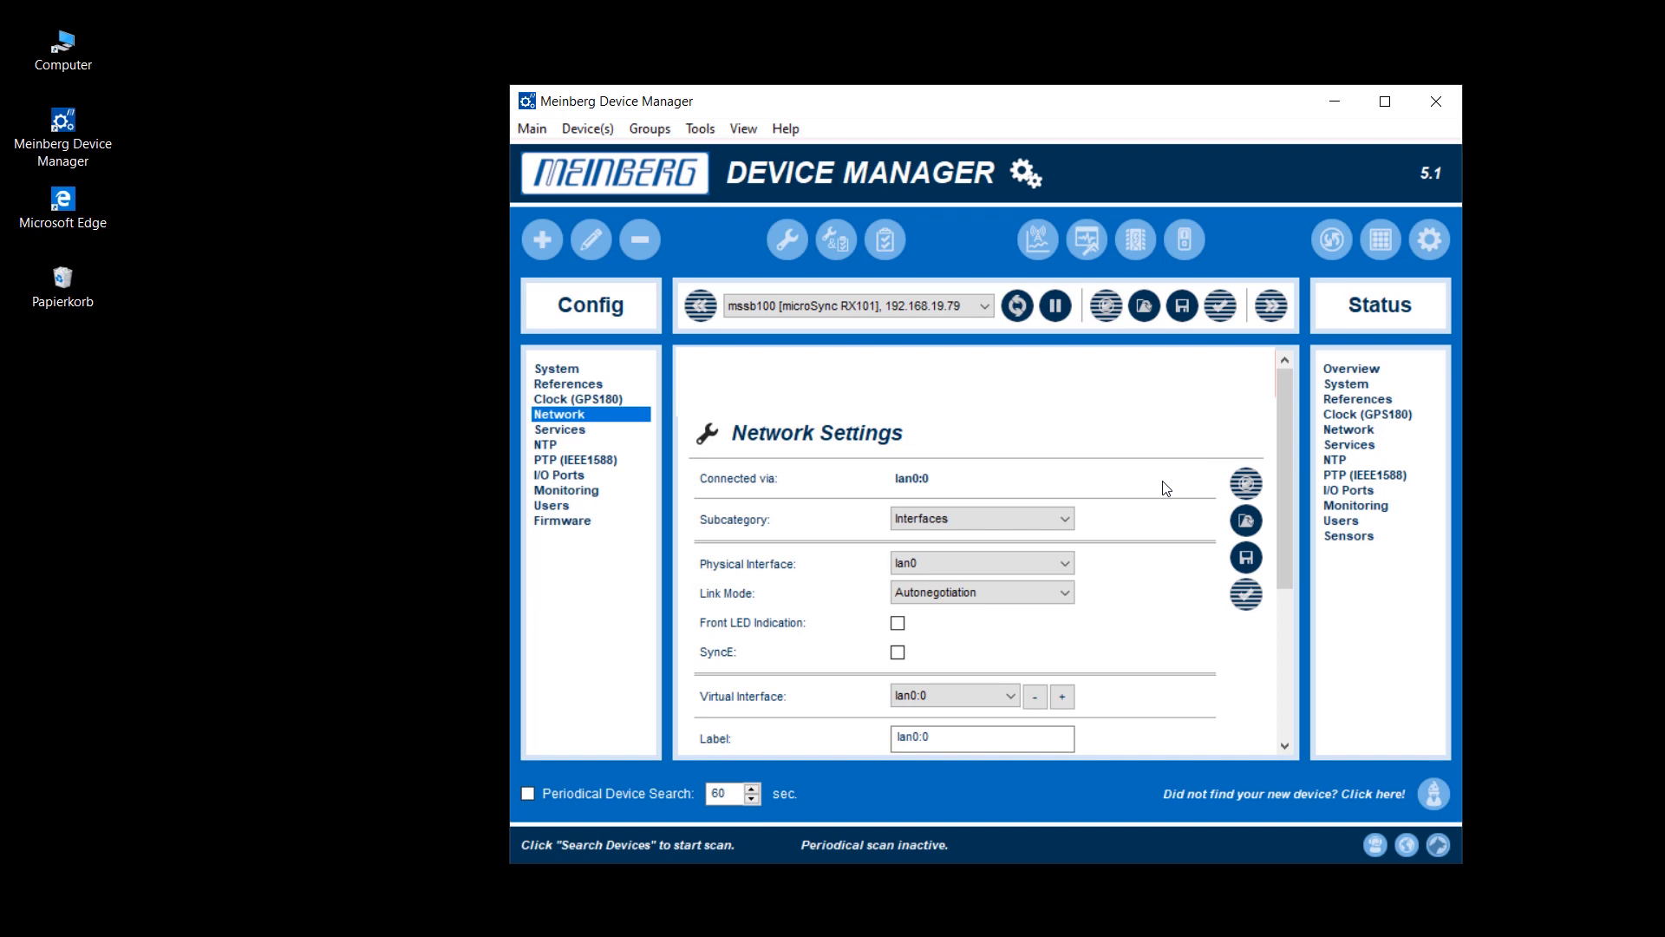